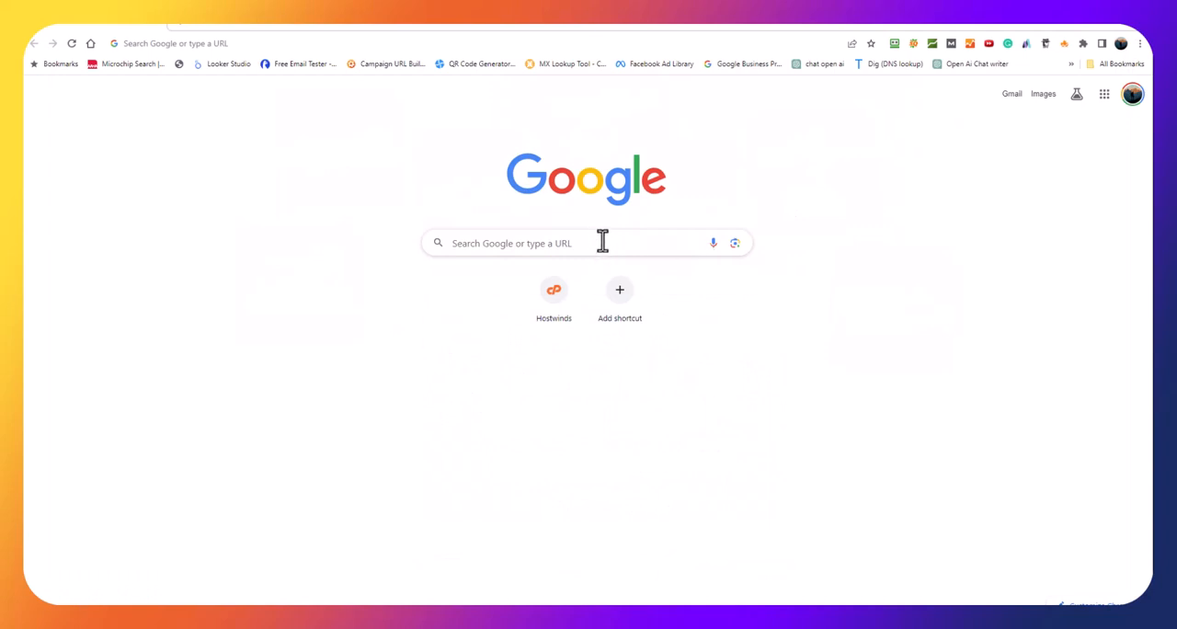
Search Google for "Handmade broken arrow" to bring up the business profile.
{"action": "left_click", "coordinate": [552, 243]}
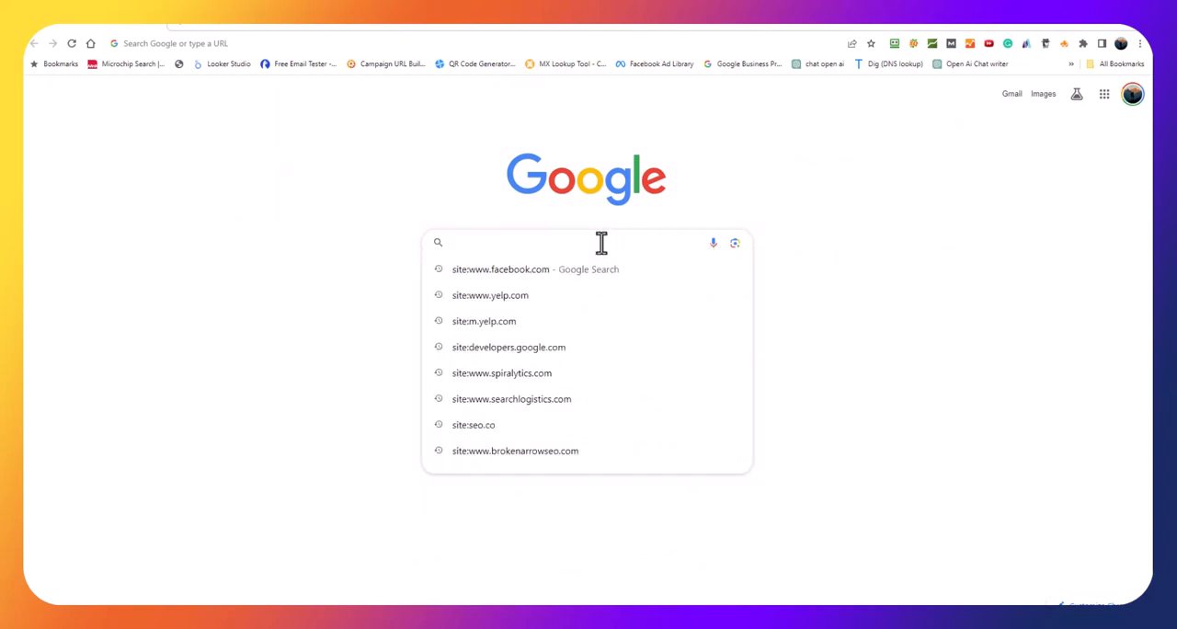
{"action": "type", "text": "Handmade broken arrow"}
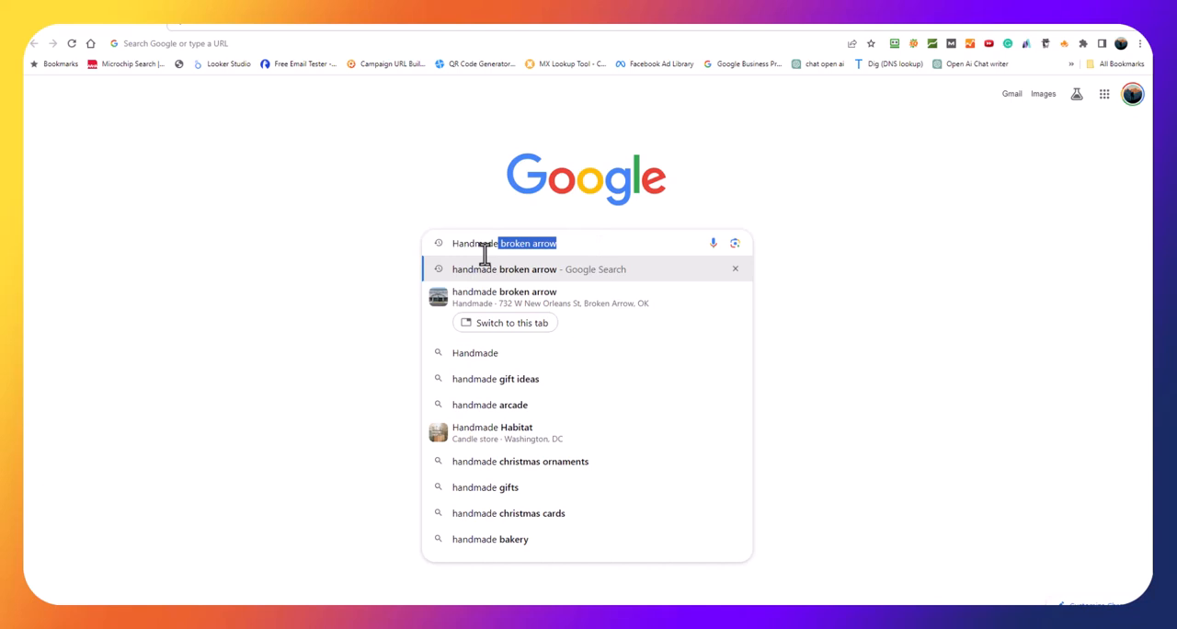
{"action": "mouse_move", "coordinate": [496, 303]}
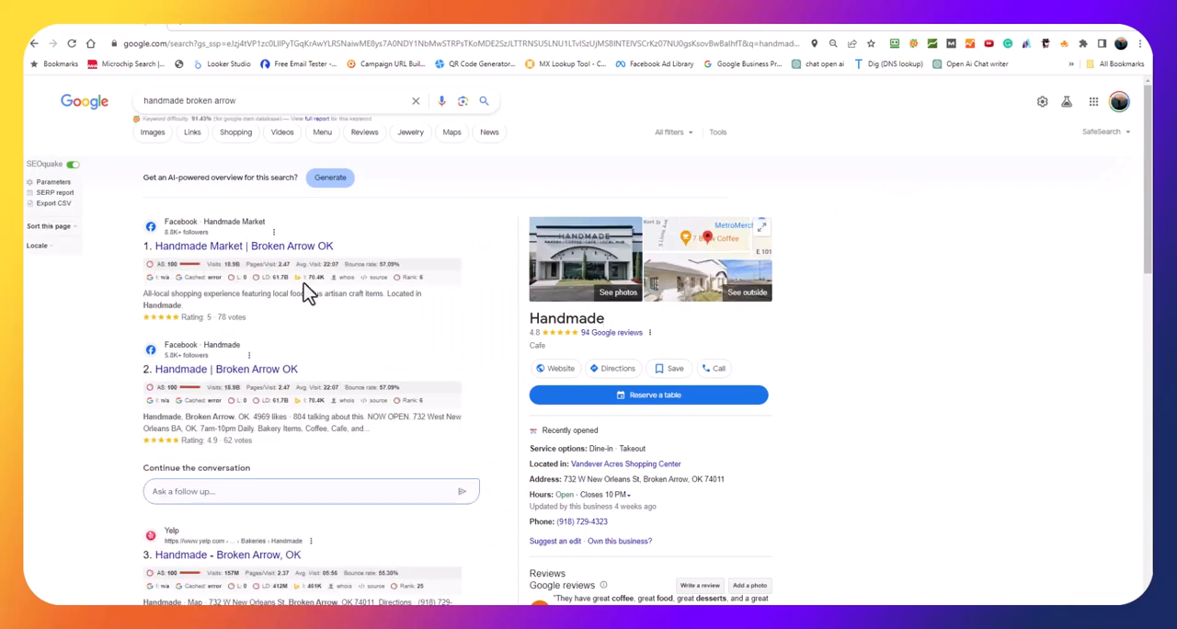
{"action": "mouse_move", "coordinate": [278, 248]}
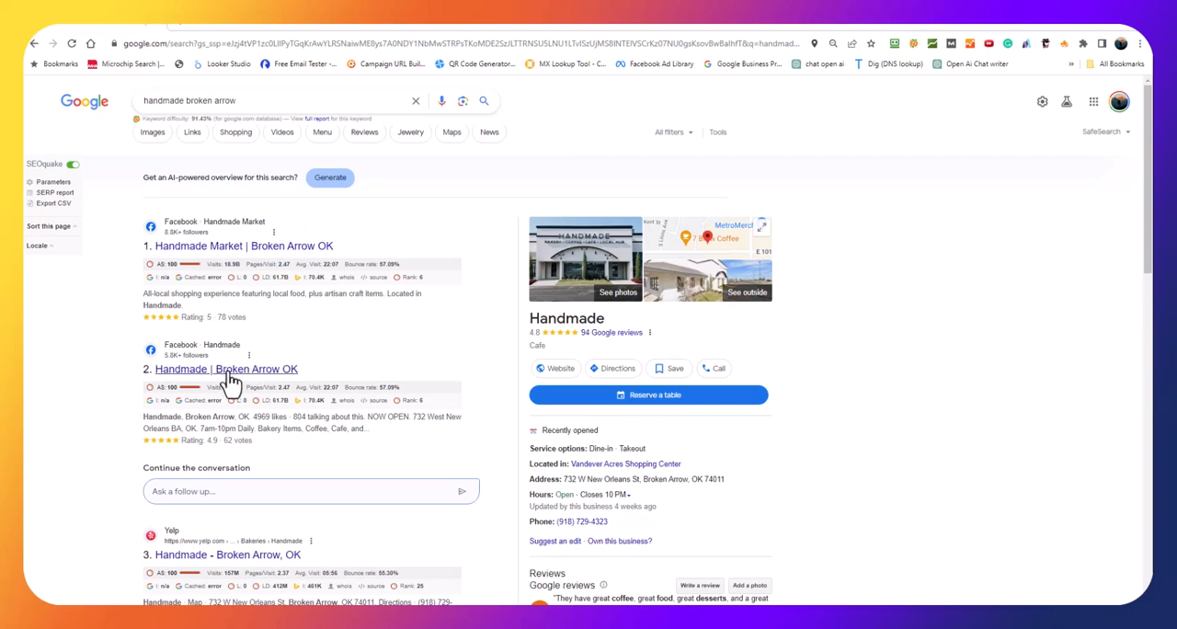
{"action": "mouse_move", "coordinate": [343, 421]}
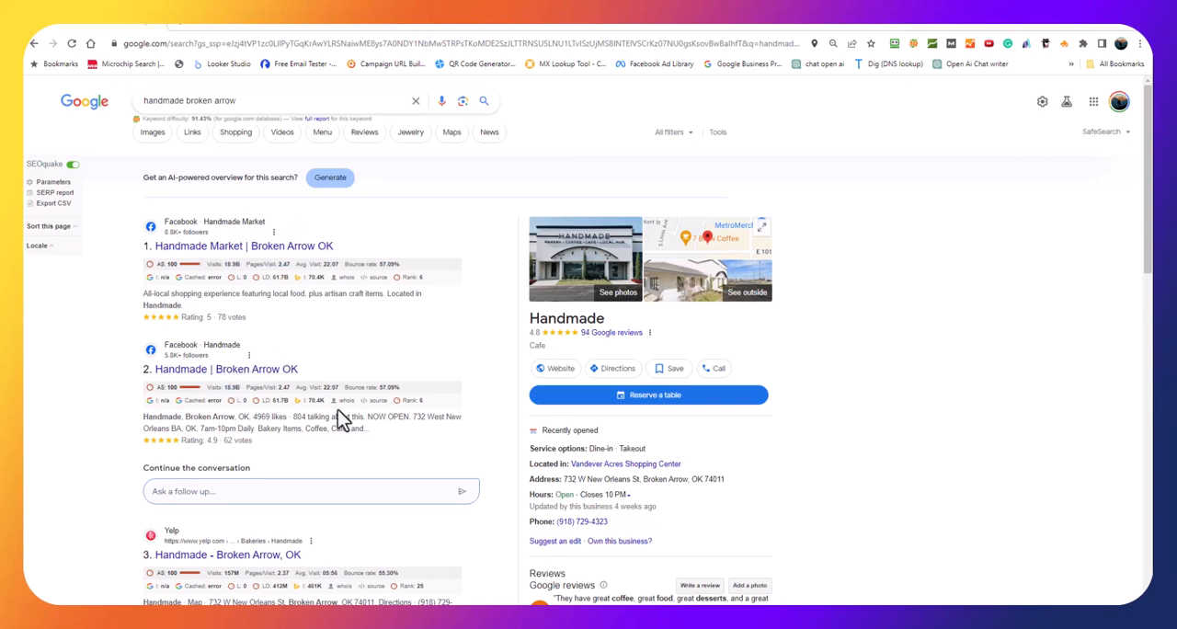
{"action": "scroll", "scroll_direction": "down", "scroll_amount": 3}
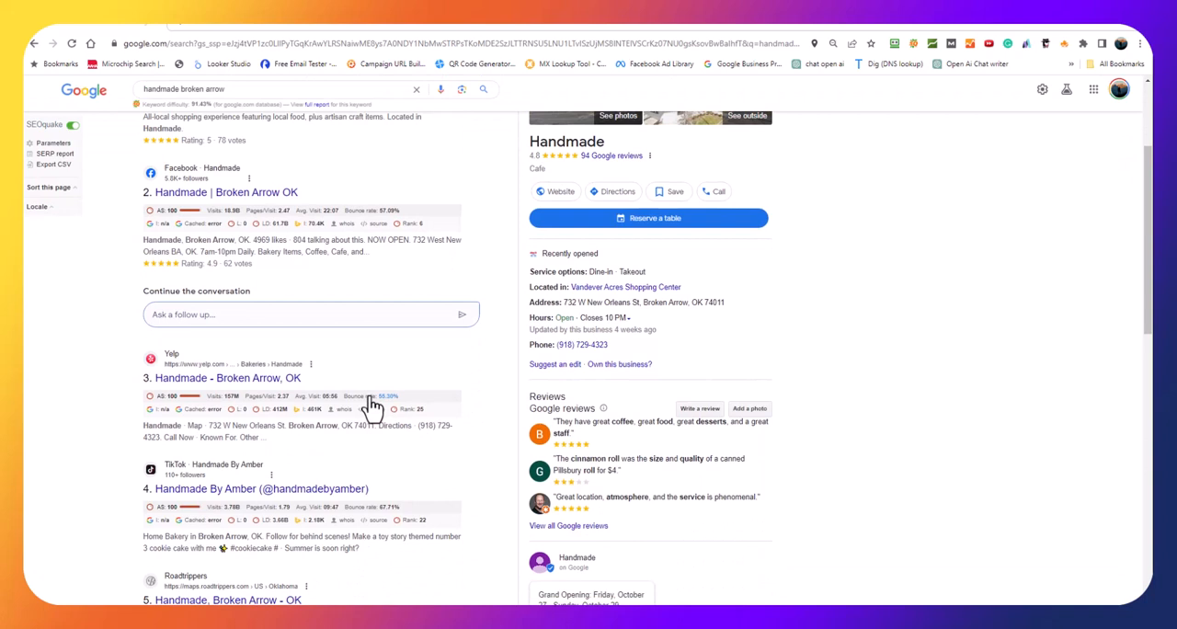
{"action": "mouse_move", "coordinate": [282, 478]}
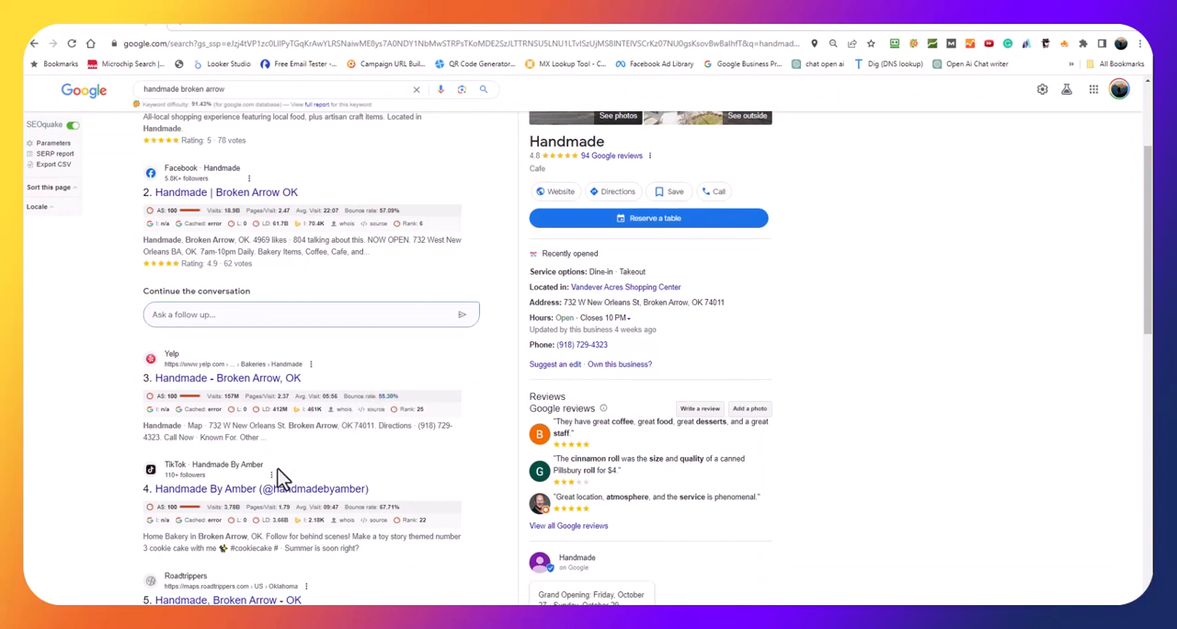
{"action": "scroll", "scroll_direction": "down", "scroll_amount": 3}
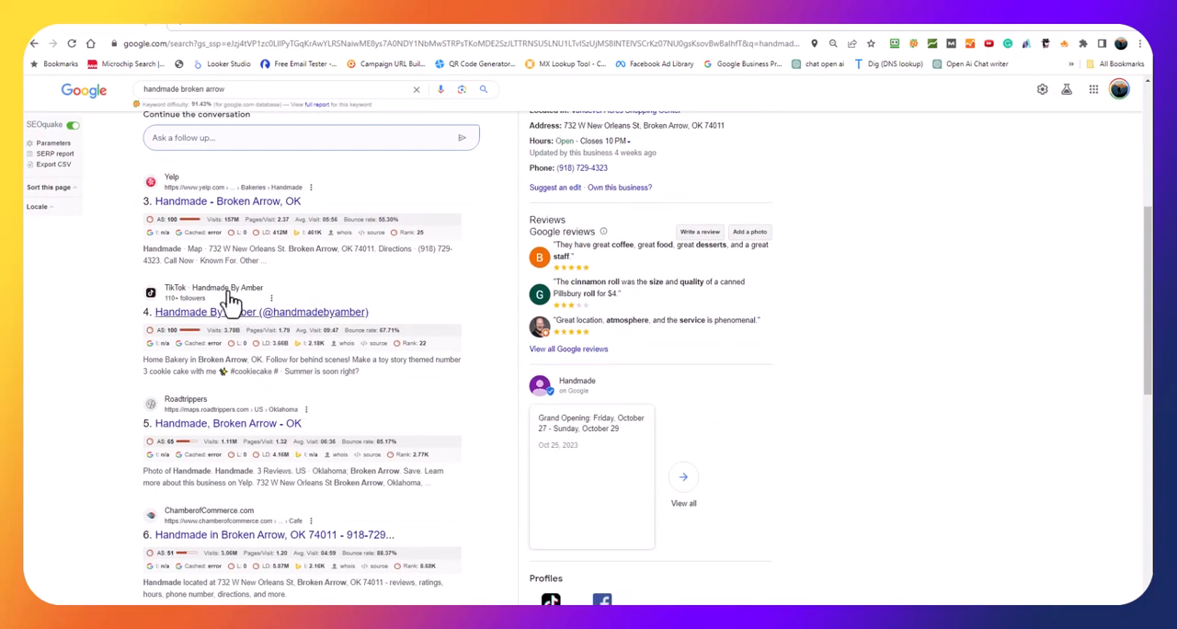
{"action": "mouse_move", "coordinate": [905, 380]}
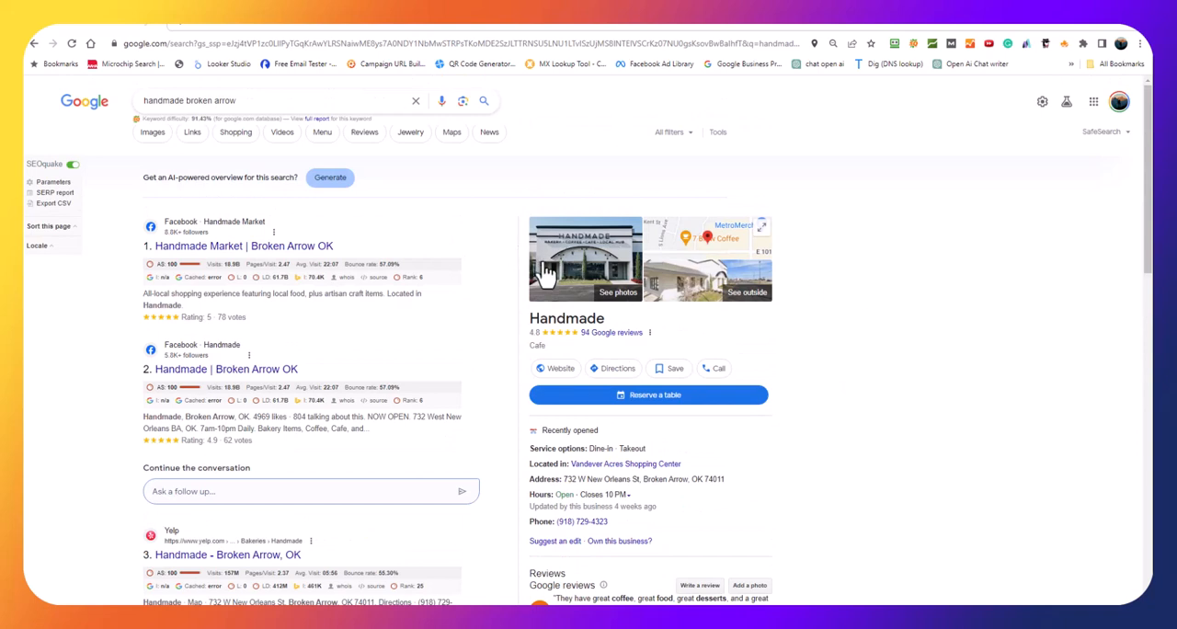
{"action": "mouse_move", "coordinate": [633, 256]}
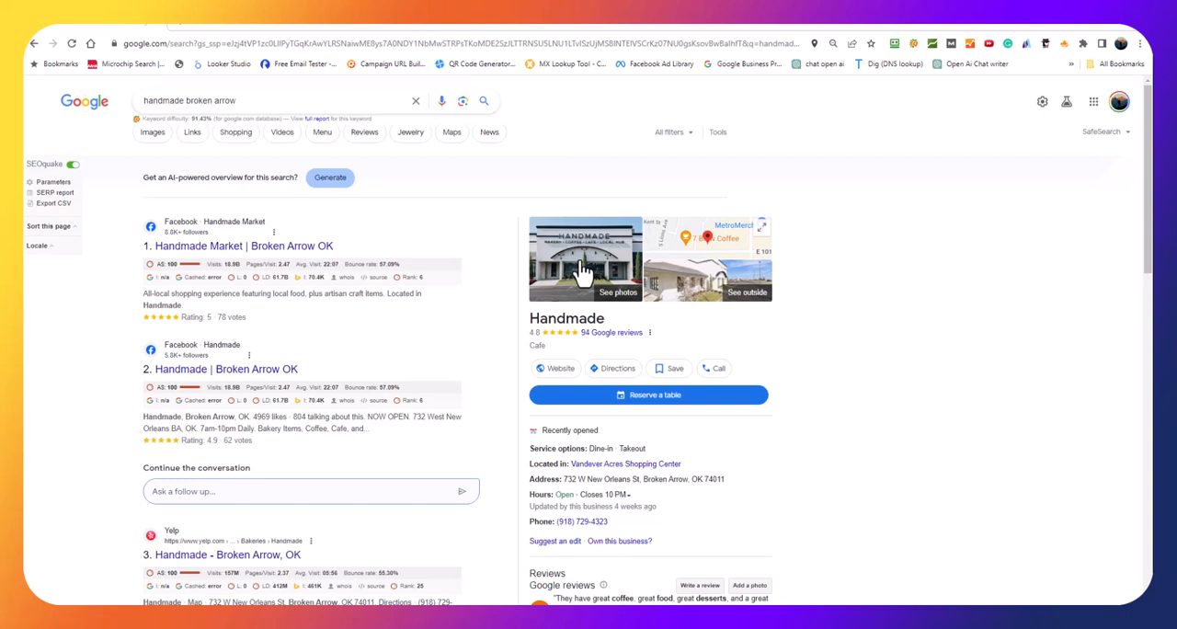
{"action": "mouse_move", "coordinate": [573, 285]}
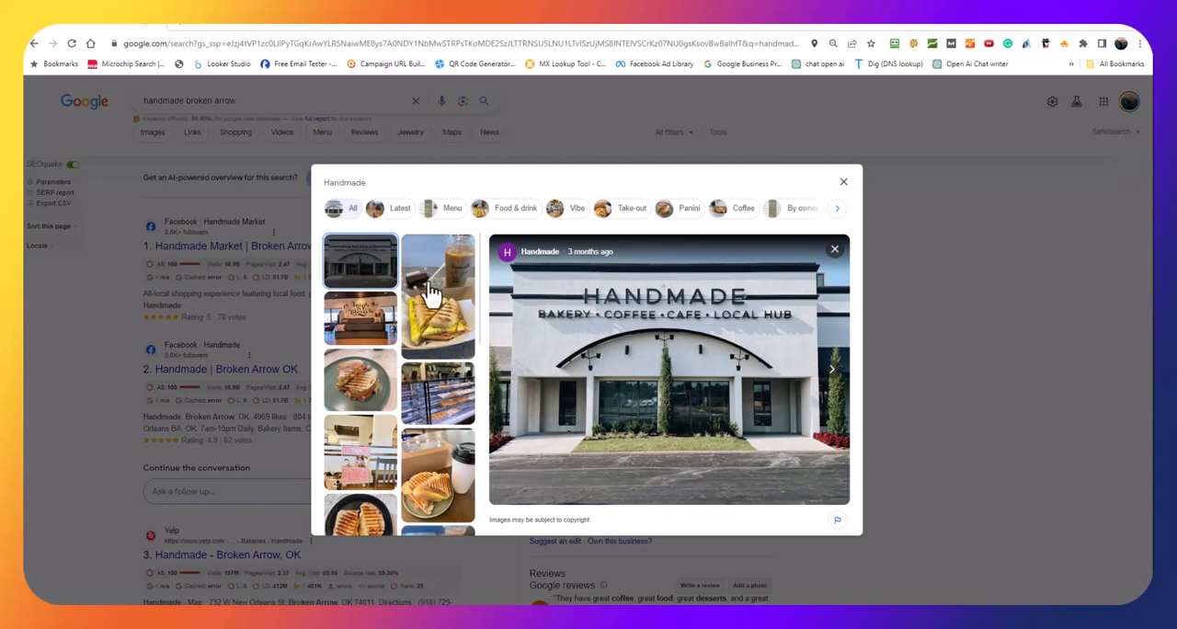
{"action": "scroll", "scroll_direction": "down", "scroll_amount": 3}
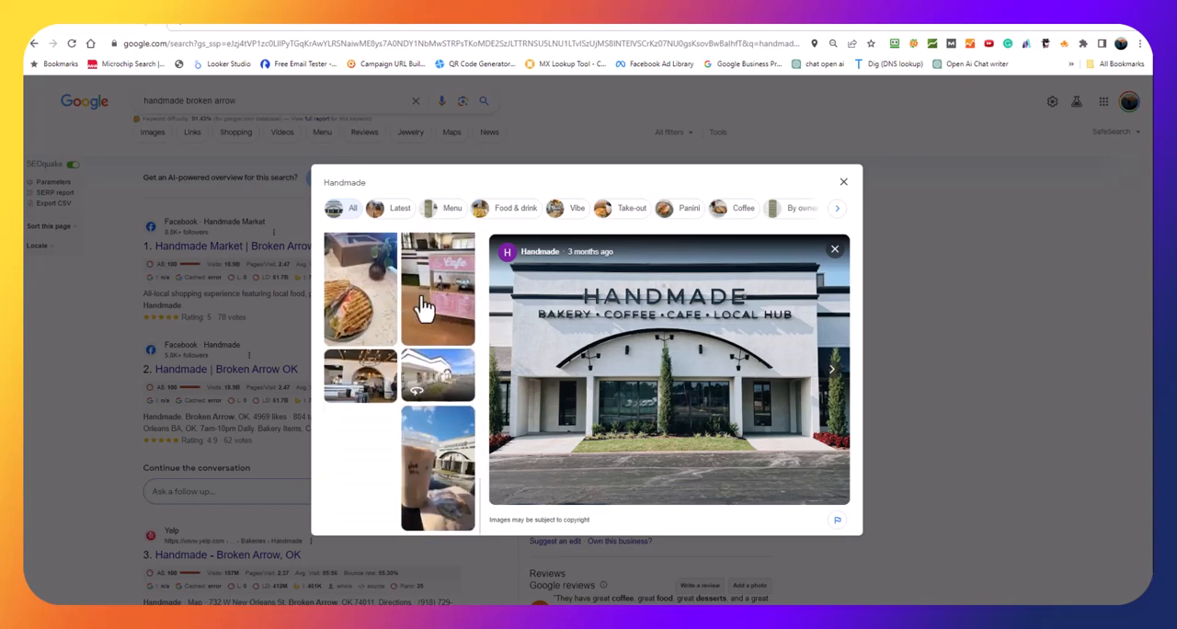
{"action": "mouse_move", "coordinate": [391, 359]}
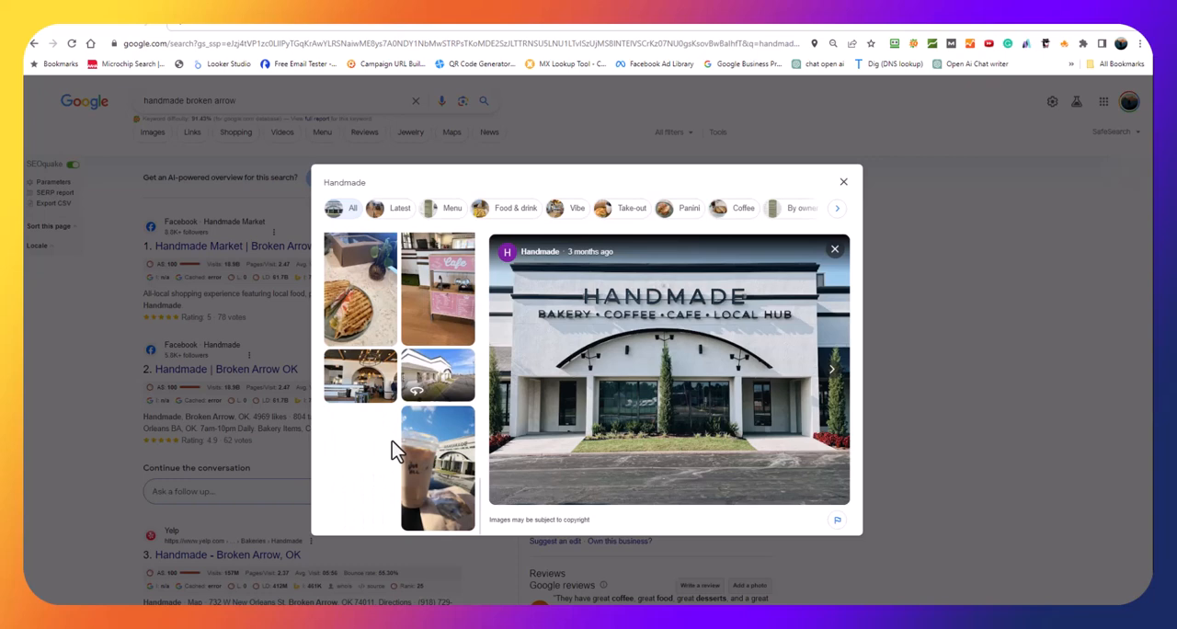
{"action": "mouse_move", "coordinate": [602, 244]}
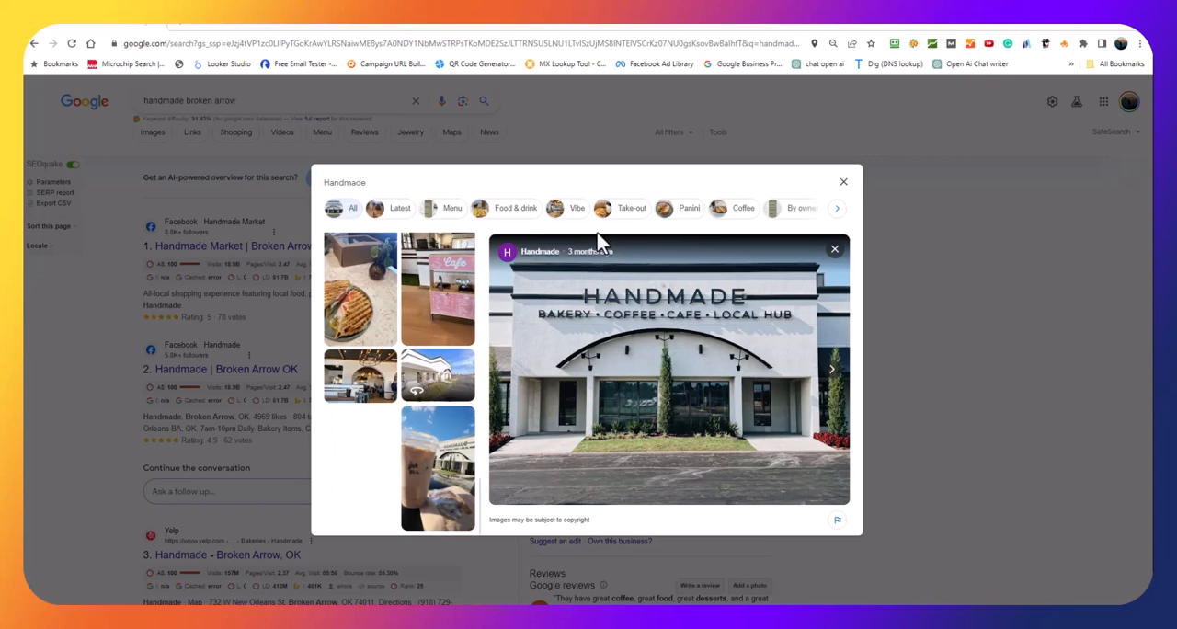
{"action": "mouse_move", "coordinate": [837, 207]}
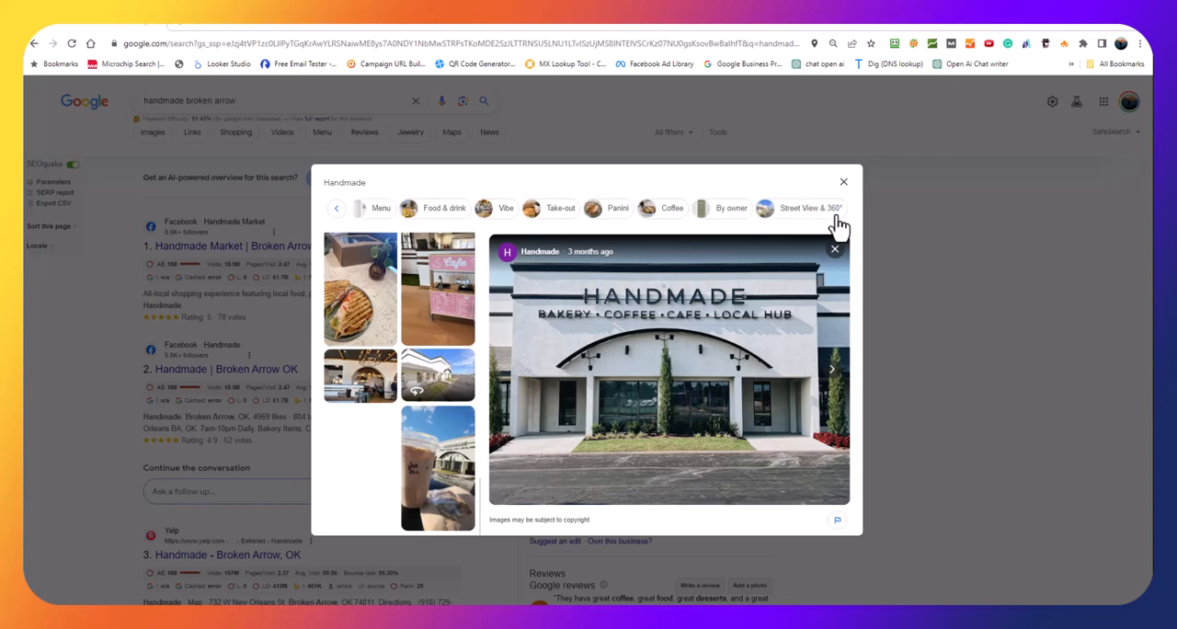
{"action": "left_click", "coordinate": [810, 208]}
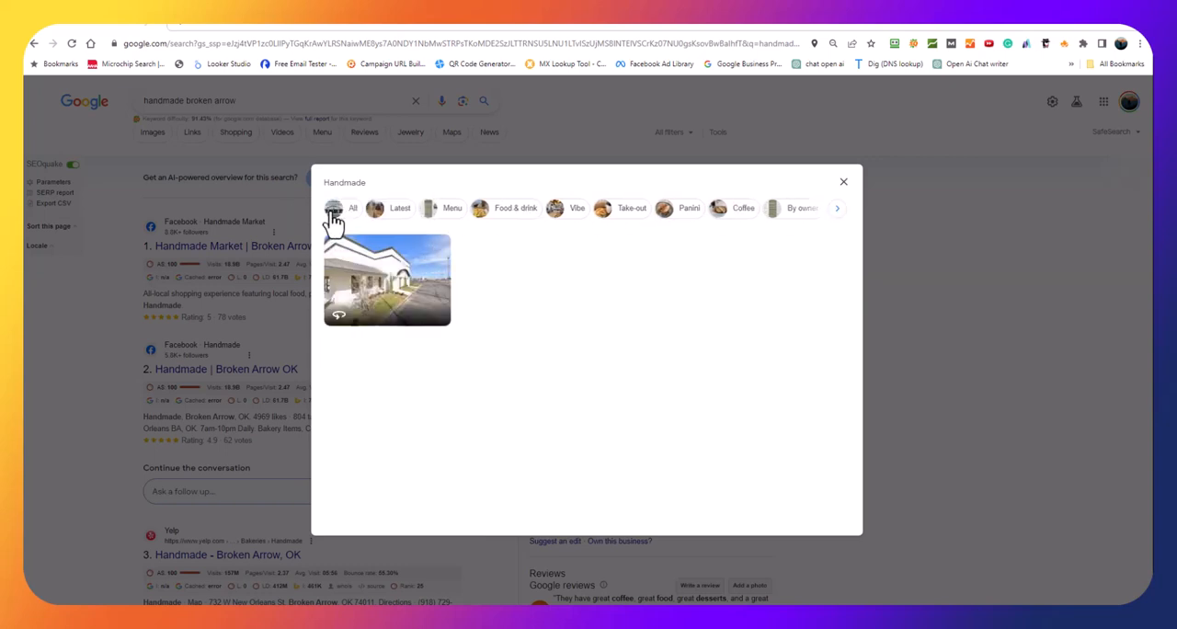
{"action": "left_click", "coordinate": [386, 280]}
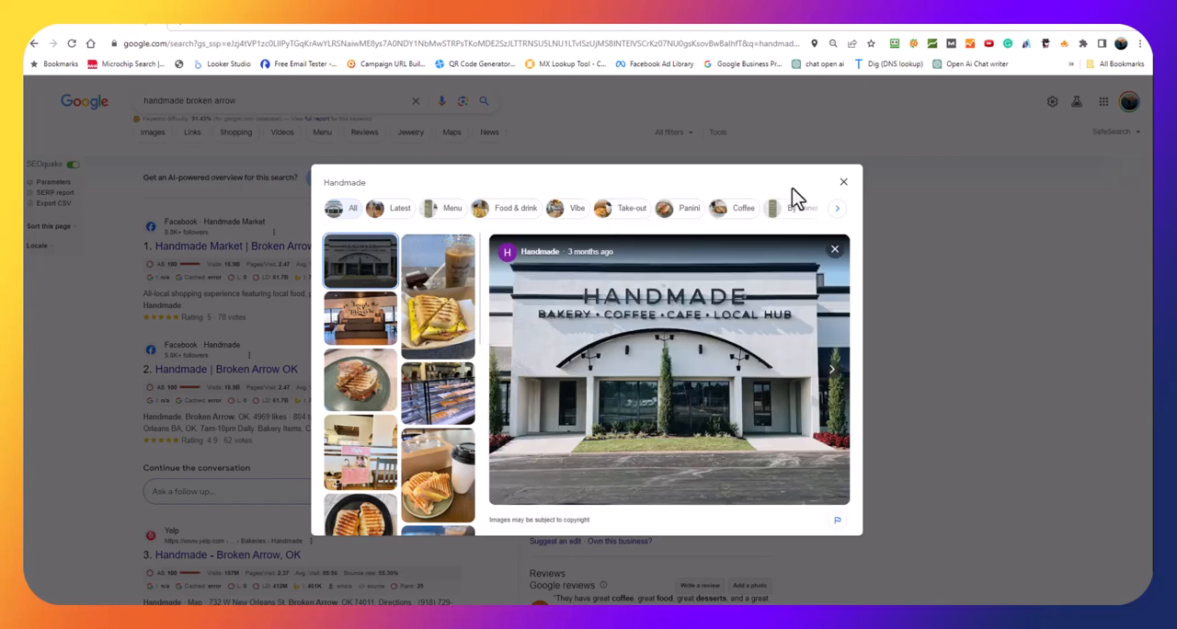
{"action": "mouse_move", "coordinate": [331, 317]}
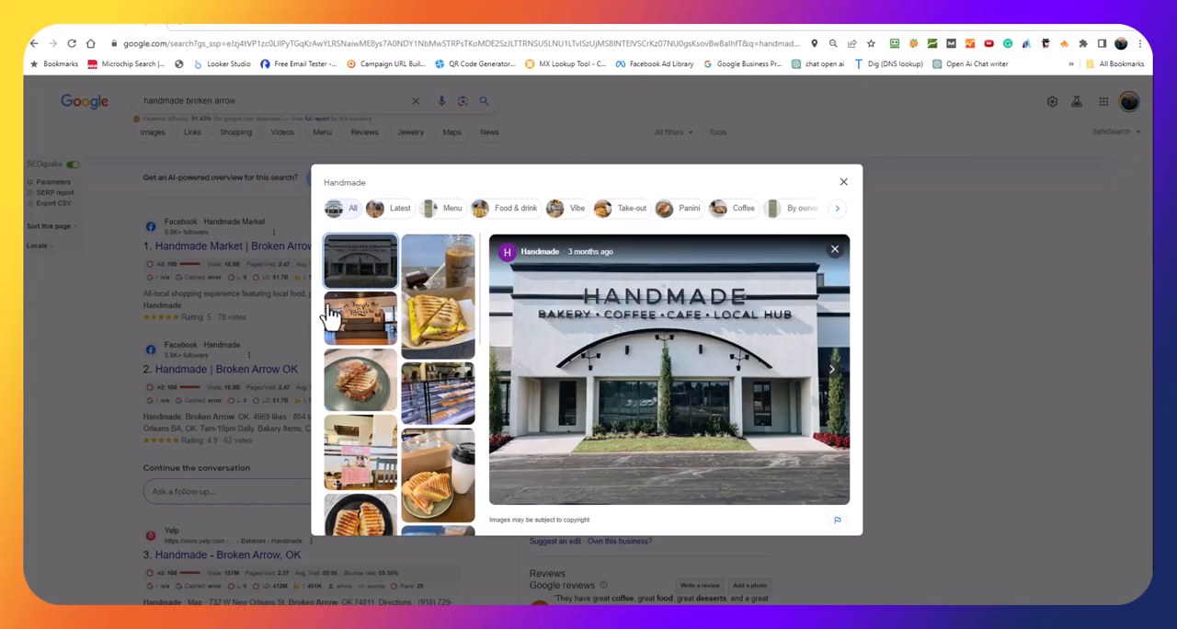
{"action": "left_click", "coordinate": [437, 294]}
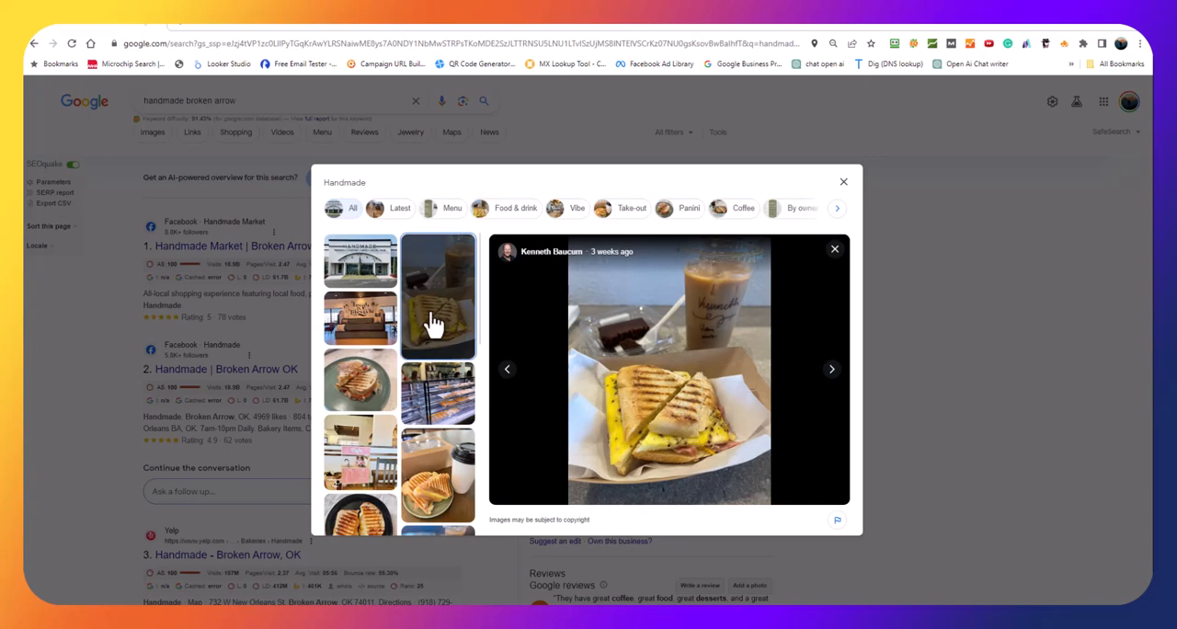
{"action": "left_click", "coordinate": [358, 382]}
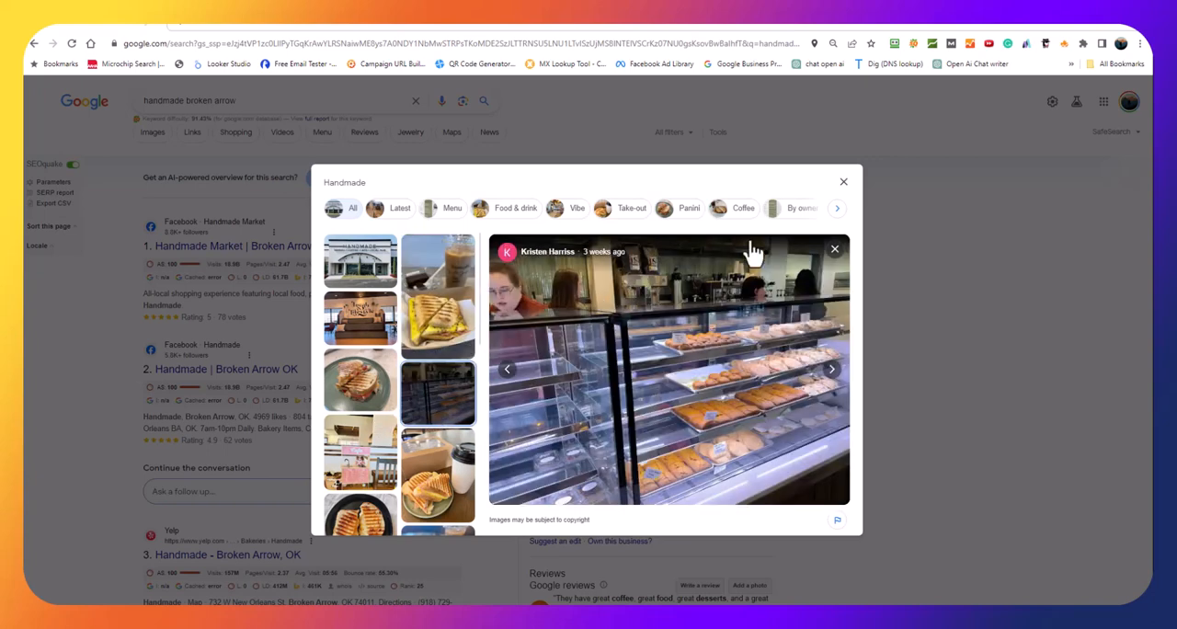
{"action": "mouse_move", "coordinate": [859, 202]}
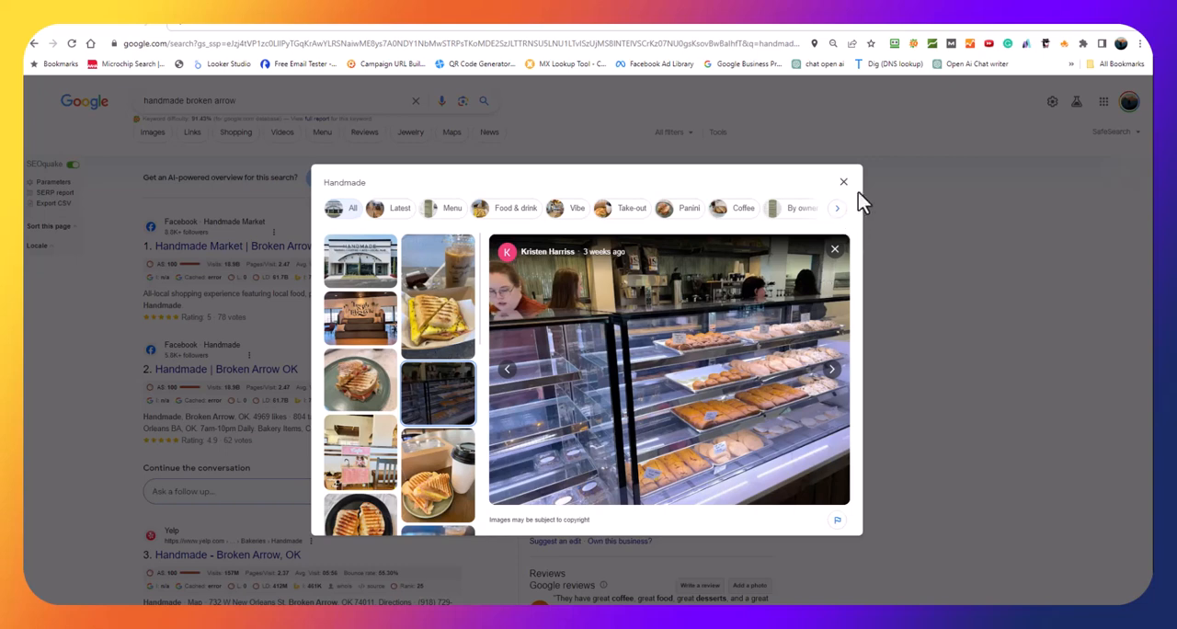
{"action": "mouse_move", "coordinate": [541, 464]}
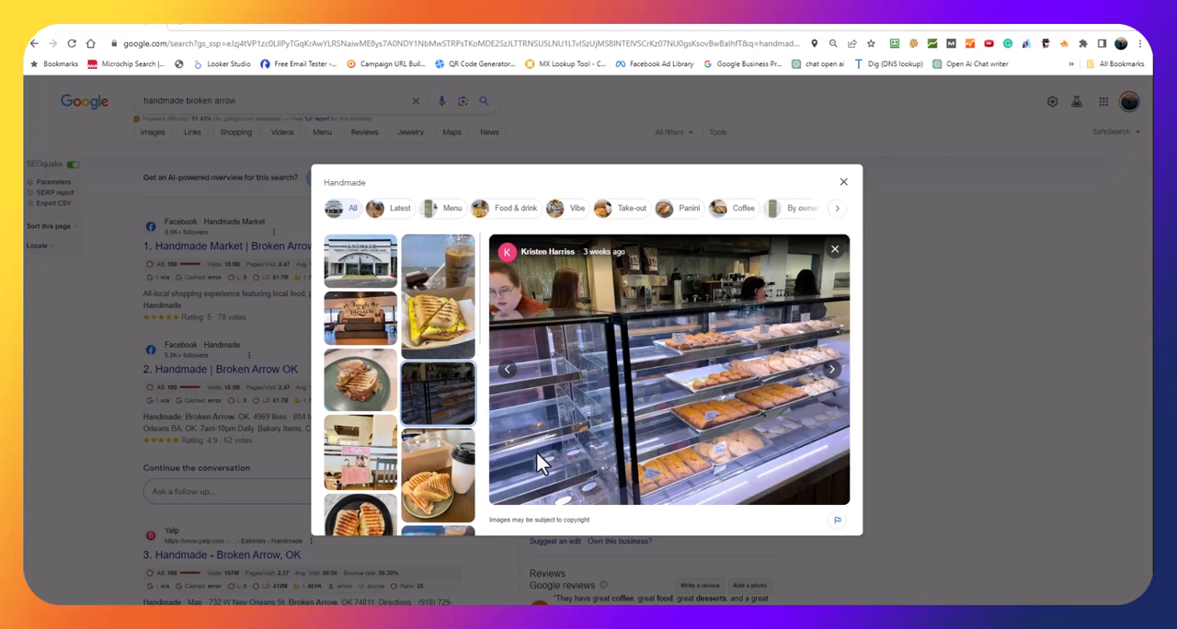
{"action": "mouse_move", "coordinate": [671, 409]}
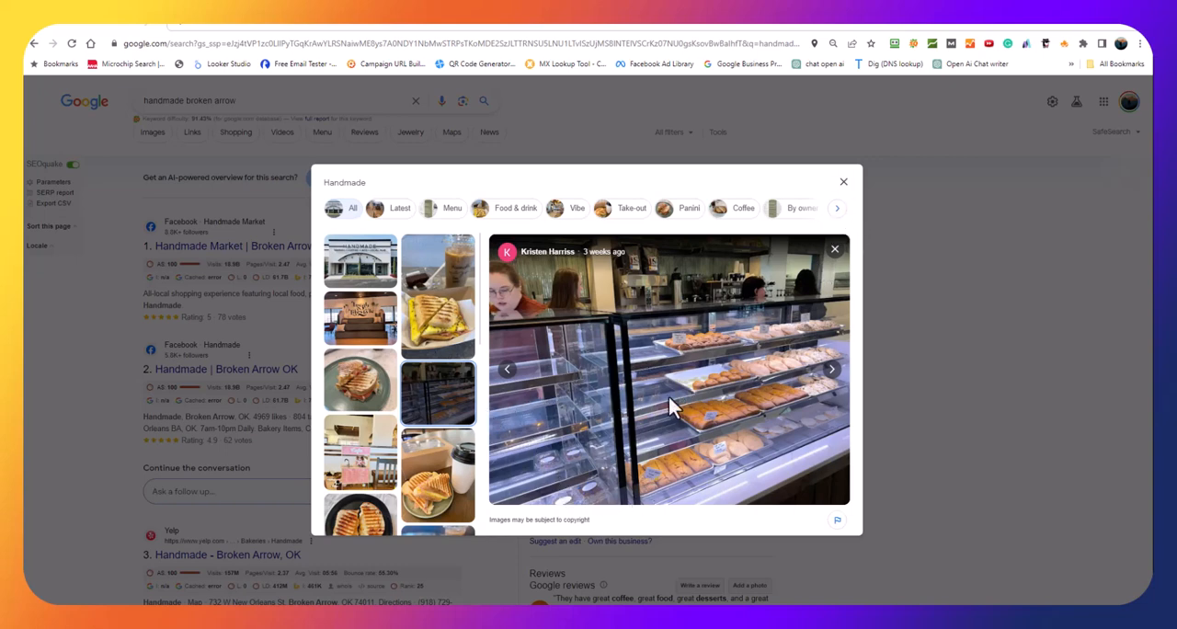
{"action": "mouse_move", "coordinate": [846, 209]}
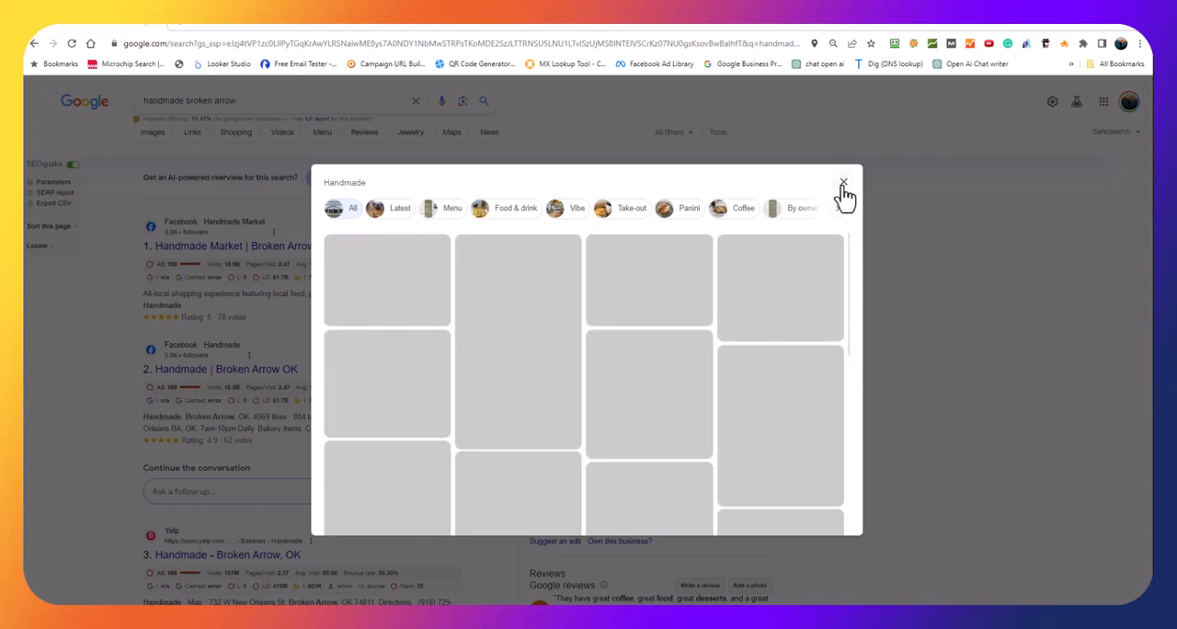
{"action": "left_click", "coordinate": [842, 184]}
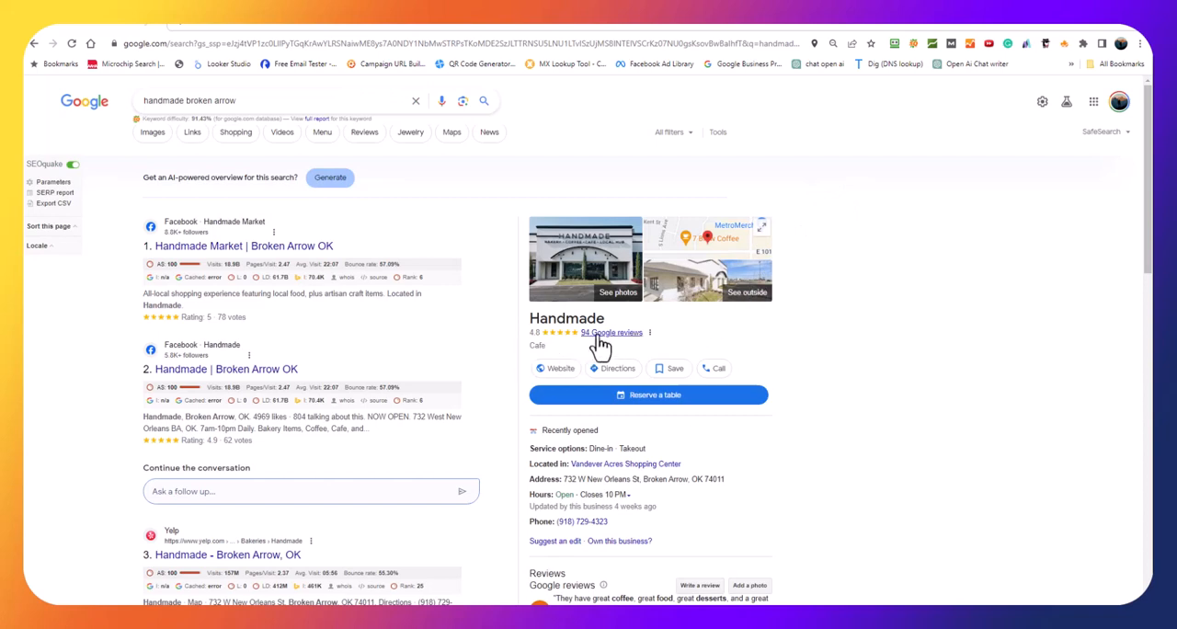
{"action": "left_click", "coordinate": [611, 332]}
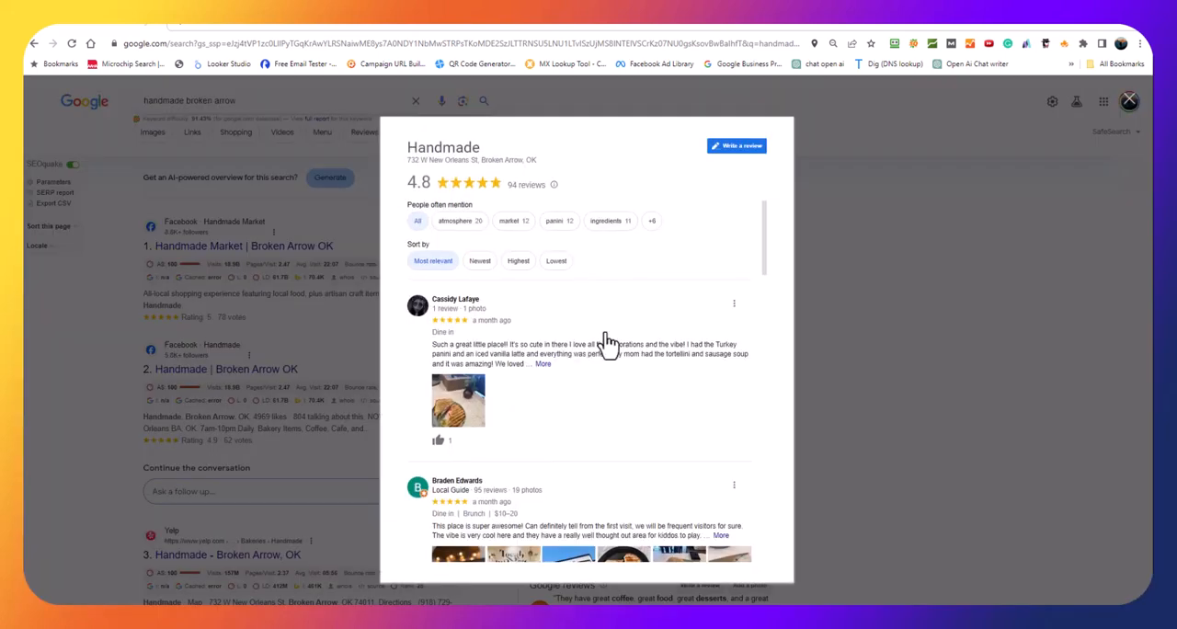
{"action": "mouse_move", "coordinate": [574, 331]}
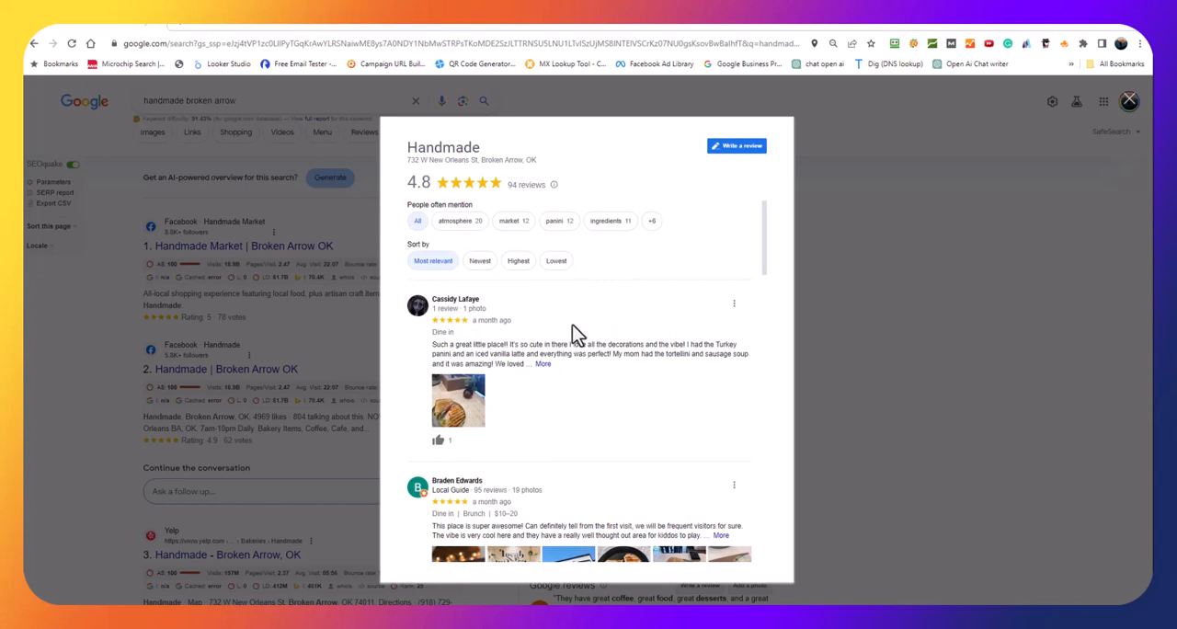
{"action": "scroll", "scroll_direction": "down", "scroll_amount": 3}
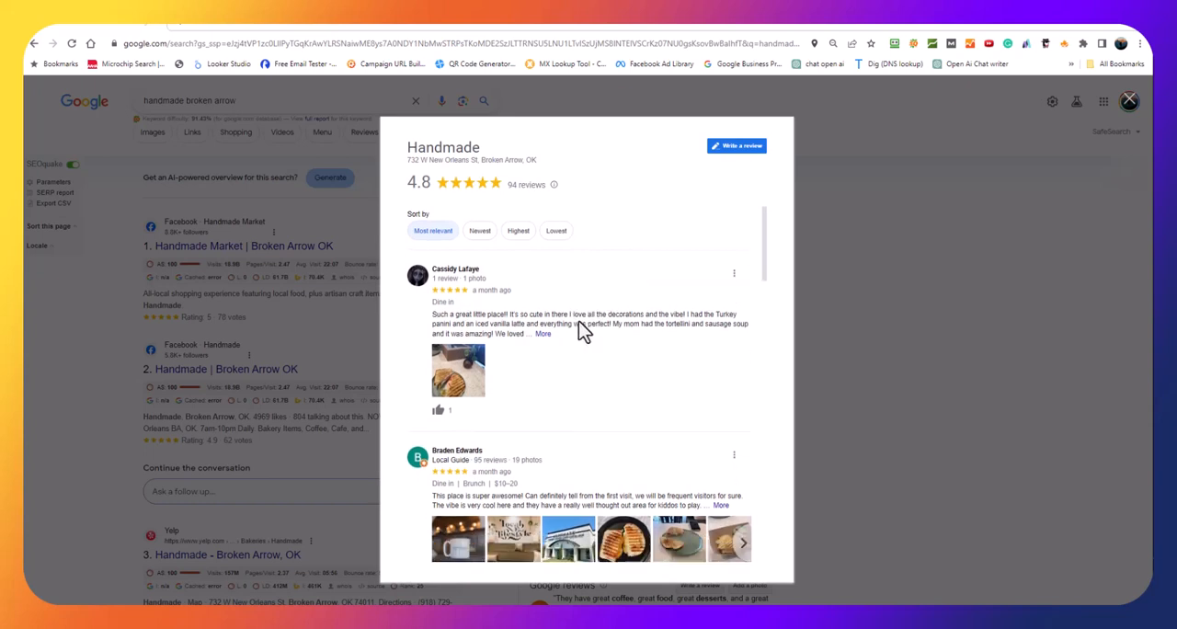
{"action": "scroll", "scroll_direction": "down", "scroll_amount": 3}
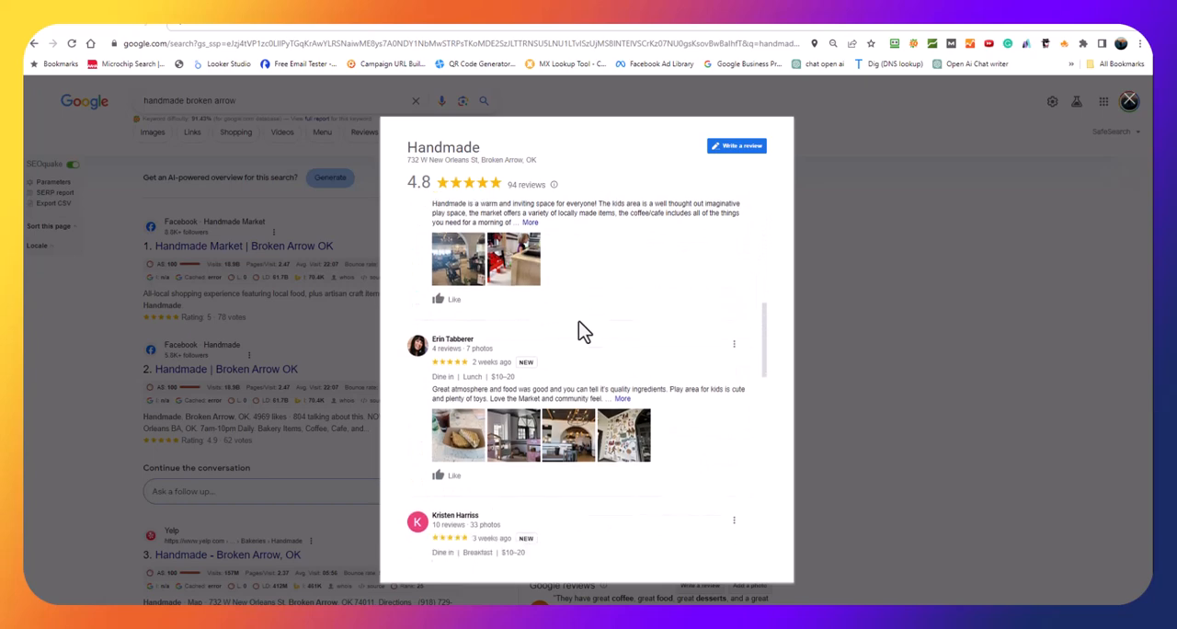
{"action": "scroll", "scroll_direction": "down", "scroll_amount": 3}
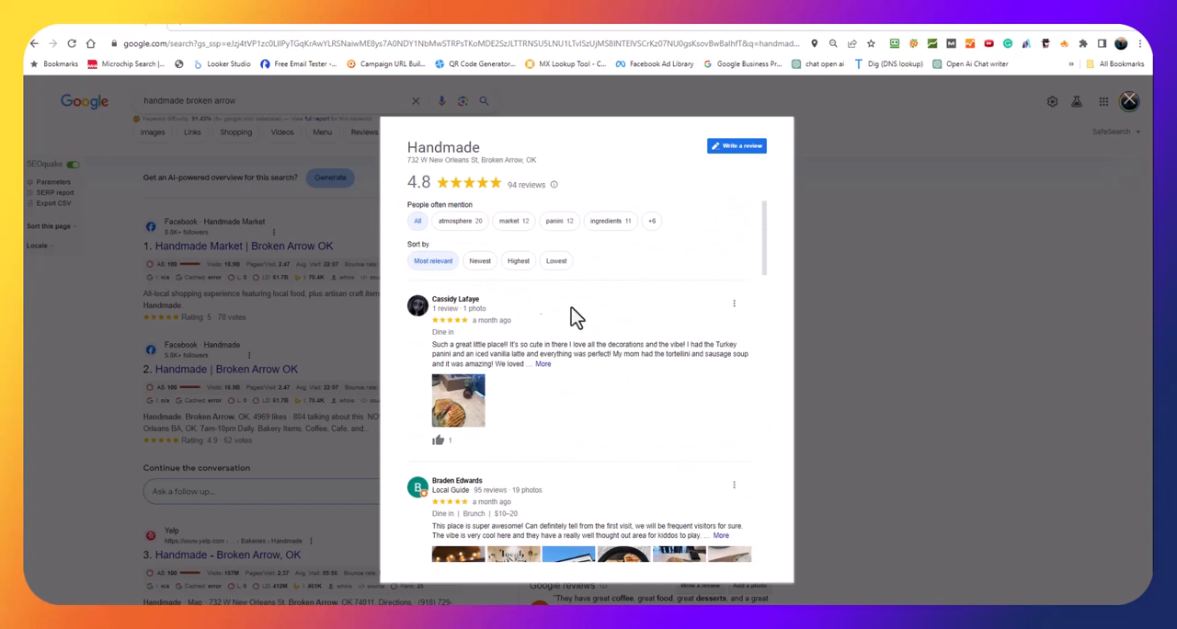
Sort Handmade's reviews by Lowest rating and read down through the one-star reviews.
{"action": "left_click", "coordinate": [555, 260]}
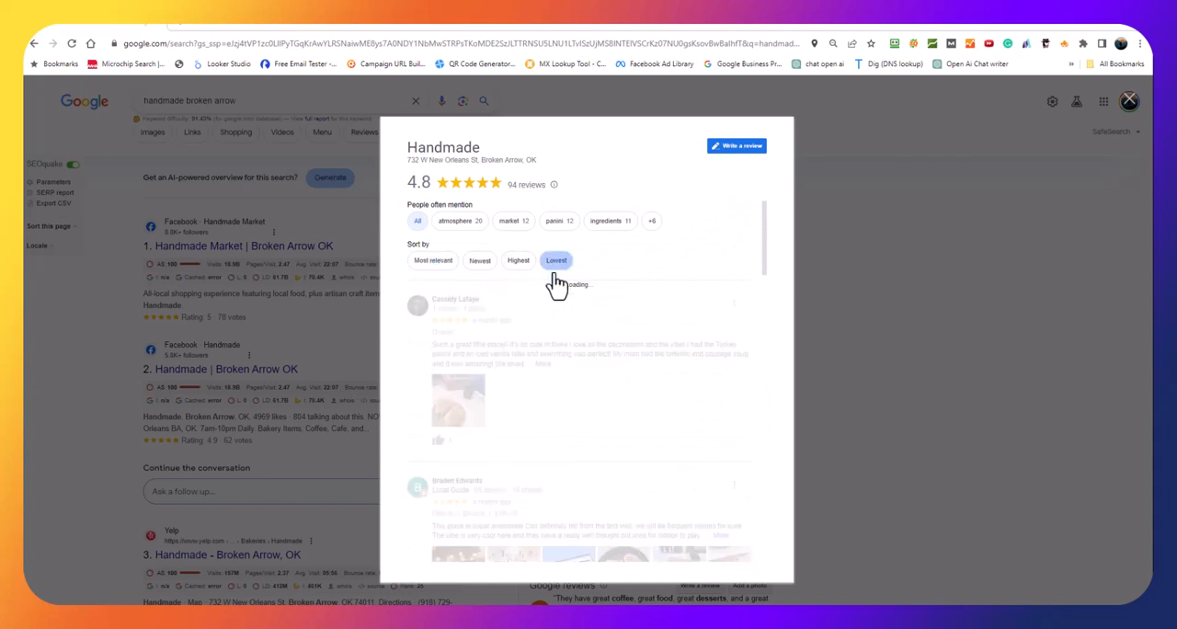
{"action": "left_click", "coordinate": [555, 260]}
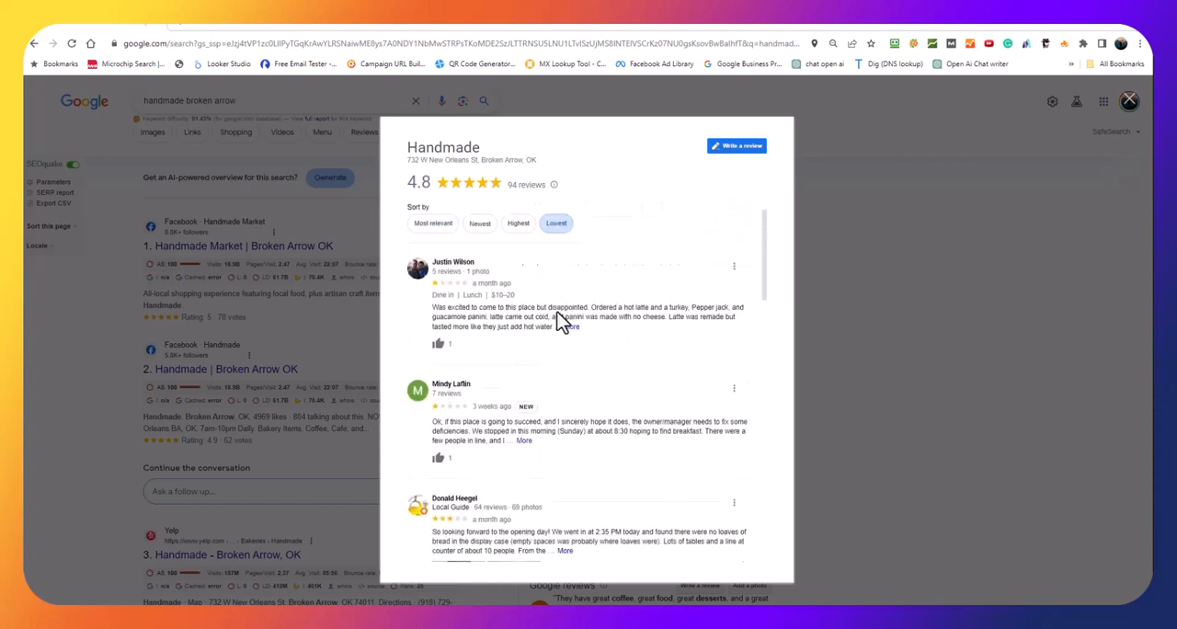
{"action": "scroll", "scroll_direction": "down", "scroll_amount": 3}
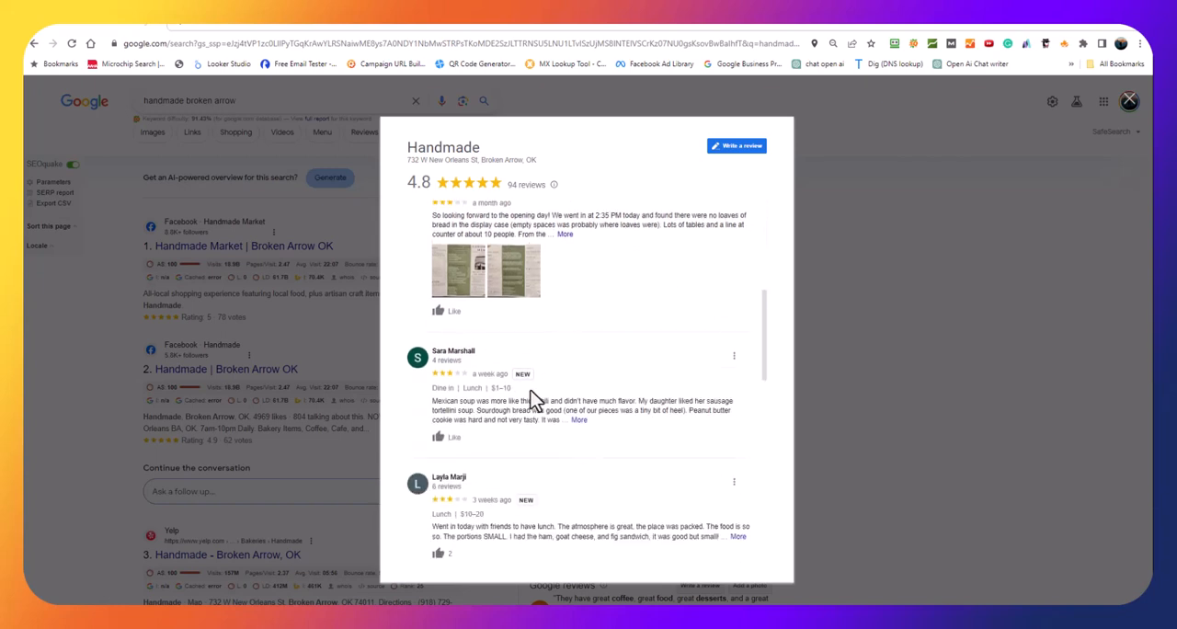
{"action": "scroll", "scroll_direction": "down", "scroll_amount": 3}
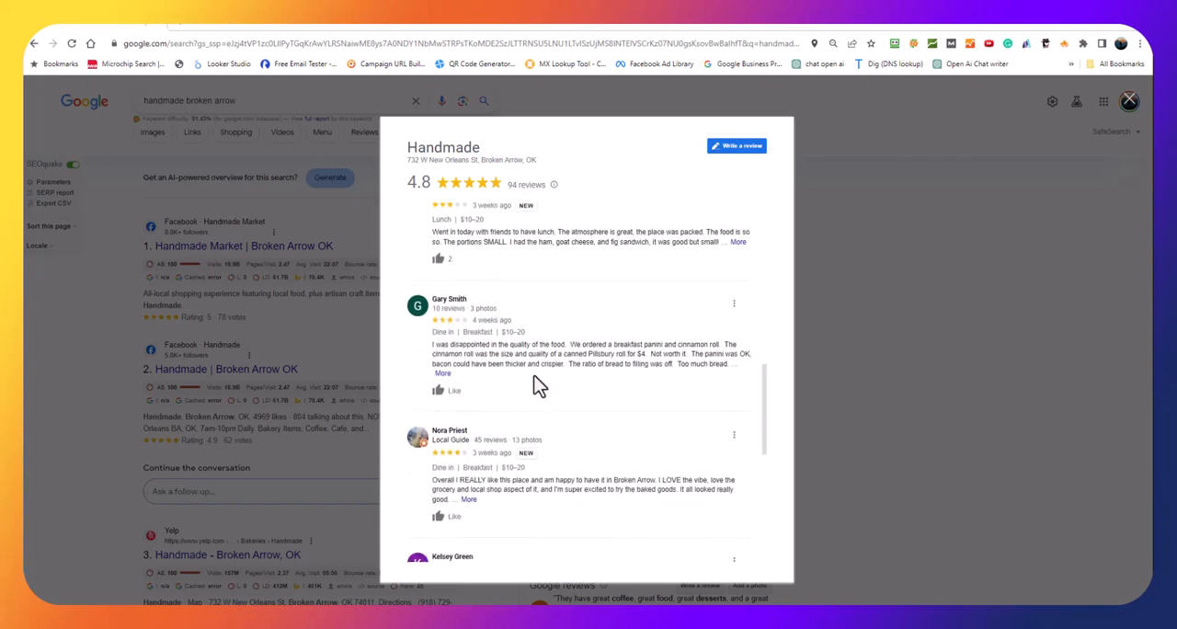
{"action": "scroll", "scroll_direction": "down", "scroll_amount": 3}
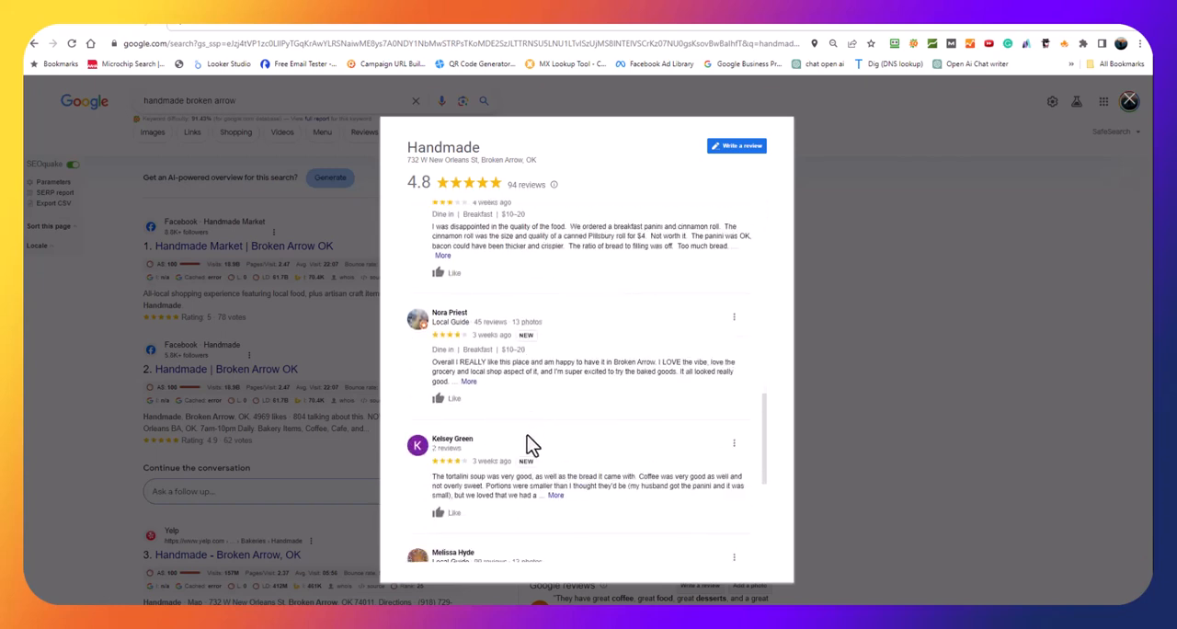
{"action": "scroll", "scroll_direction": "down", "scroll_amount": 3}
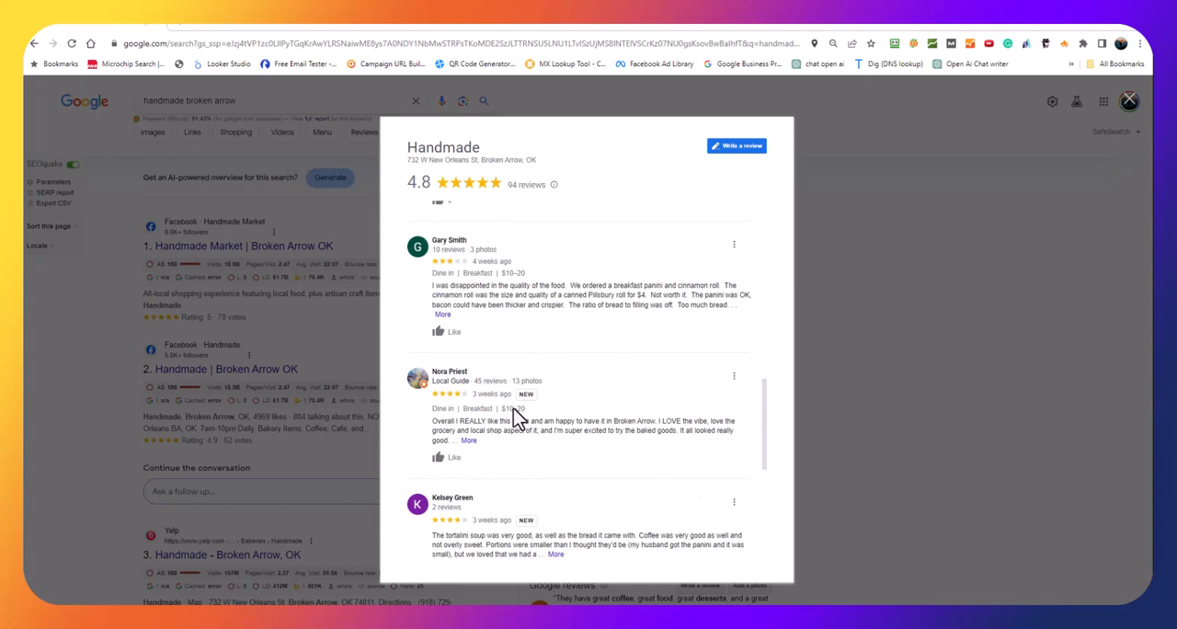
{"action": "mouse_move", "coordinate": [538, 412]}
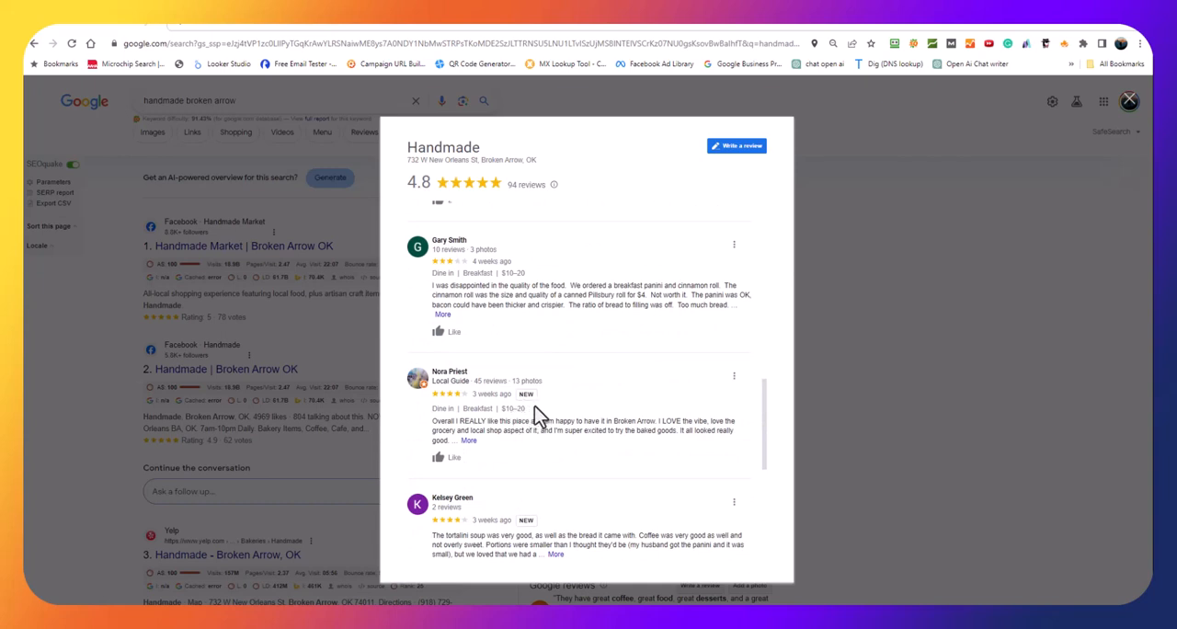
{"action": "scroll", "scroll_direction": "down", "scroll_amount": 3}
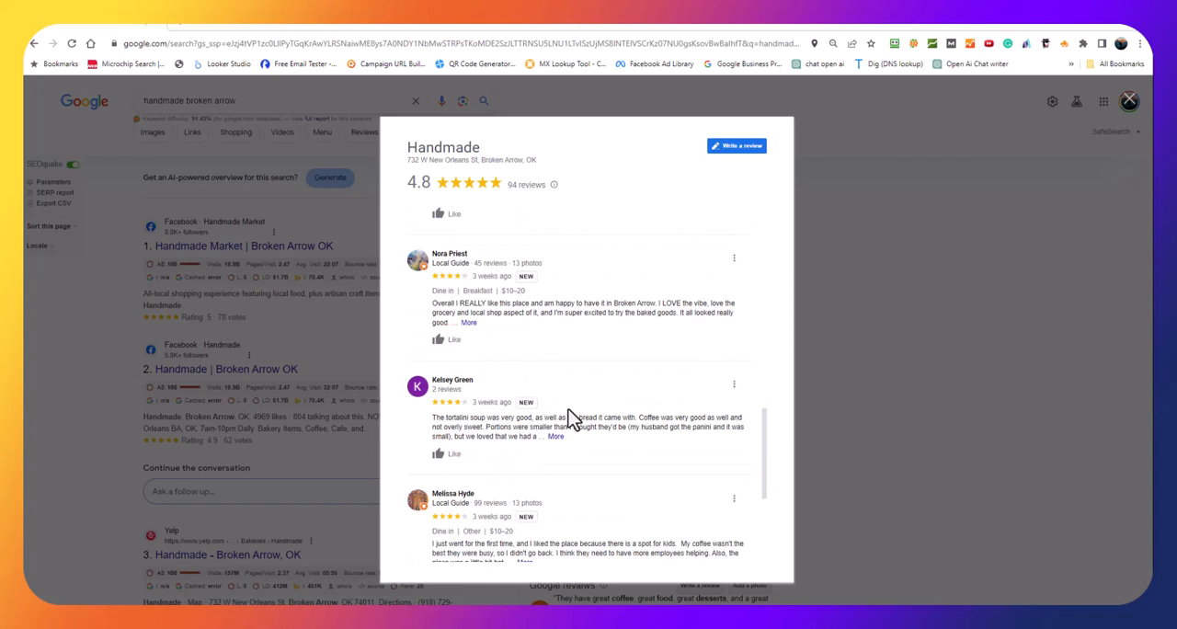
{"action": "scroll", "scroll_direction": "down", "scroll_amount": 3}
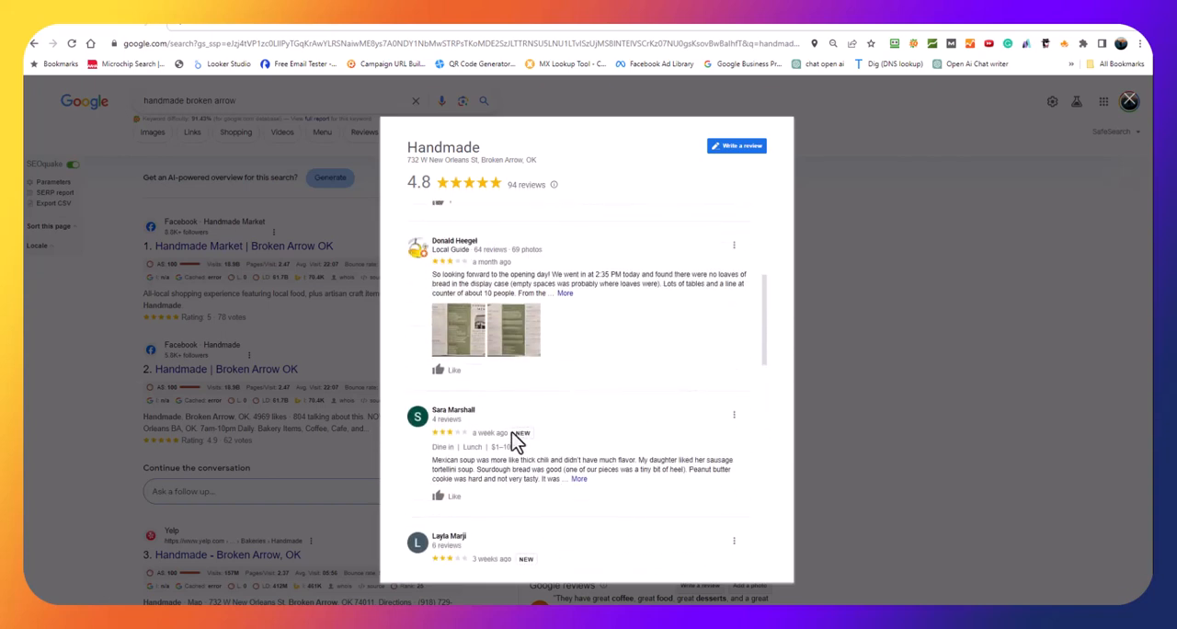
{"action": "mouse_move", "coordinate": [446, 448]}
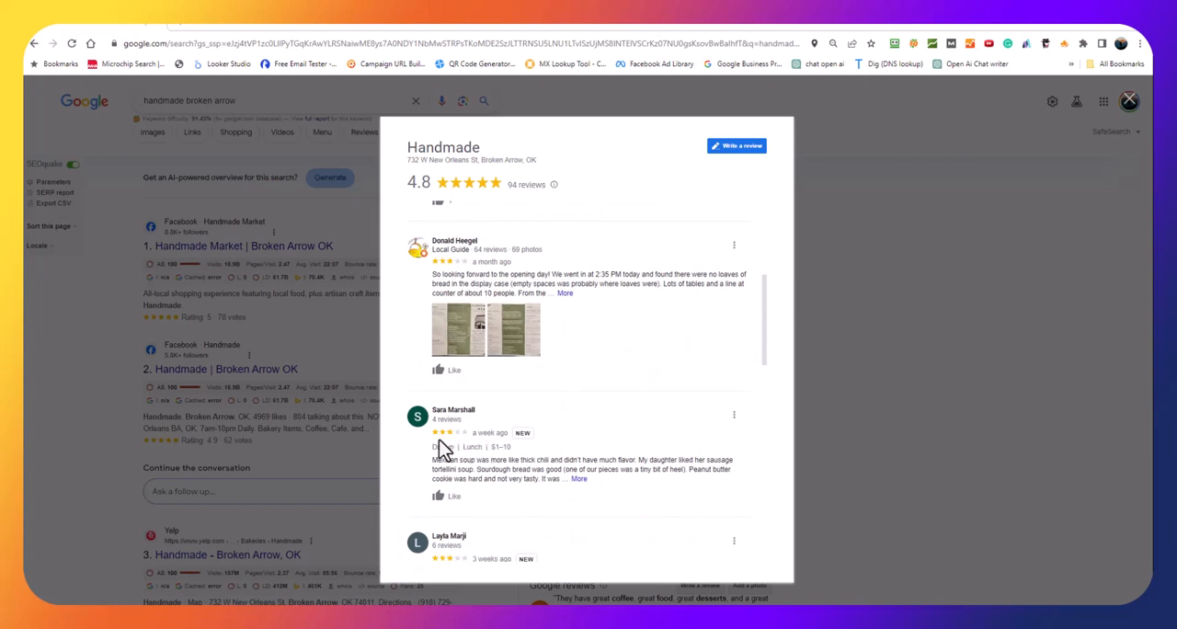
{"action": "scroll", "scroll_direction": "down", "scroll_amount": 3}
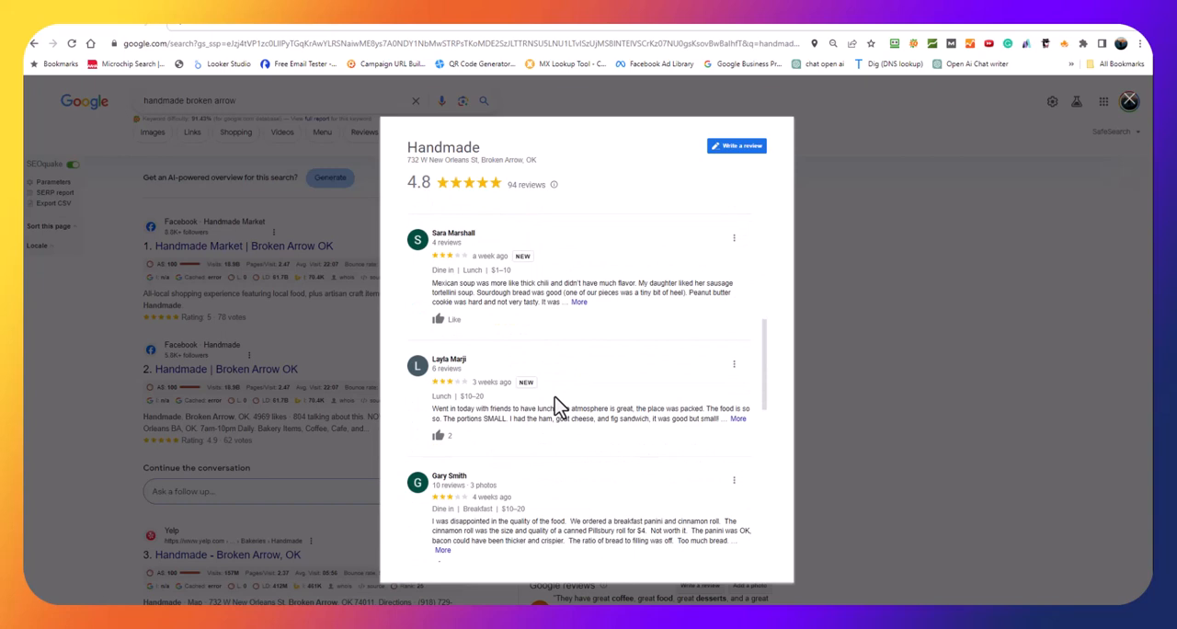
{"action": "scroll", "scroll_direction": "down", "scroll_amount": 3}
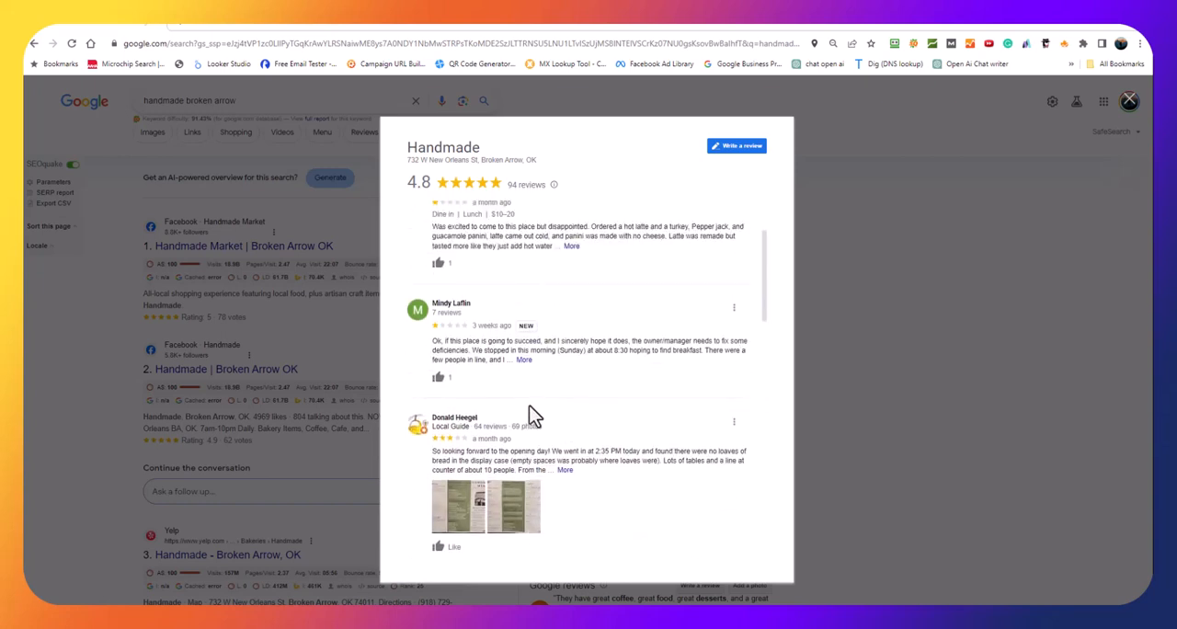
{"action": "left_click", "coordinate": [557, 260]}
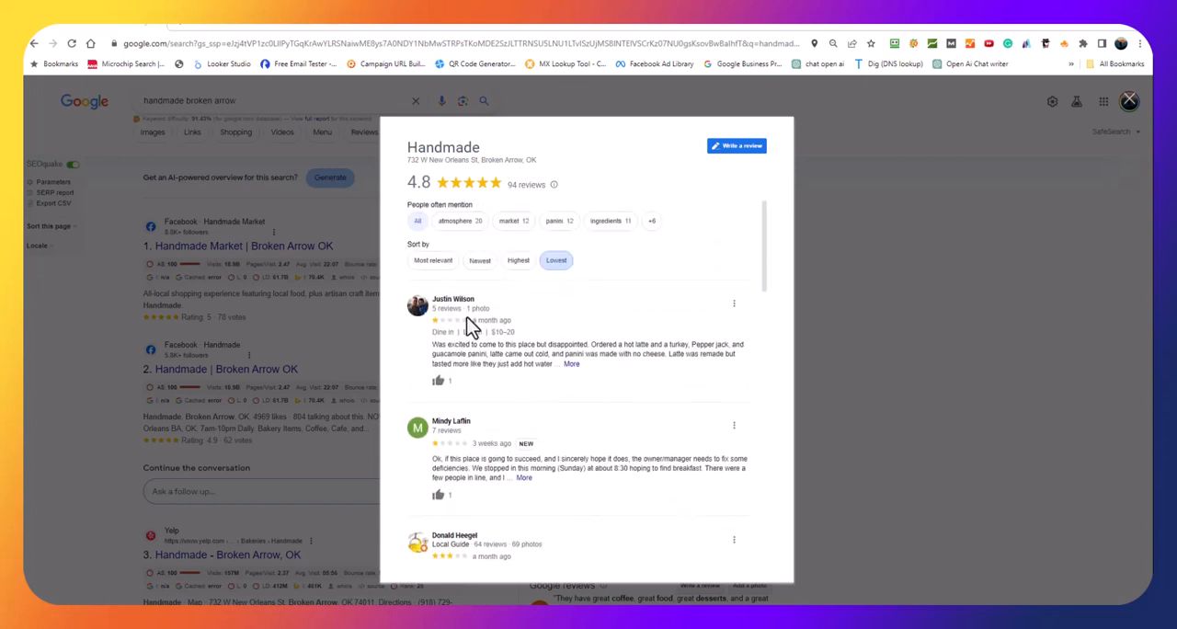
{"action": "mouse_move", "coordinate": [472, 370]}
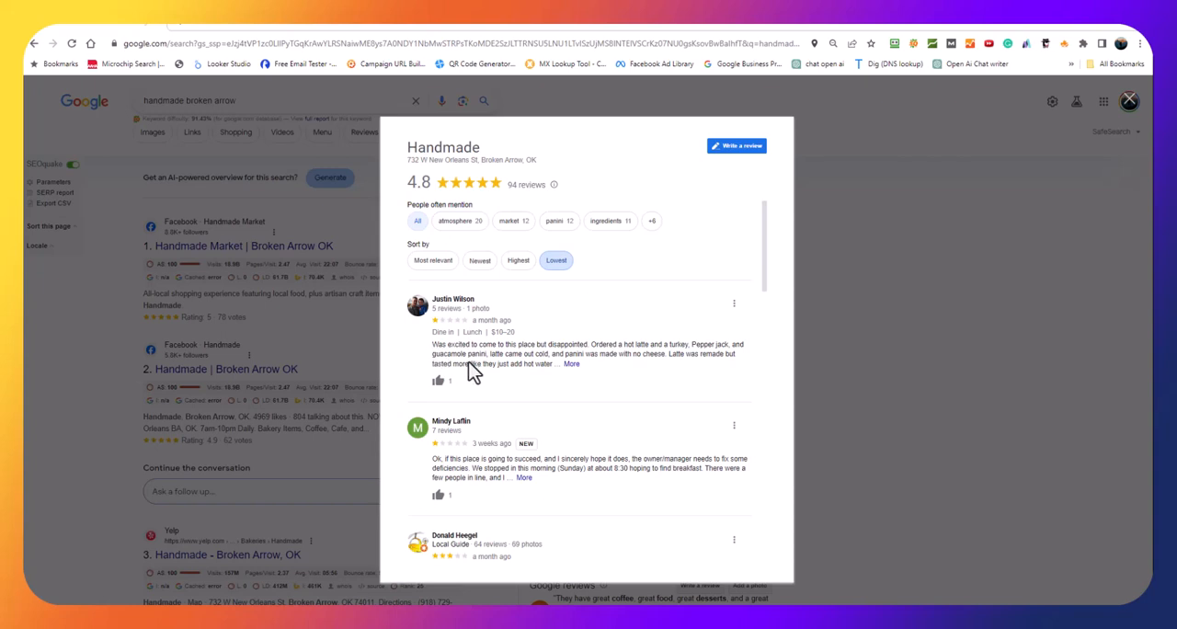
{"action": "mouse_move", "coordinate": [467, 377]}
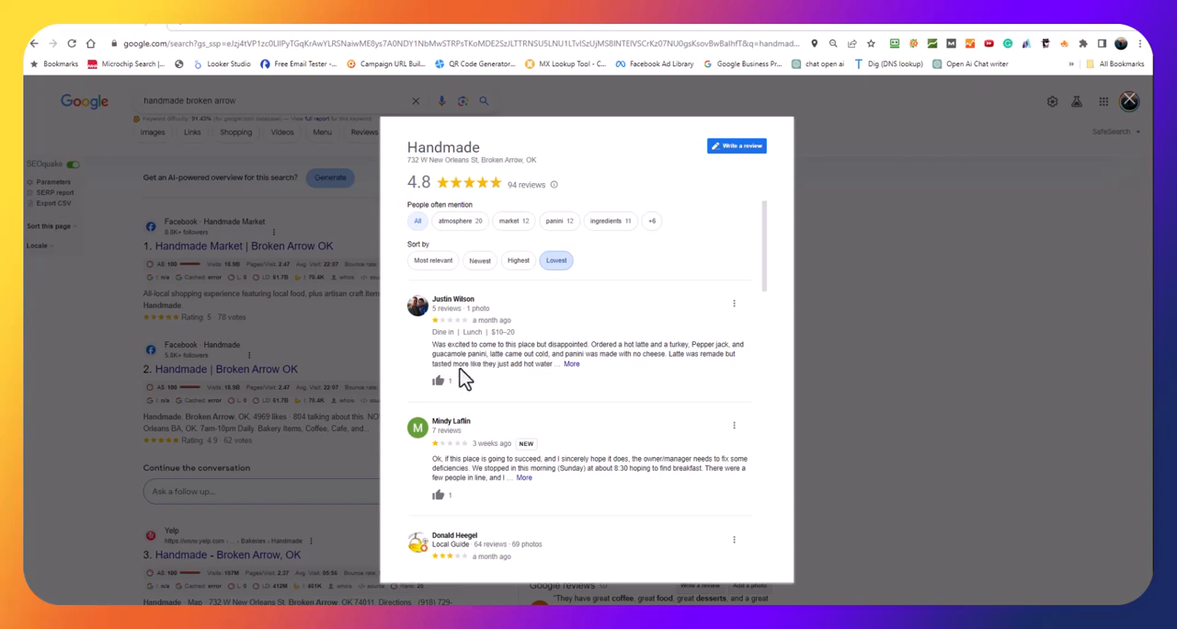
{"action": "scroll", "scroll_direction": "down", "scroll_amount": 3}
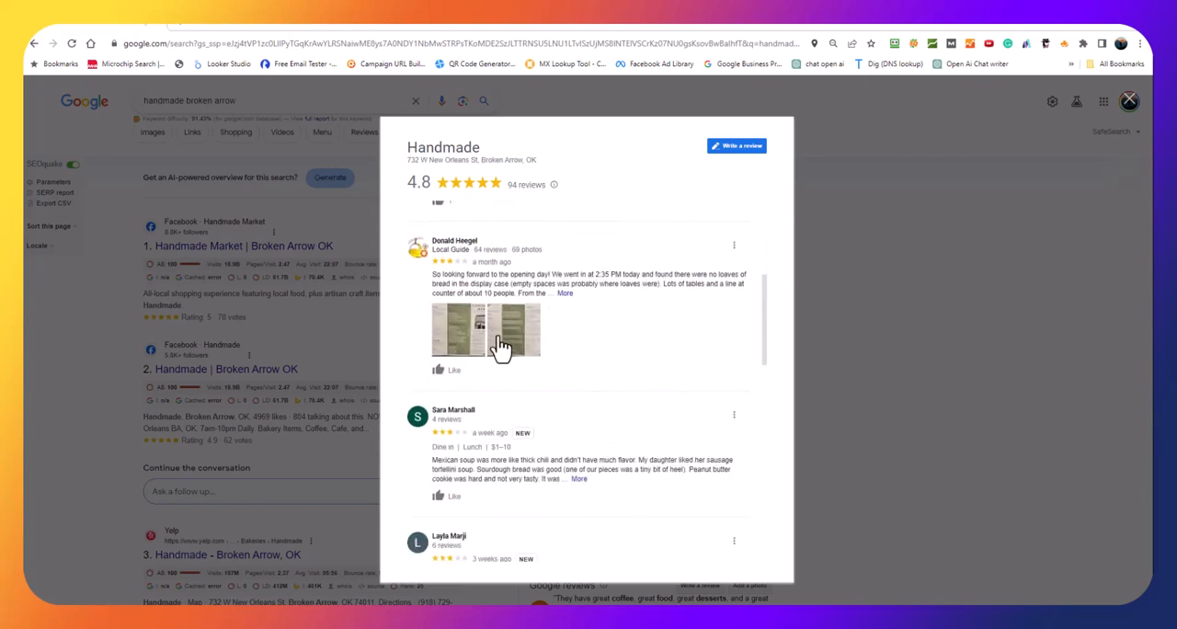
{"action": "scroll", "scroll_direction": "down", "scroll_amount": 3}
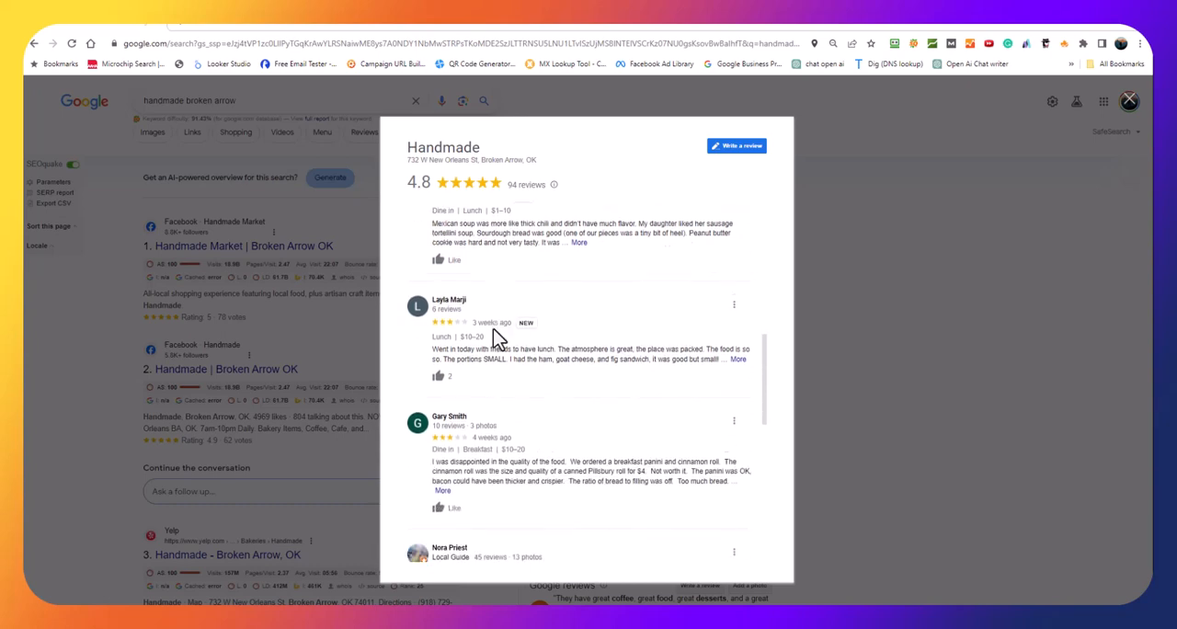
{"action": "scroll", "scroll_direction": "down", "scroll_amount": 3}
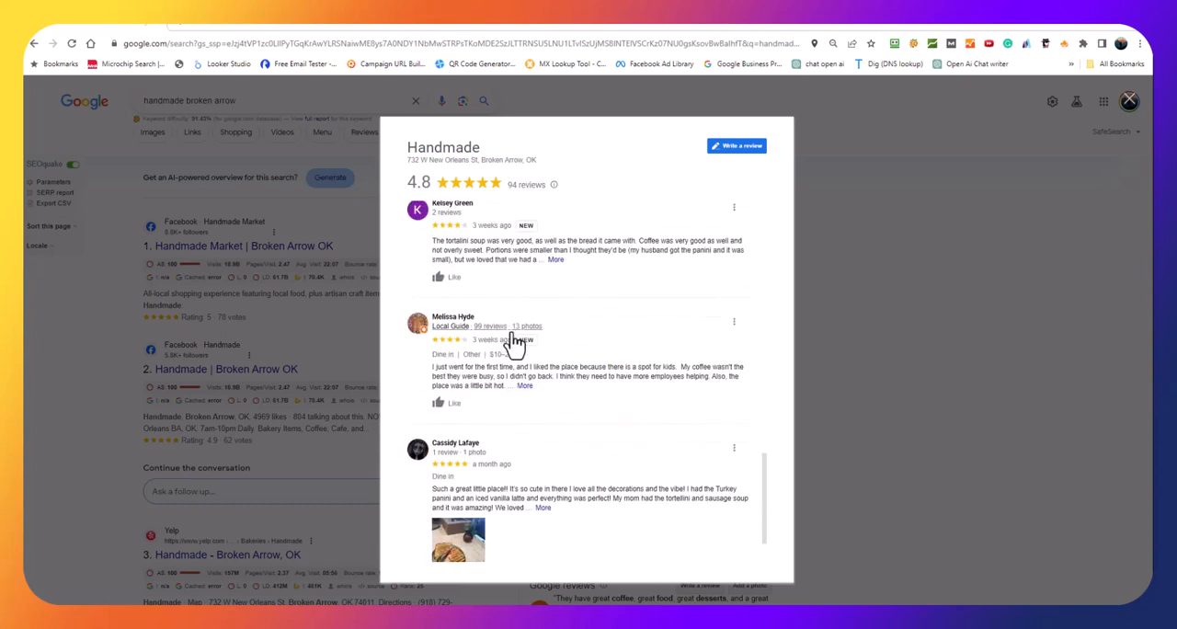
{"action": "scroll", "scroll_direction": "down", "scroll_amount": 3}
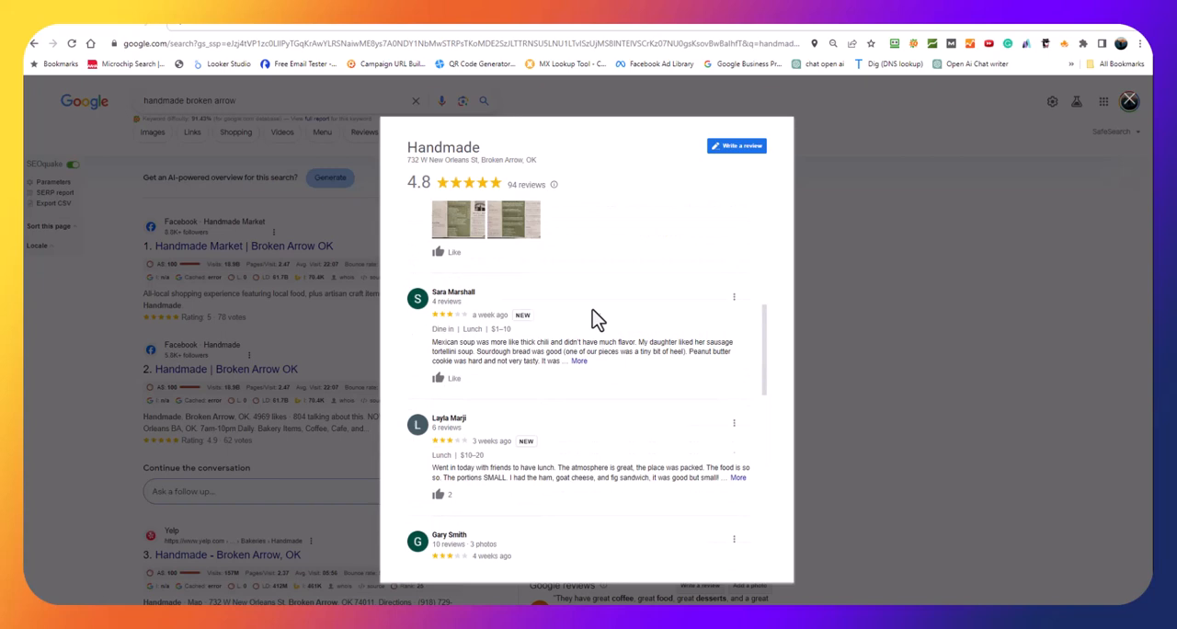
{"action": "left_click", "coordinate": [556, 260]}
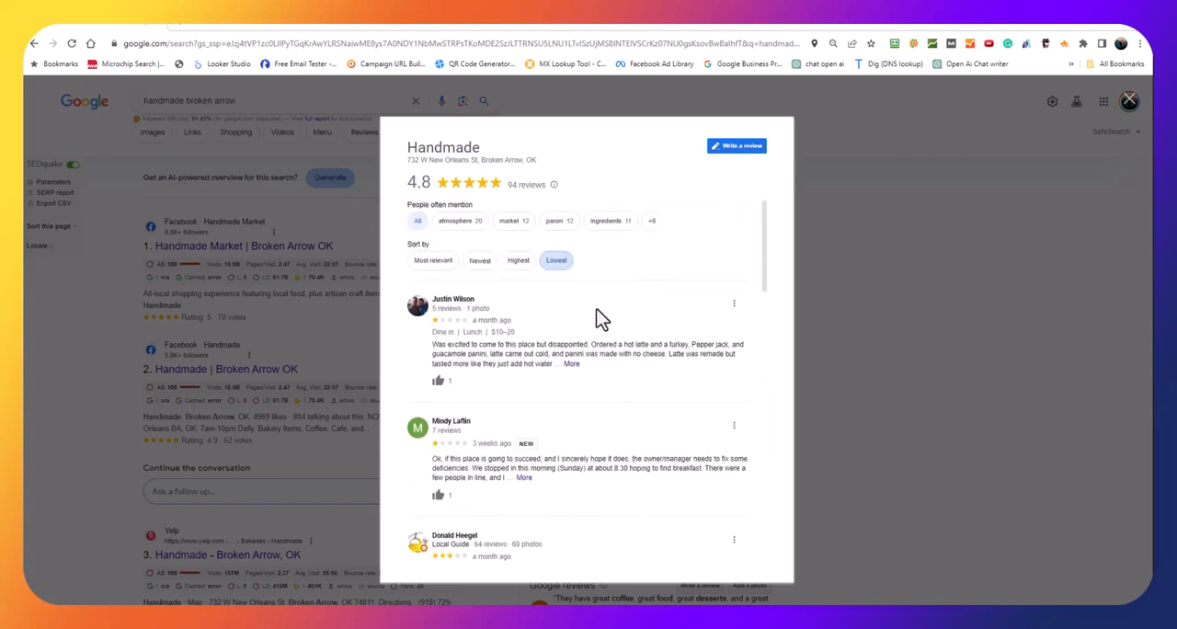
{"action": "mouse_move", "coordinate": [429, 380]}
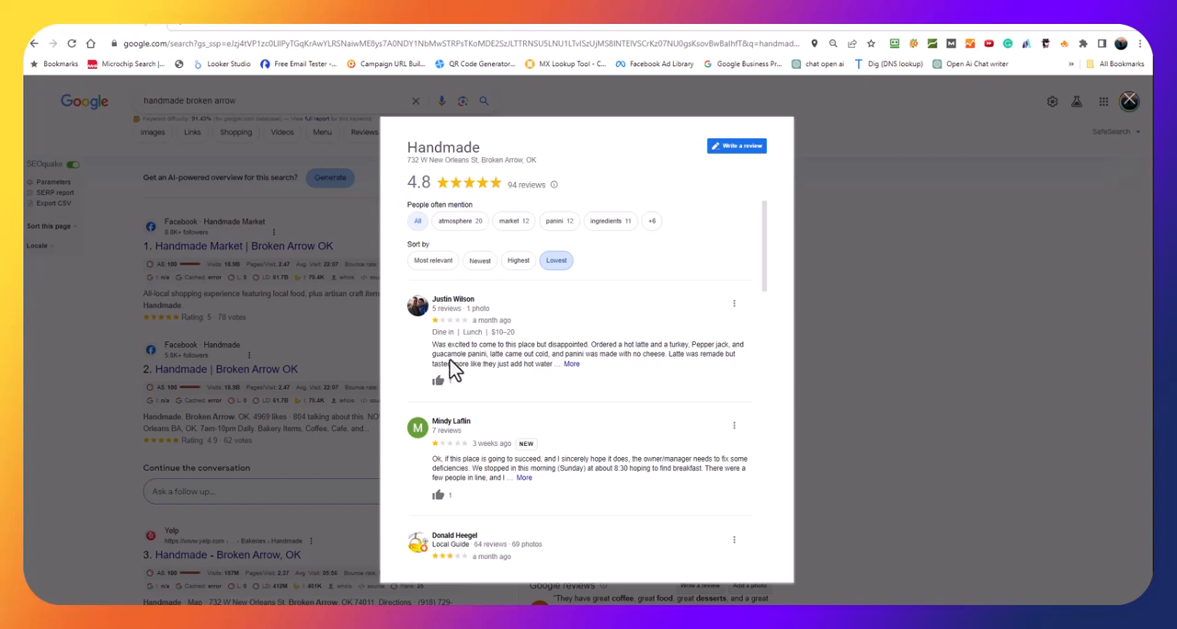
{"action": "mouse_move", "coordinate": [519, 370]}
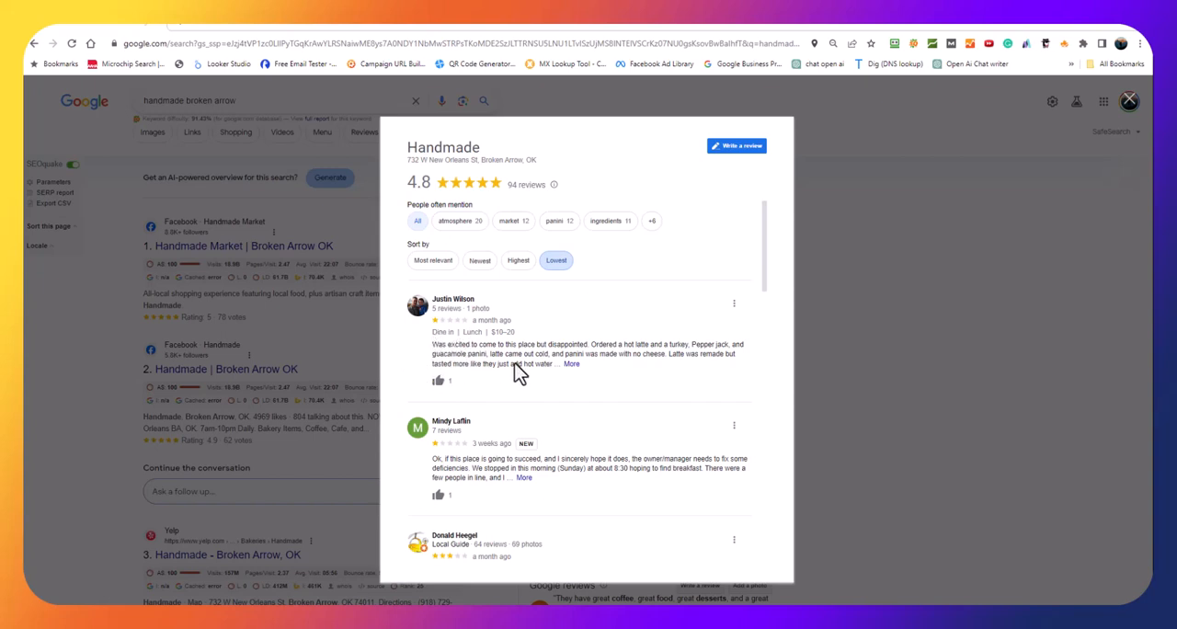
{"action": "mouse_move", "coordinate": [517, 372]}
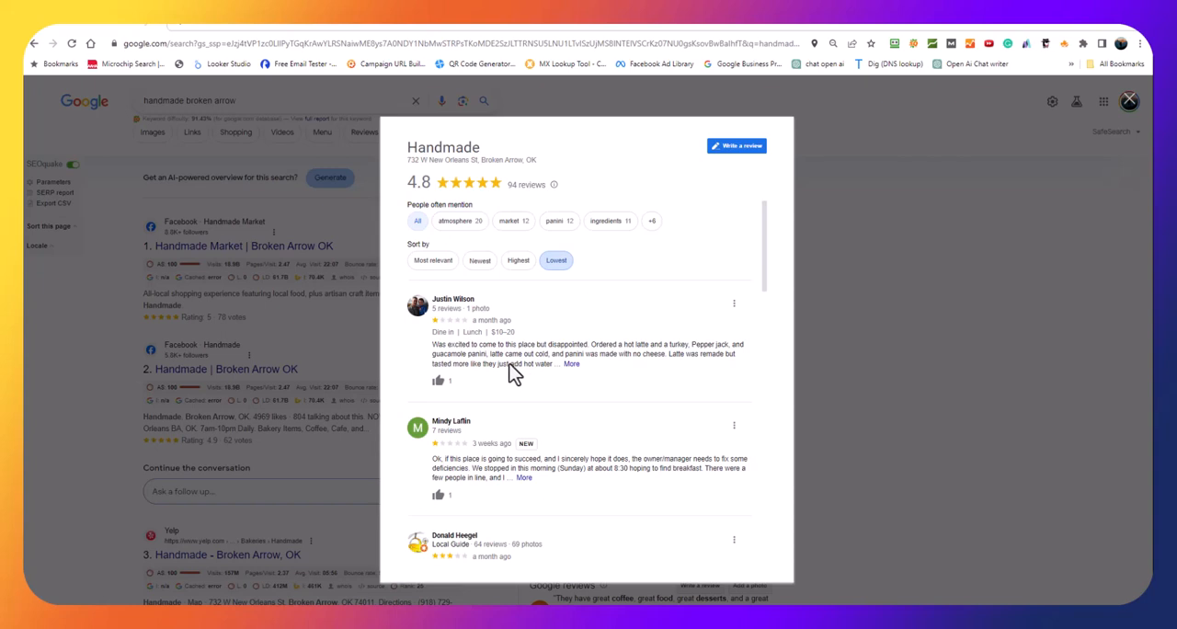
{"action": "scroll", "scroll_direction": "down", "scroll_amount": 3}
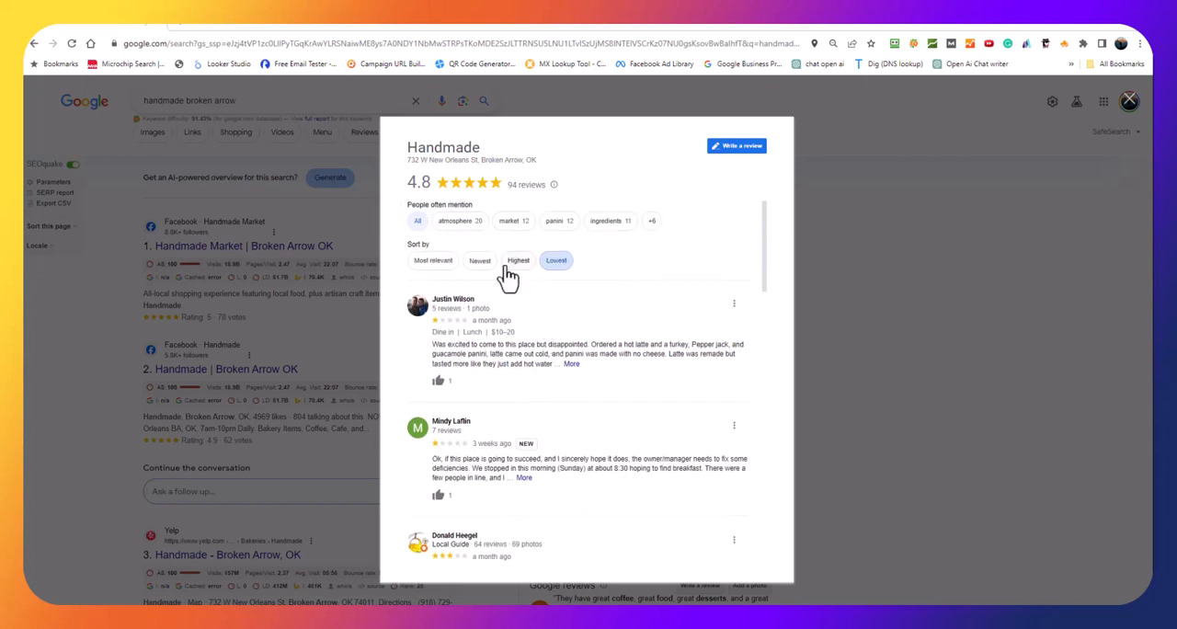
{"action": "scroll", "scroll_direction": "down", "scroll_amount": 3}
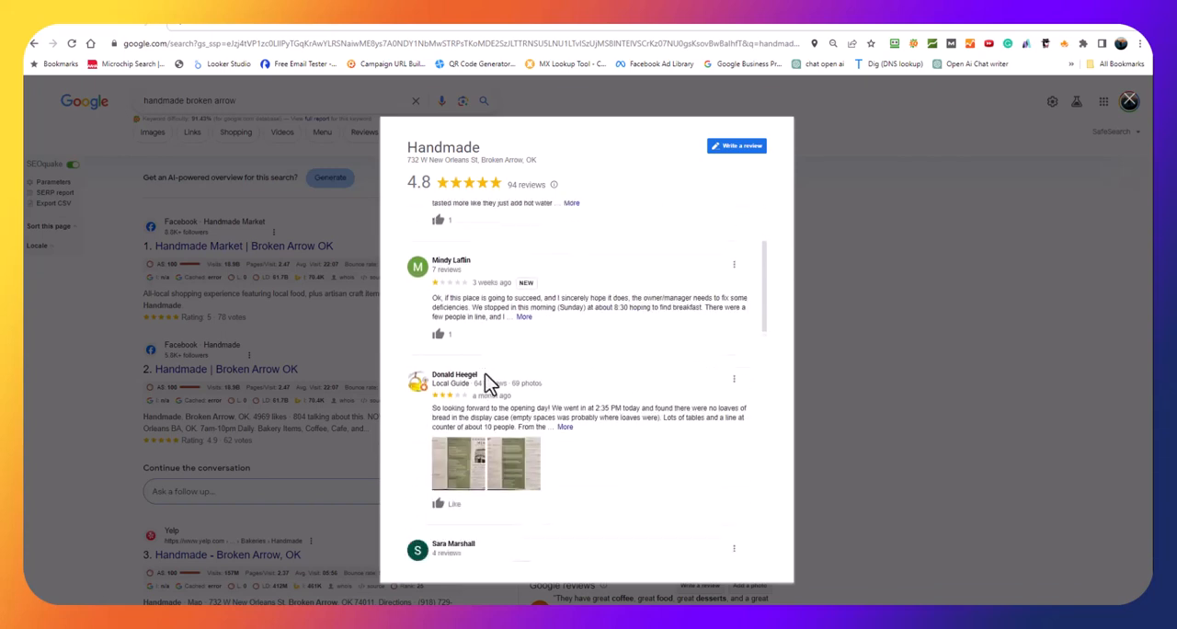
{"action": "scroll", "scroll_direction": "down", "scroll_amount": 3}
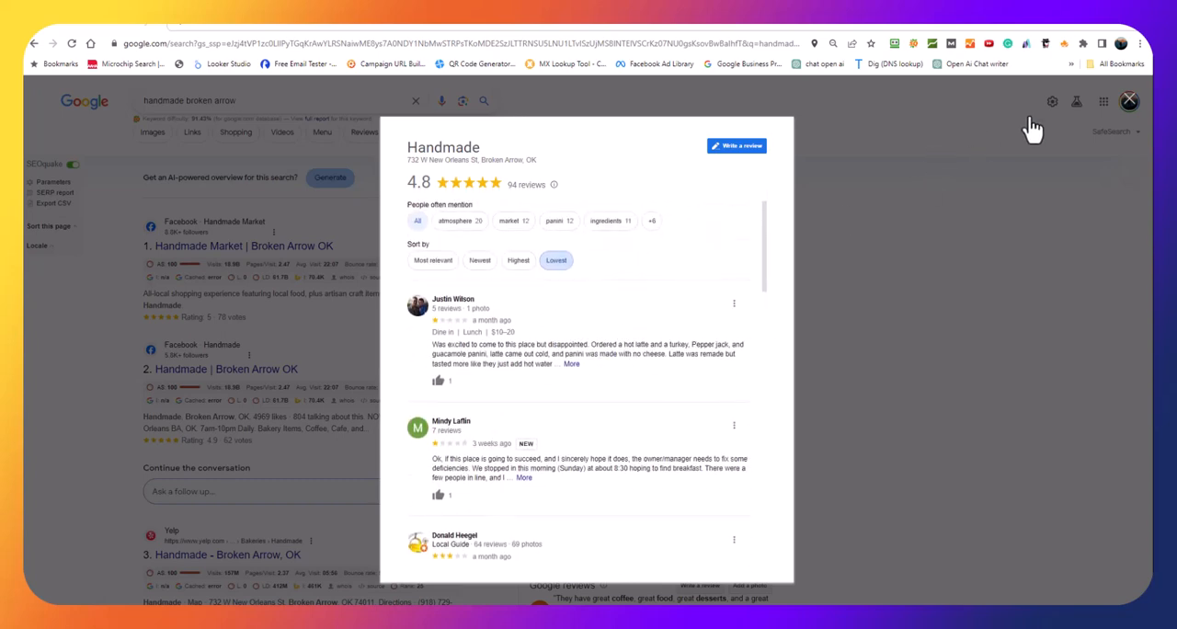
Close the reviews and follow Handmade's Website link, which leads to its Facebook page.
{"action": "left_click", "coordinate": [1129, 101]}
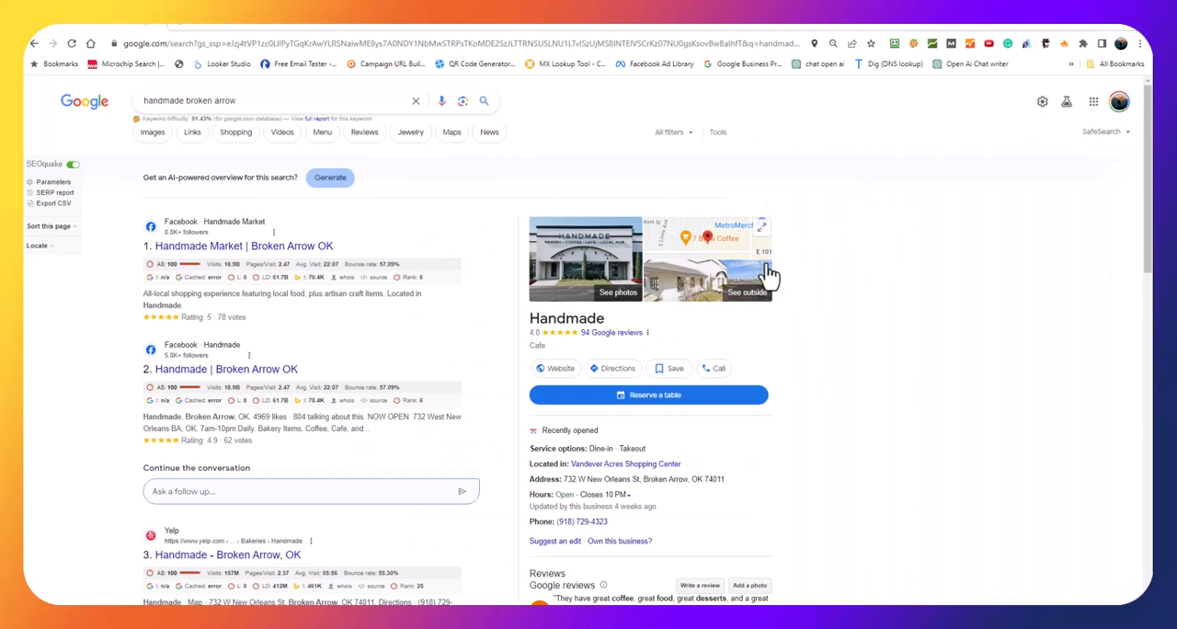
{"action": "scroll", "scroll_direction": "down", "scroll_amount": 3}
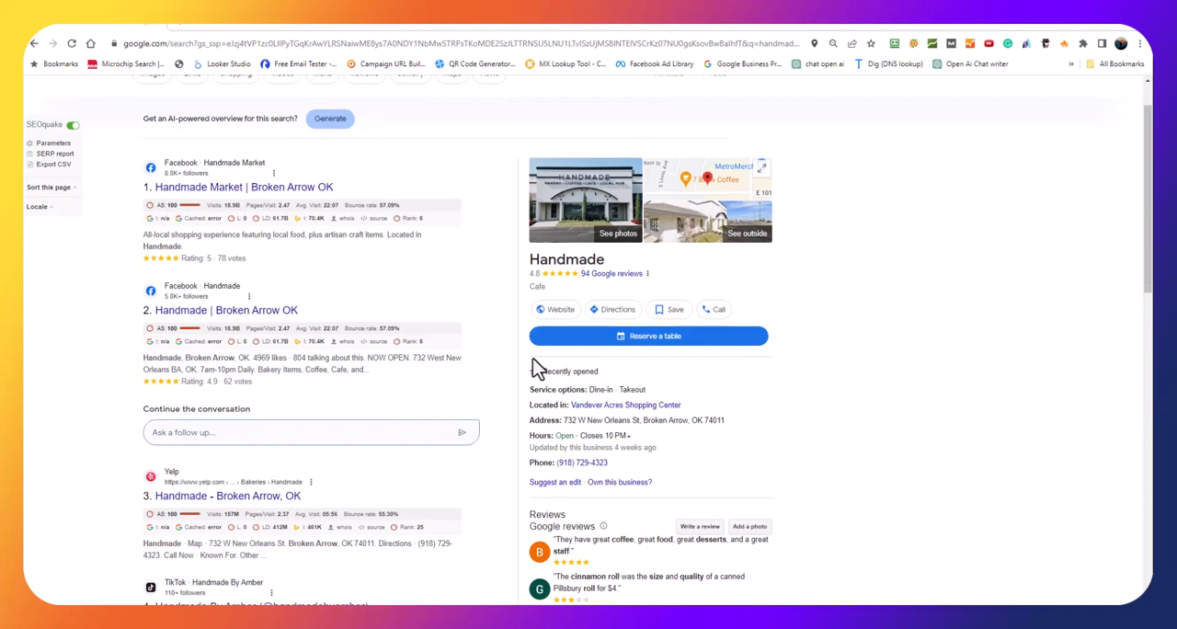
{"action": "mouse_move", "coordinate": [561, 317]}
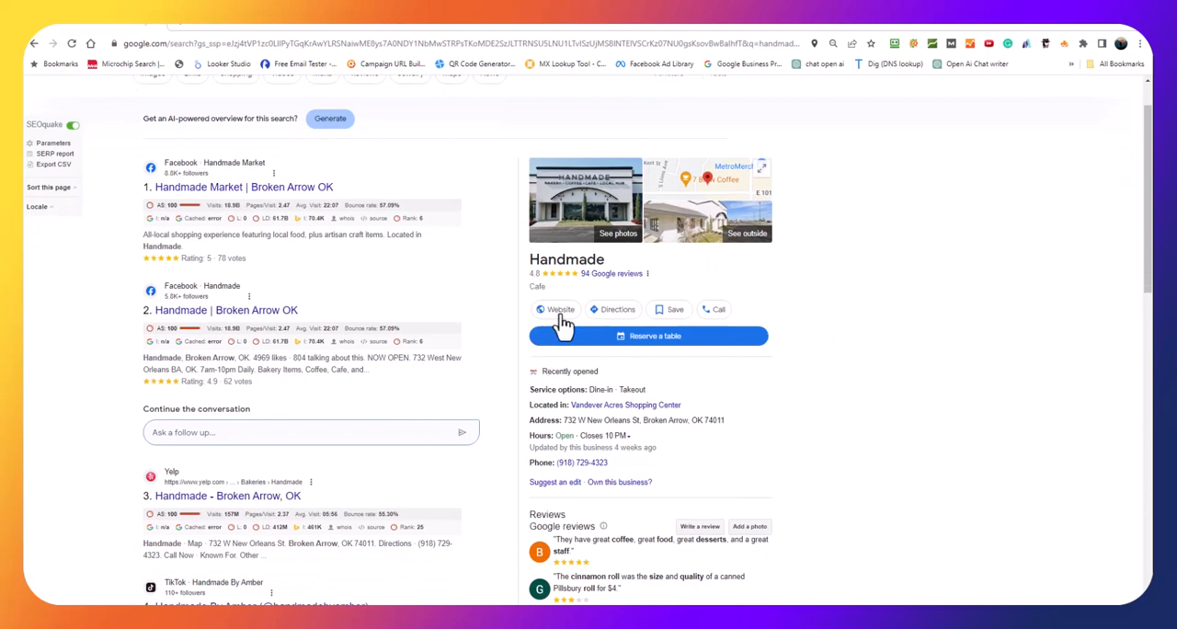
{"action": "left_click", "coordinate": [560, 310]}
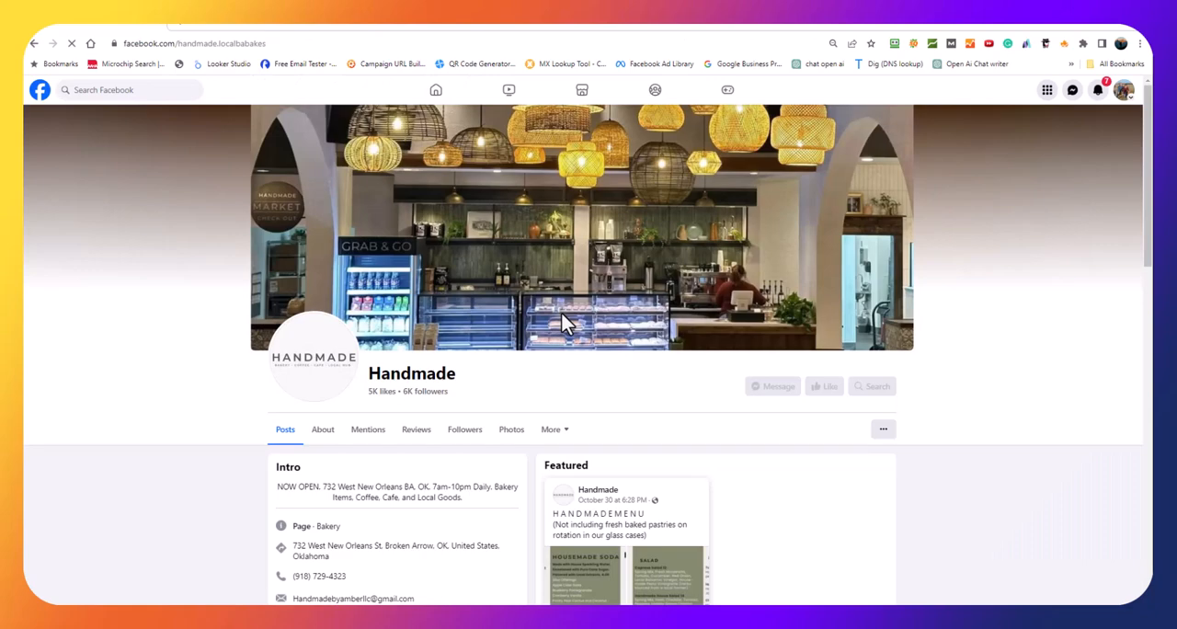
{"action": "scroll", "scroll_direction": "down", "scroll_amount": 3}
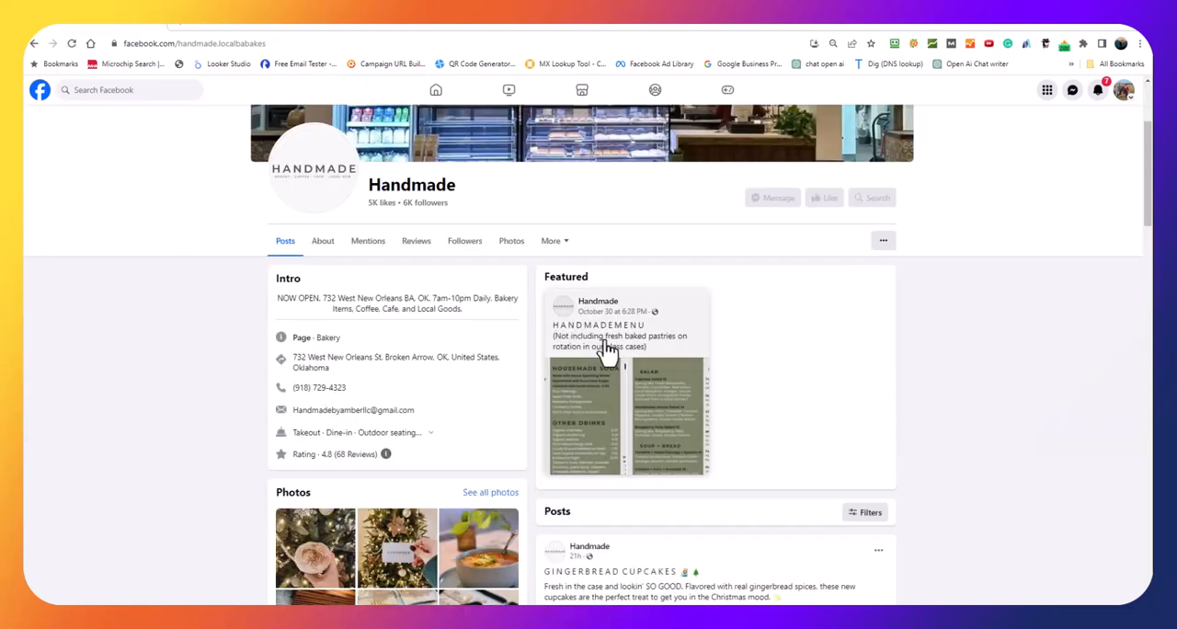
{"action": "scroll", "scroll_direction": "down", "scroll_amount": 3}
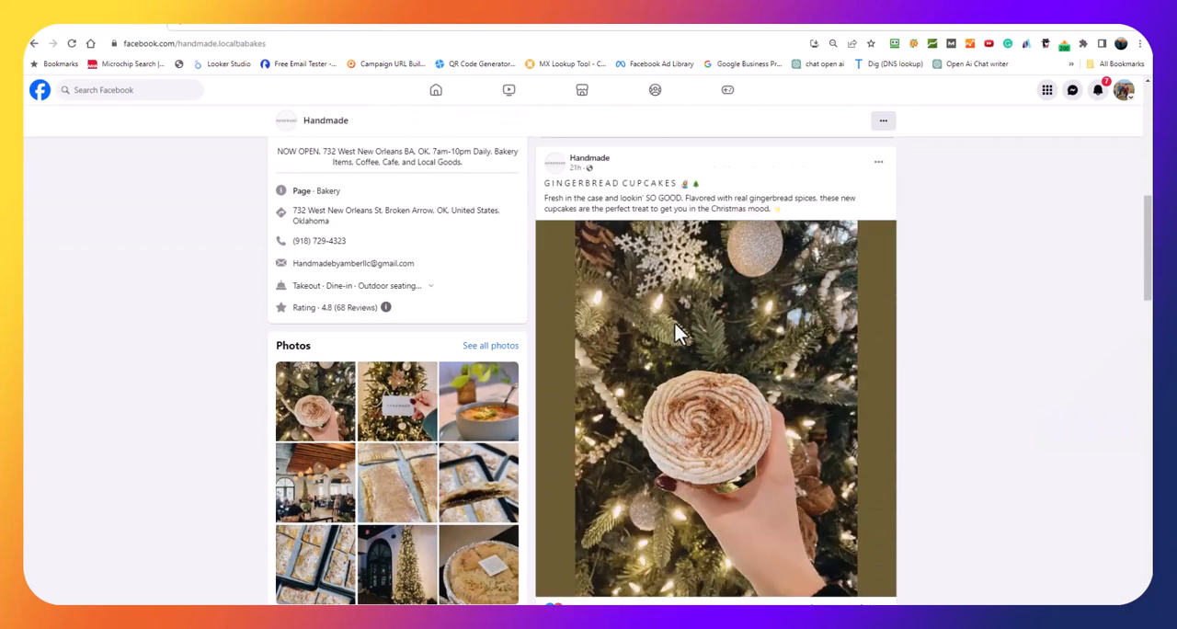
{"action": "scroll", "scroll_direction": "down", "scroll_amount": 3}
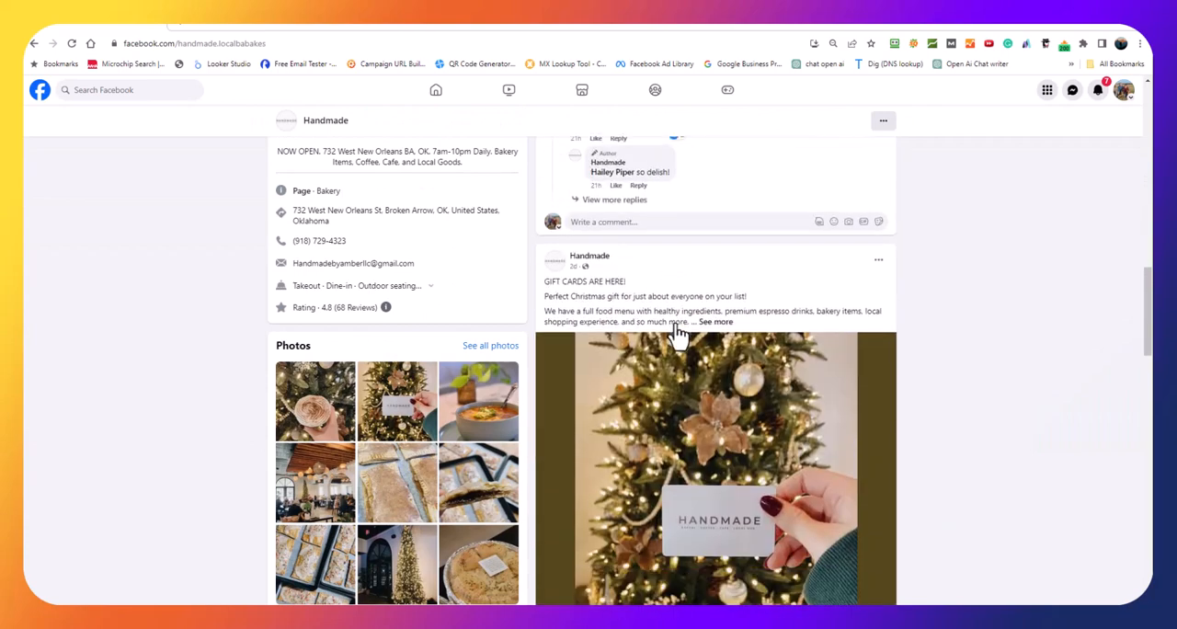
{"action": "scroll", "scroll_direction": "down", "scroll_amount": 3}
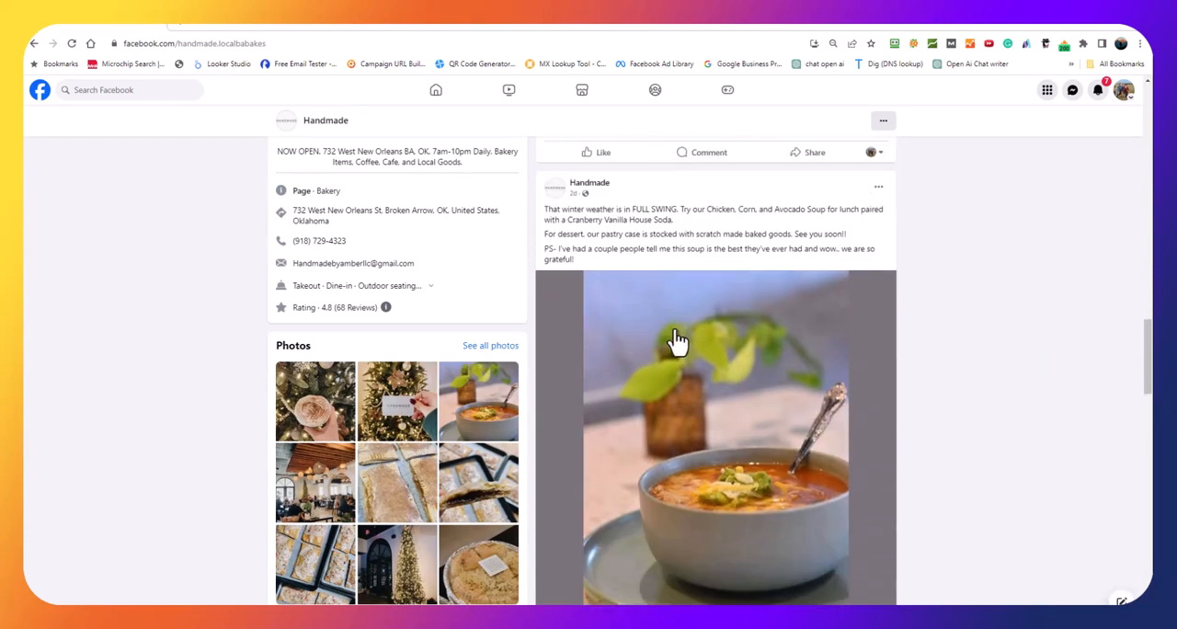
{"action": "scroll", "scroll_direction": "down", "scroll_amount": 3}
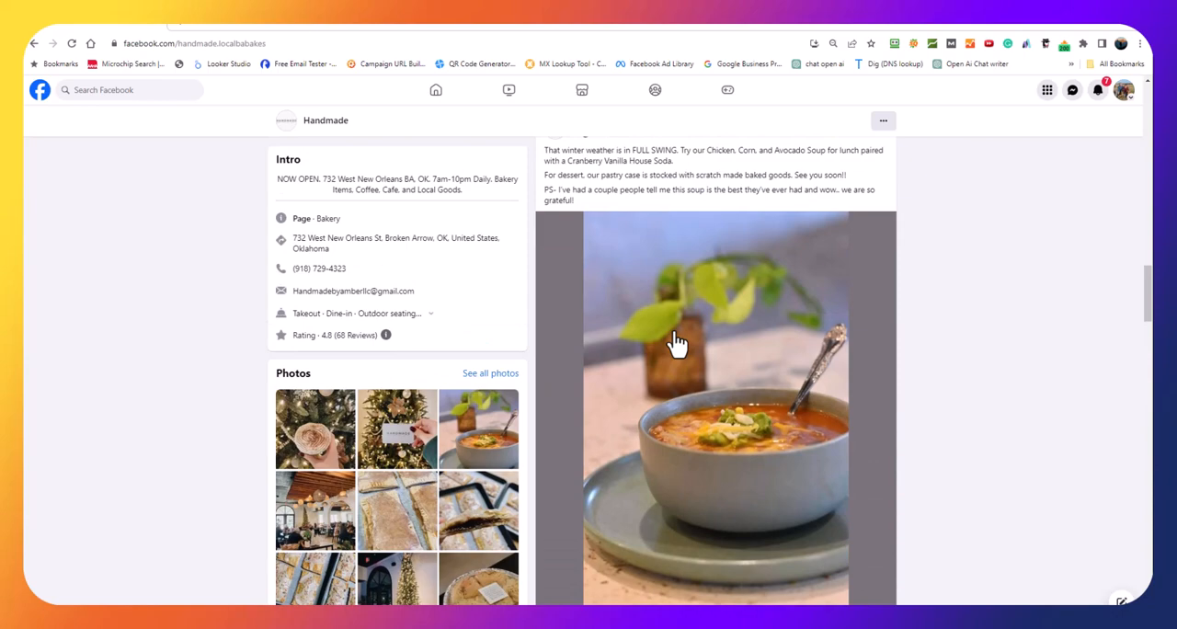
{"action": "scroll", "scroll_direction": "down", "scroll_amount": 3}
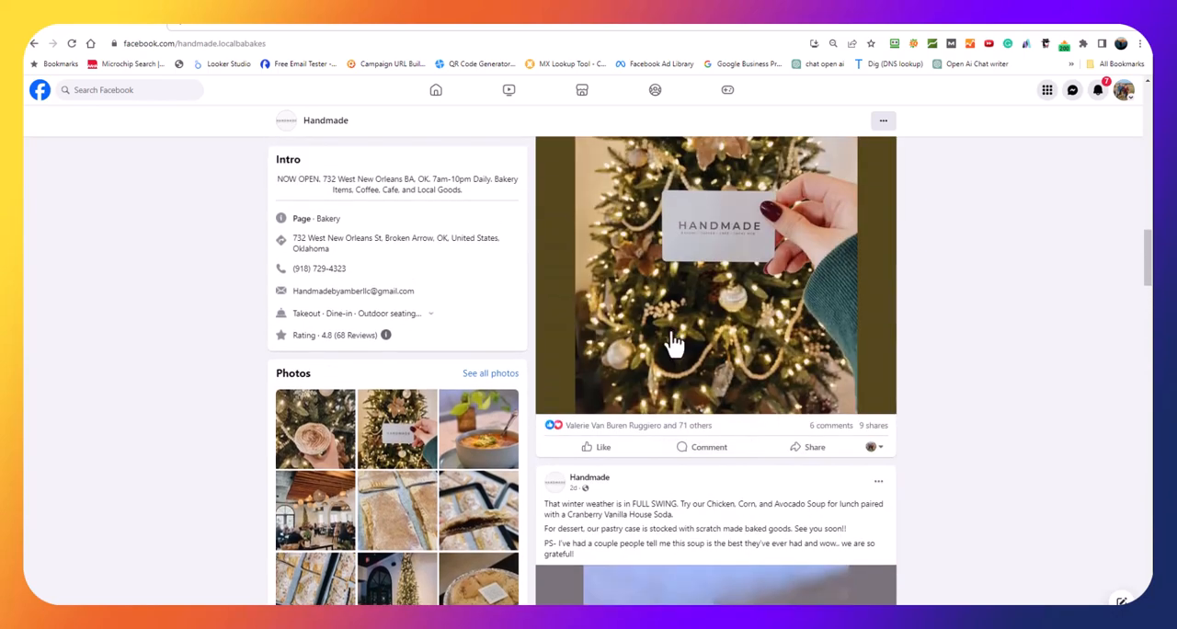
{"action": "scroll", "scroll_direction": "down", "scroll_amount": 3}
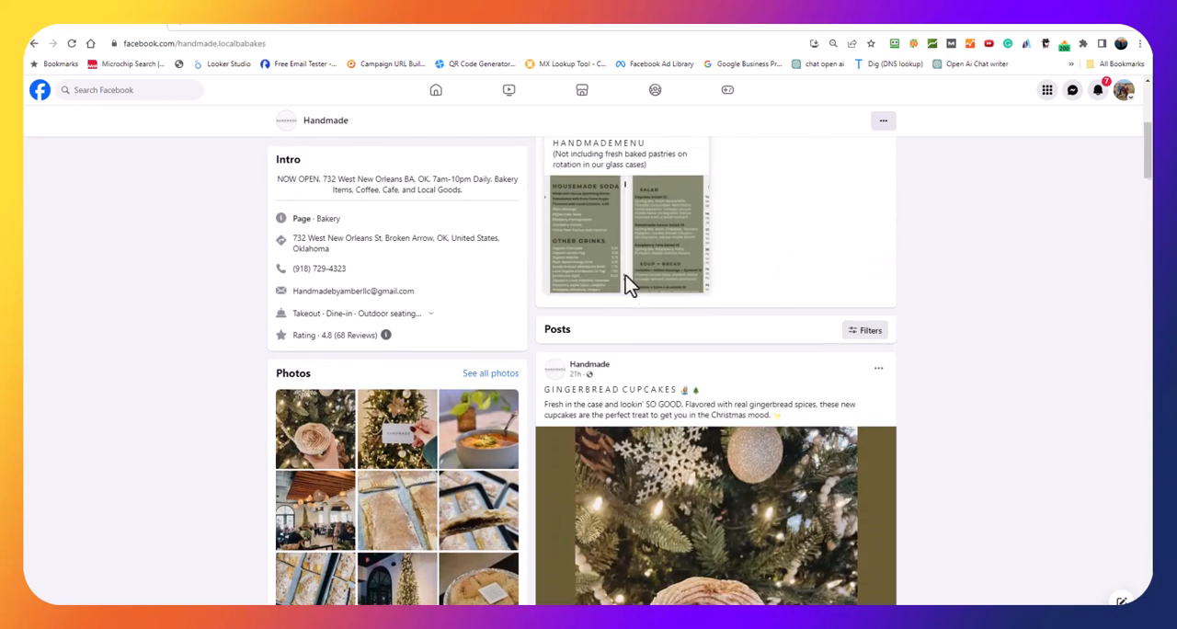
{"action": "scroll", "scroll_direction": "up", "scroll_amount": 3}
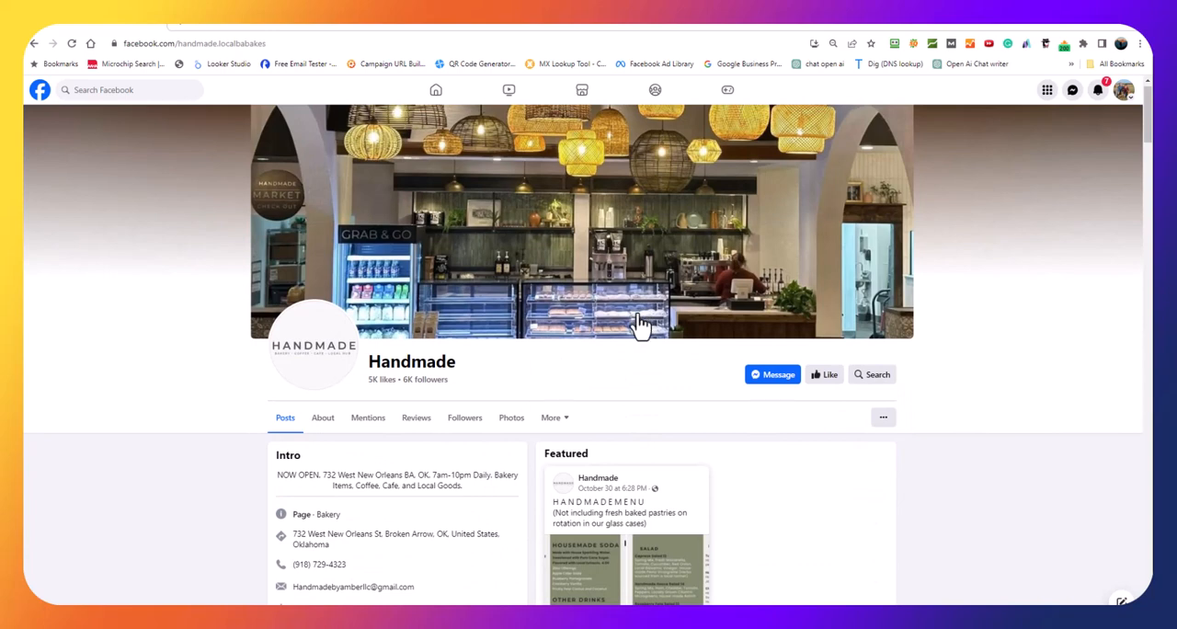
{"action": "scroll", "scroll_direction": "down", "scroll_amount": 3}
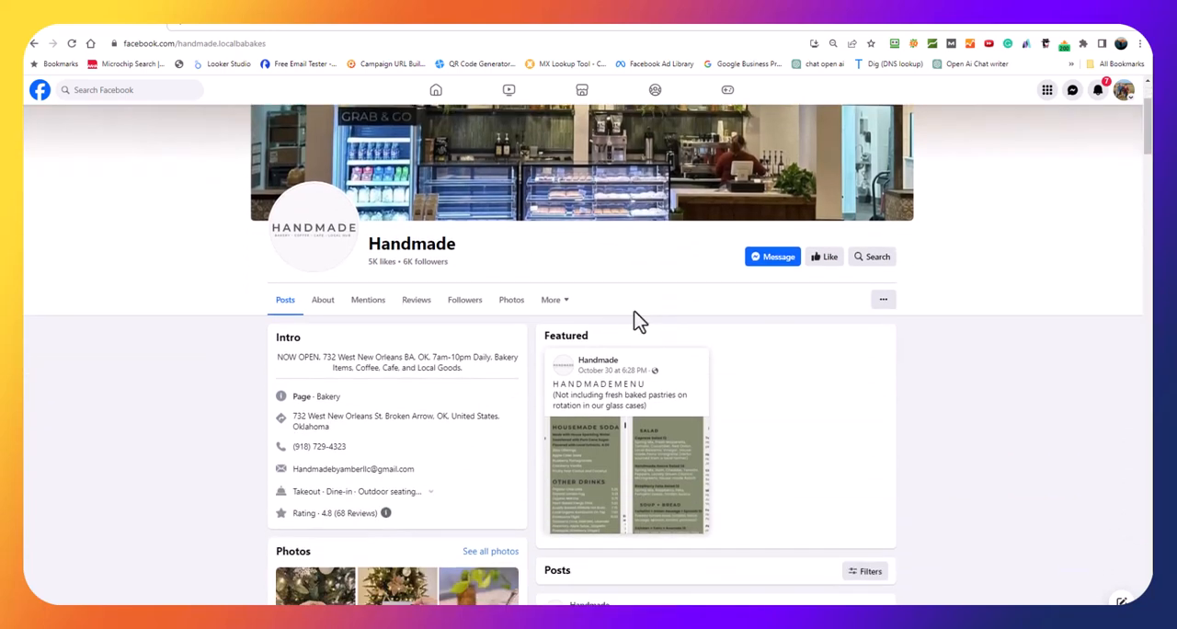
{"action": "mouse_move", "coordinate": [491, 468]}
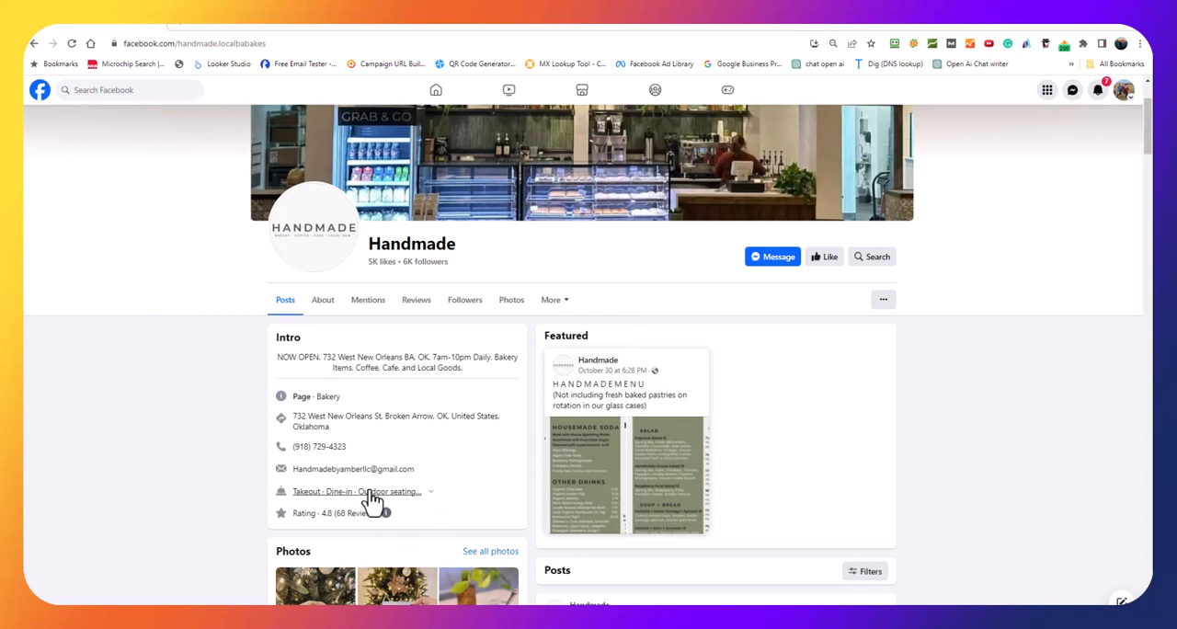
{"action": "mouse_move", "coordinate": [358, 513]}
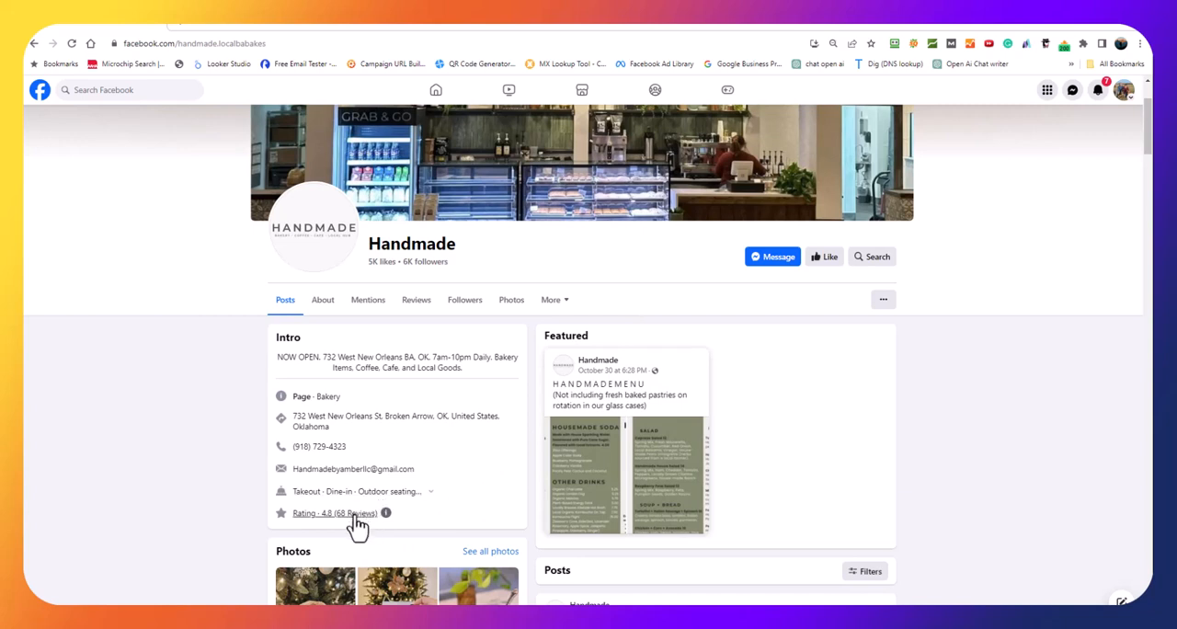
{"action": "mouse_move", "coordinate": [432, 463]}
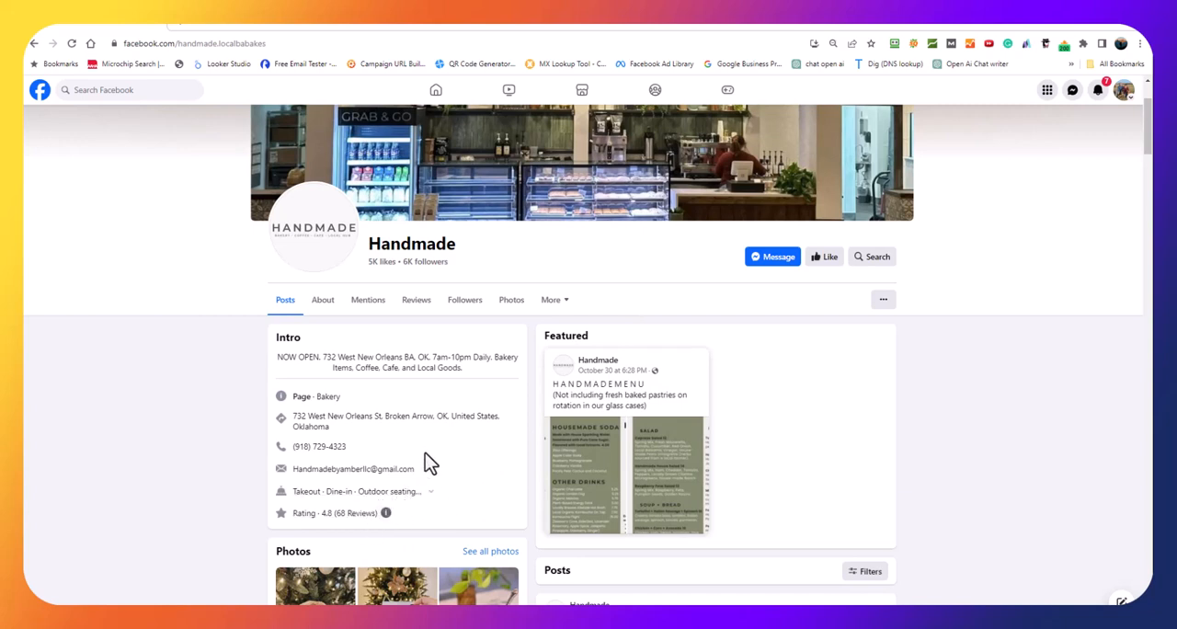
{"action": "mouse_move", "coordinate": [441, 458]}
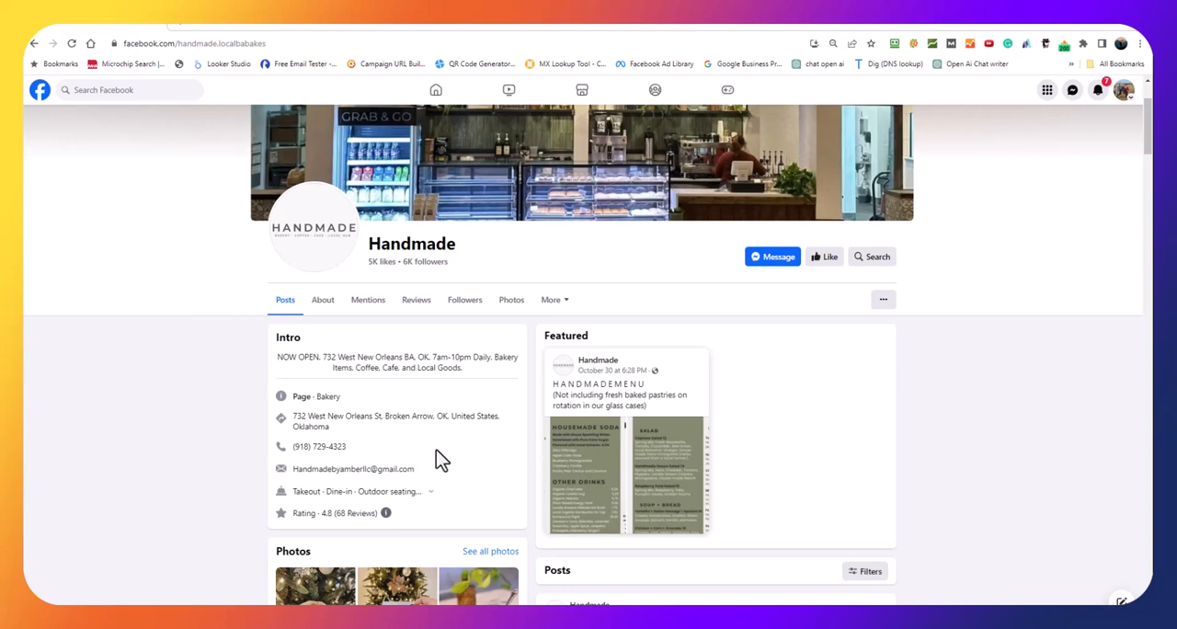
{"action": "mouse_move", "coordinate": [389, 300]}
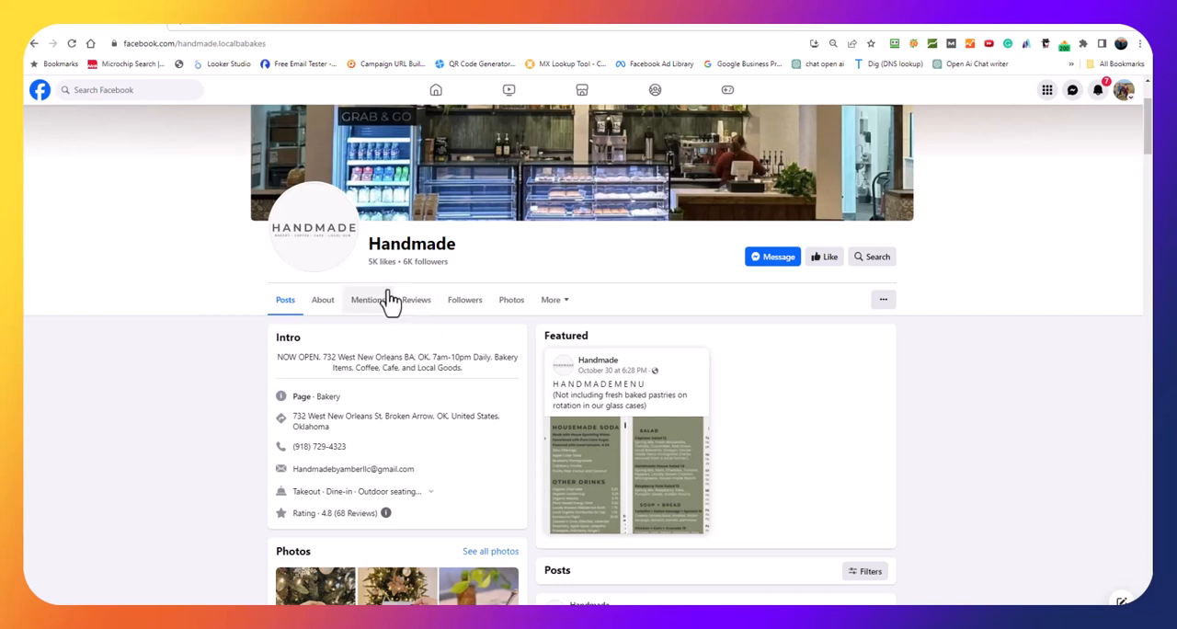
{"action": "mouse_move", "coordinate": [434, 278]}
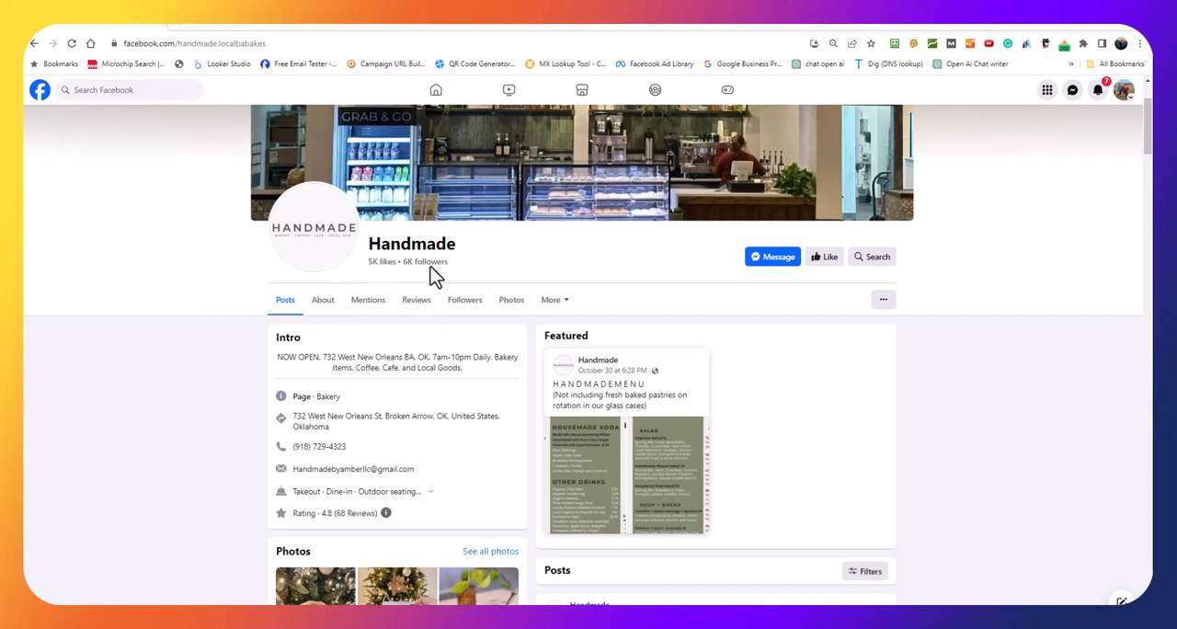
{"action": "mouse_move", "coordinate": [624, 310]}
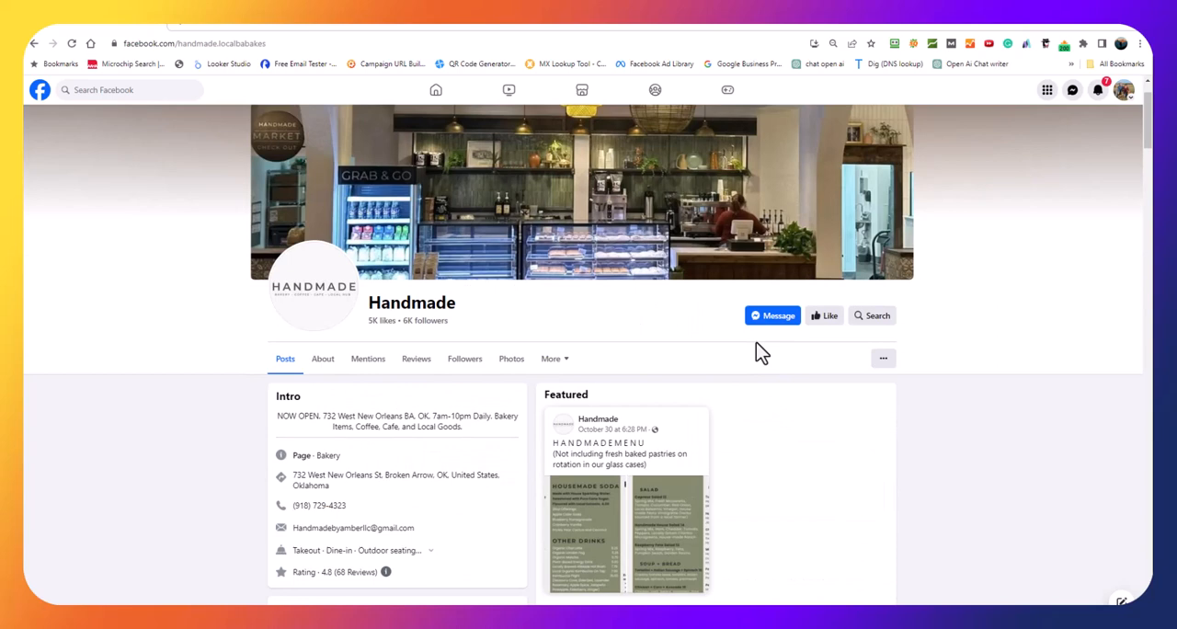
{"action": "mouse_move", "coordinate": [722, 322]}
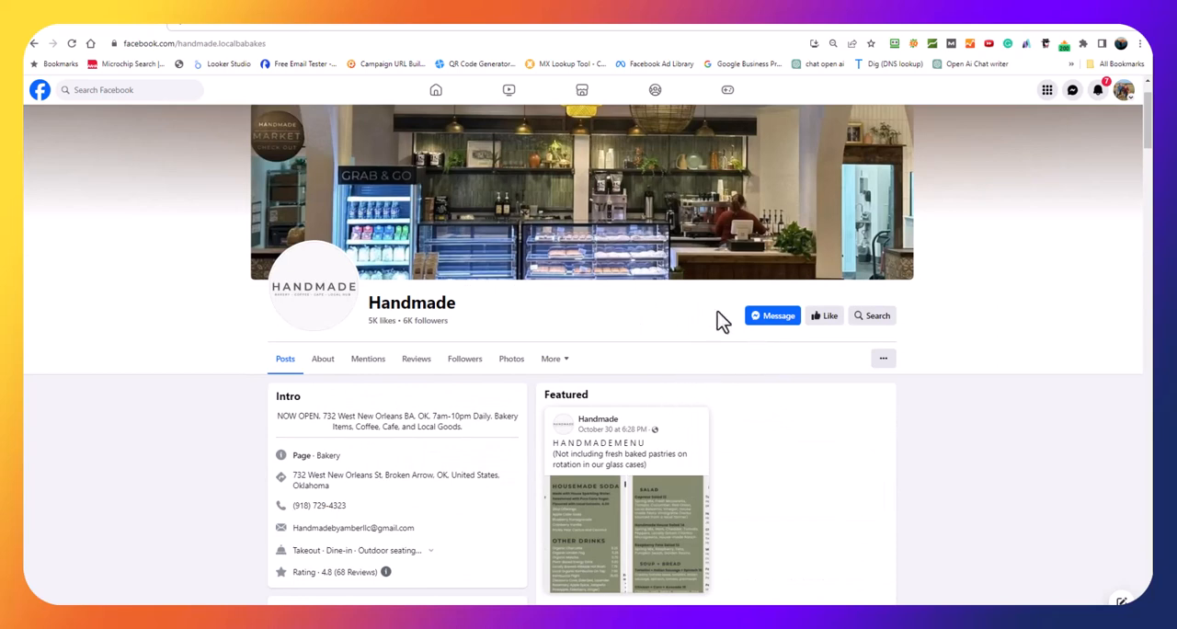
{"action": "mouse_move", "coordinate": [56, 57]}
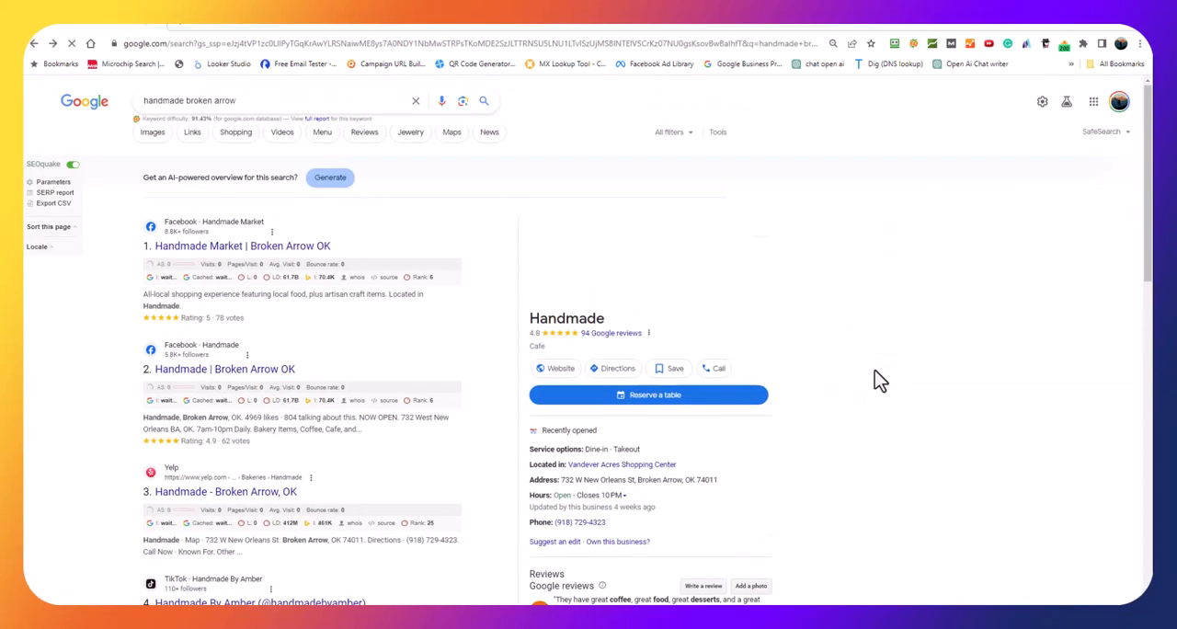
{"action": "scroll", "scroll_direction": "down", "scroll_amount": 3}
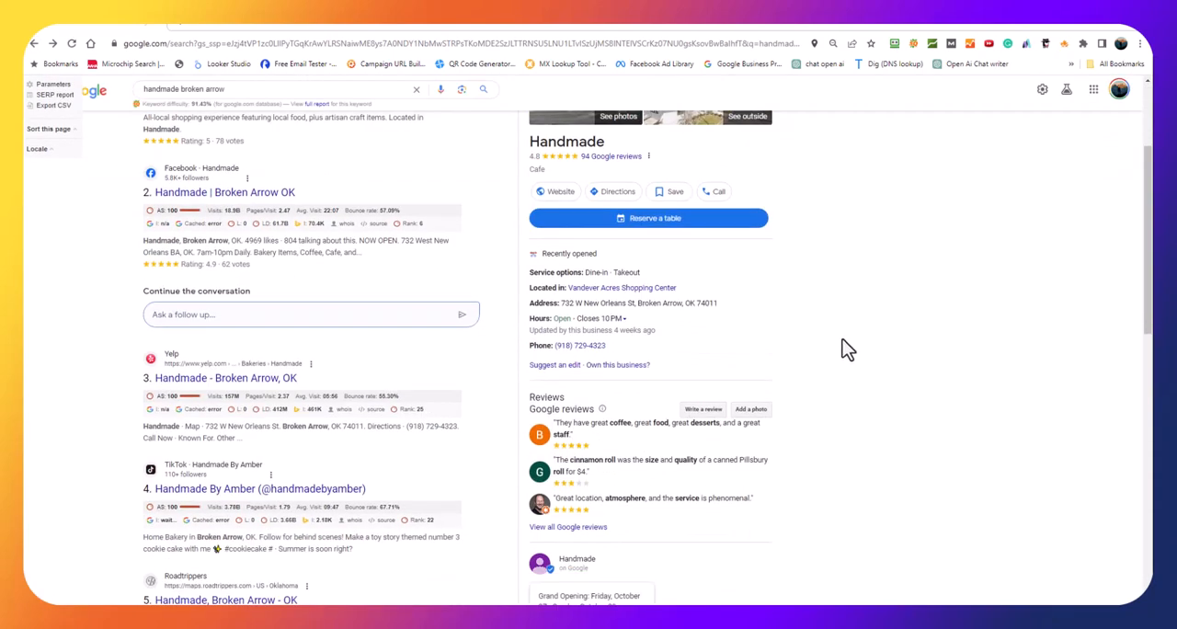
{"action": "mouse_move", "coordinate": [602, 290]}
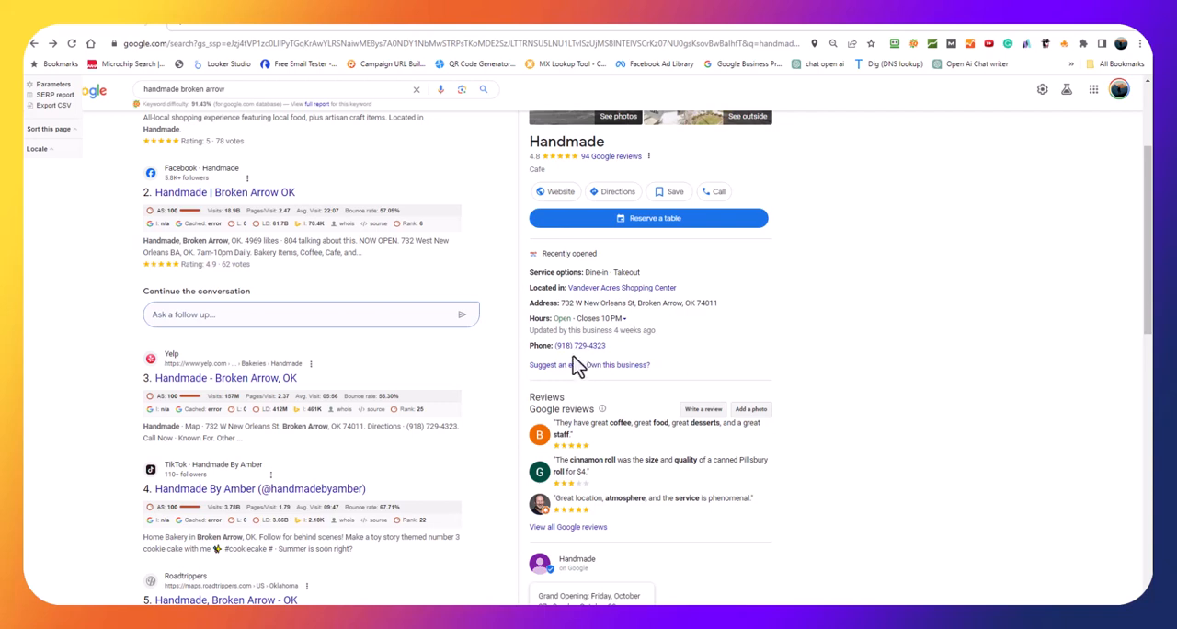
{"action": "scroll", "scroll_direction": "down", "scroll_amount": 3}
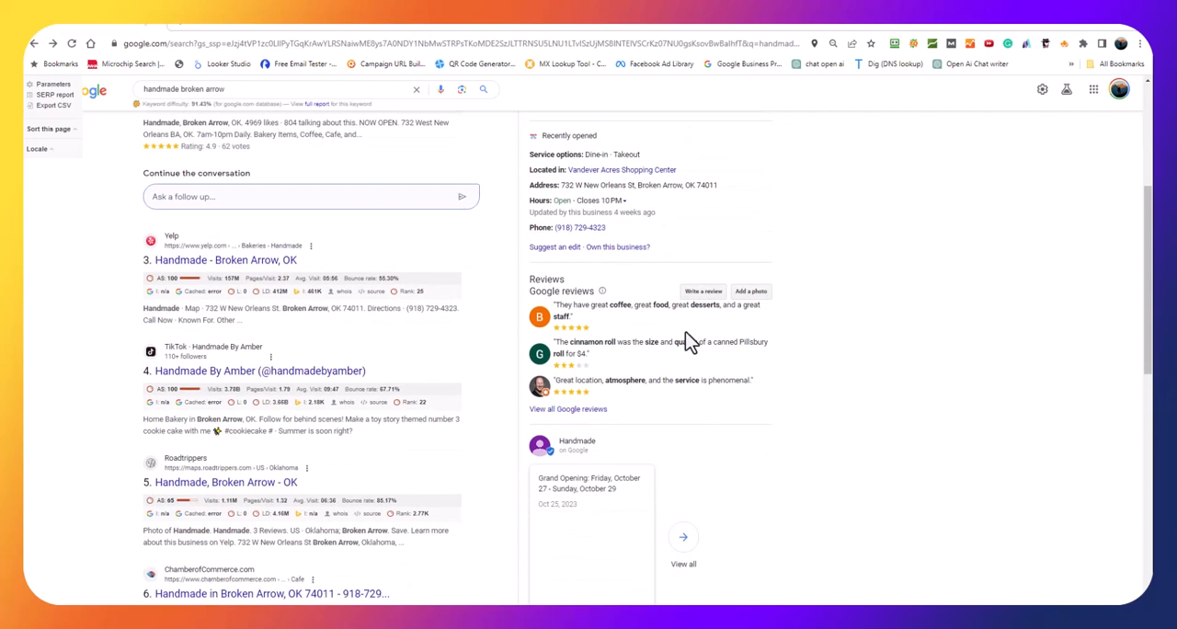
{"action": "mouse_move", "coordinate": [606, 266]}
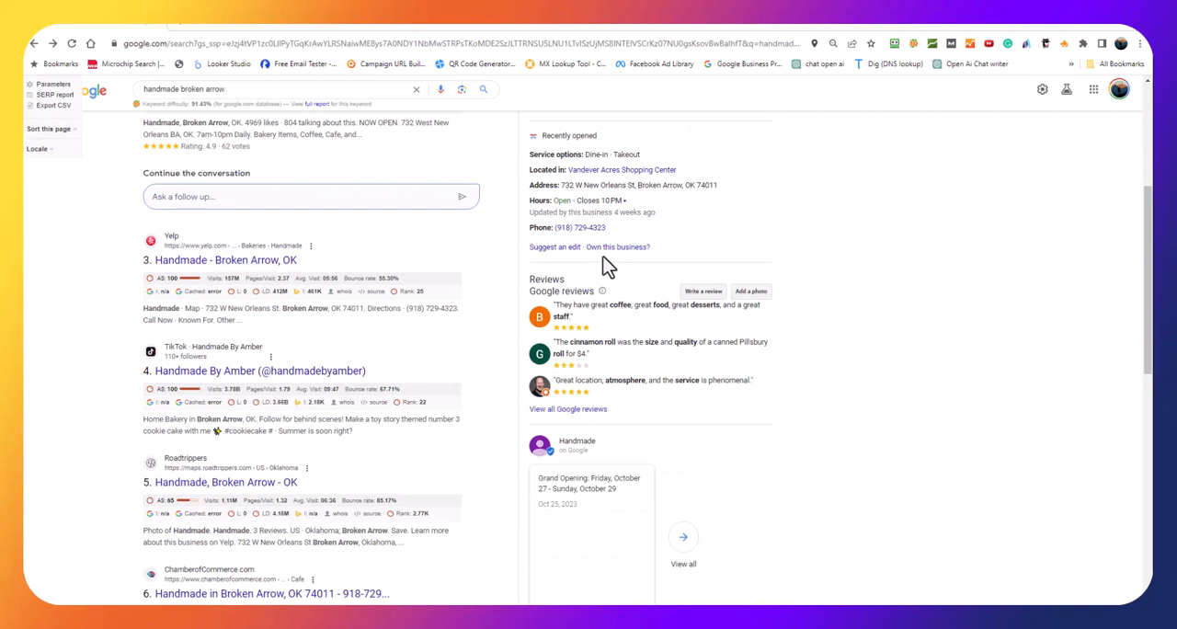
{"action": "left_click", "coordinate": [617, 247]}
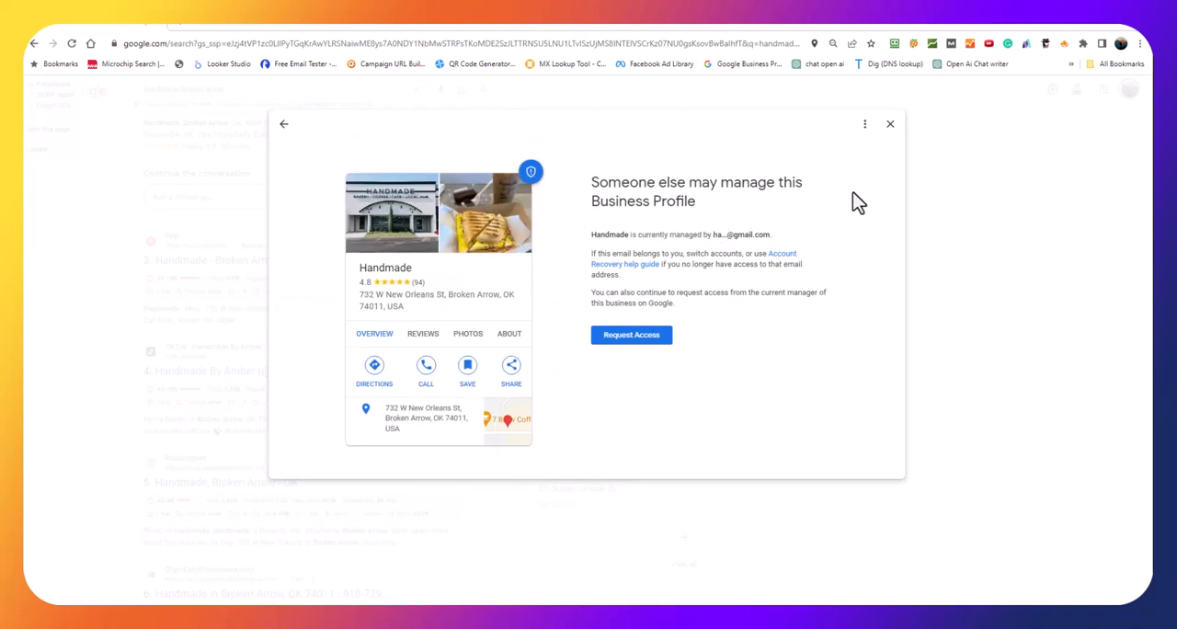
{"action": "left_click", "coordinate": [889, 123]}
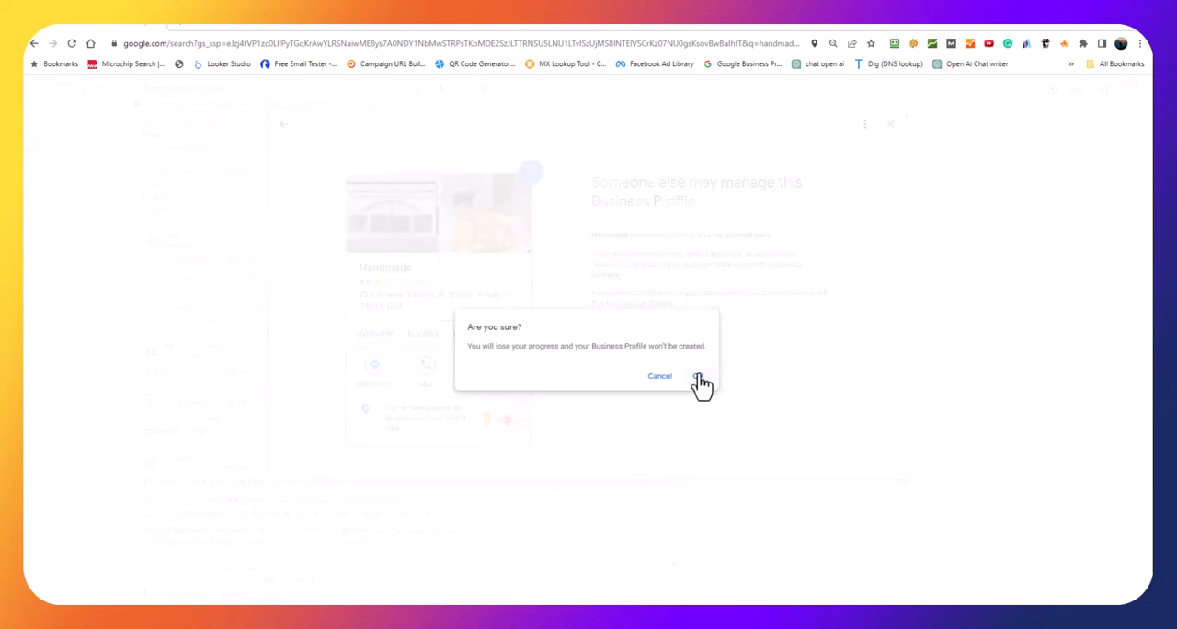
{"action": "left_click", "coordinate": [701, 380]}
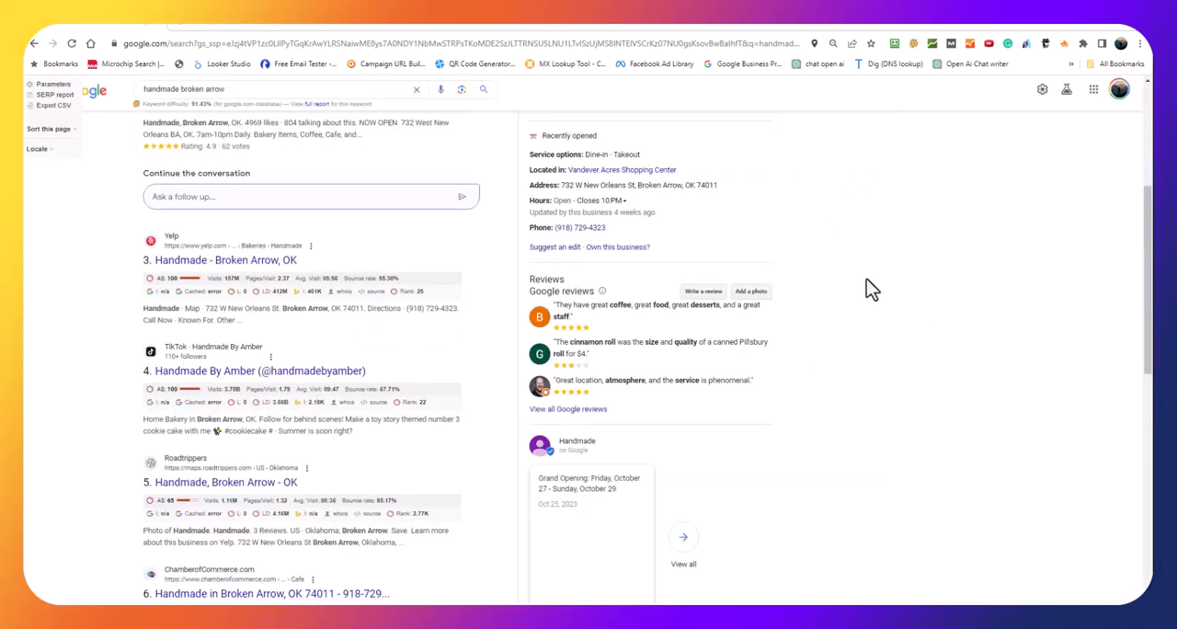
{"action": "scroll", "scroll_direction": "down", "scroll_amount": 3}
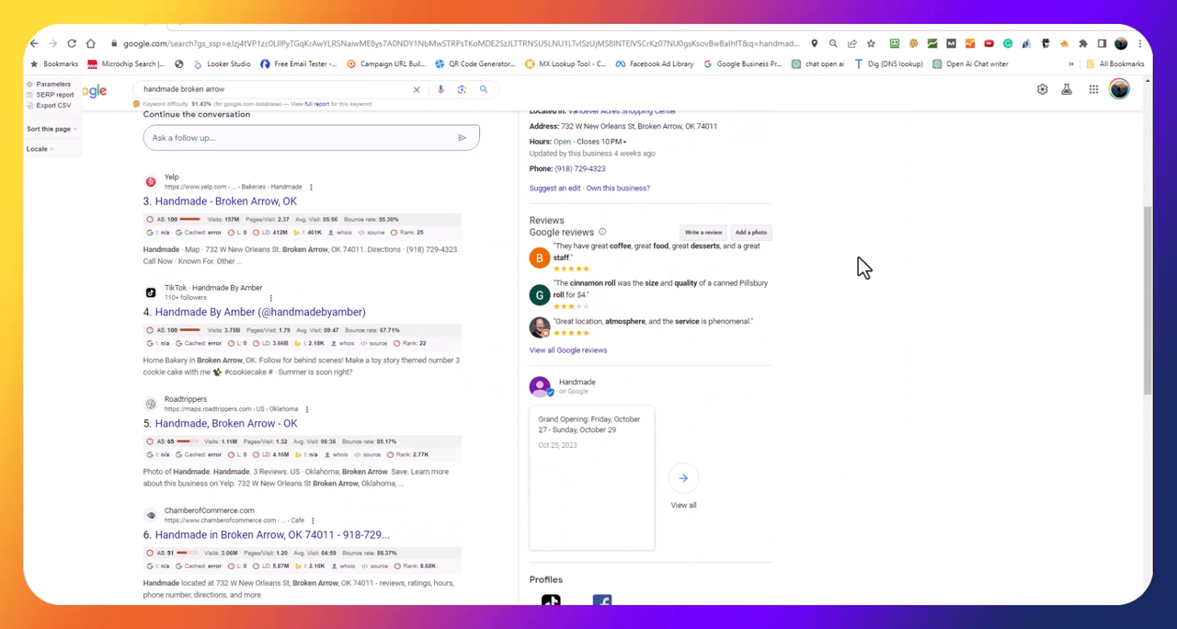
{"action": "scroll", "scroll_direction": "down", "scroll_amount": 3}
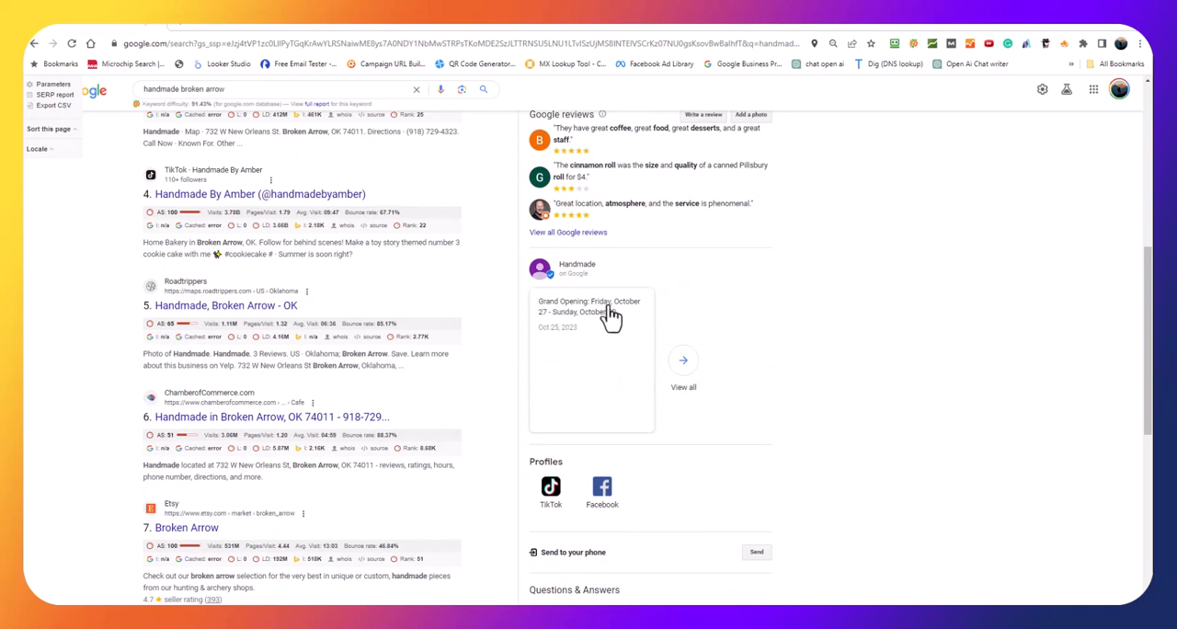
{"action": "mouse_move", "coordinate": [584, 331]}
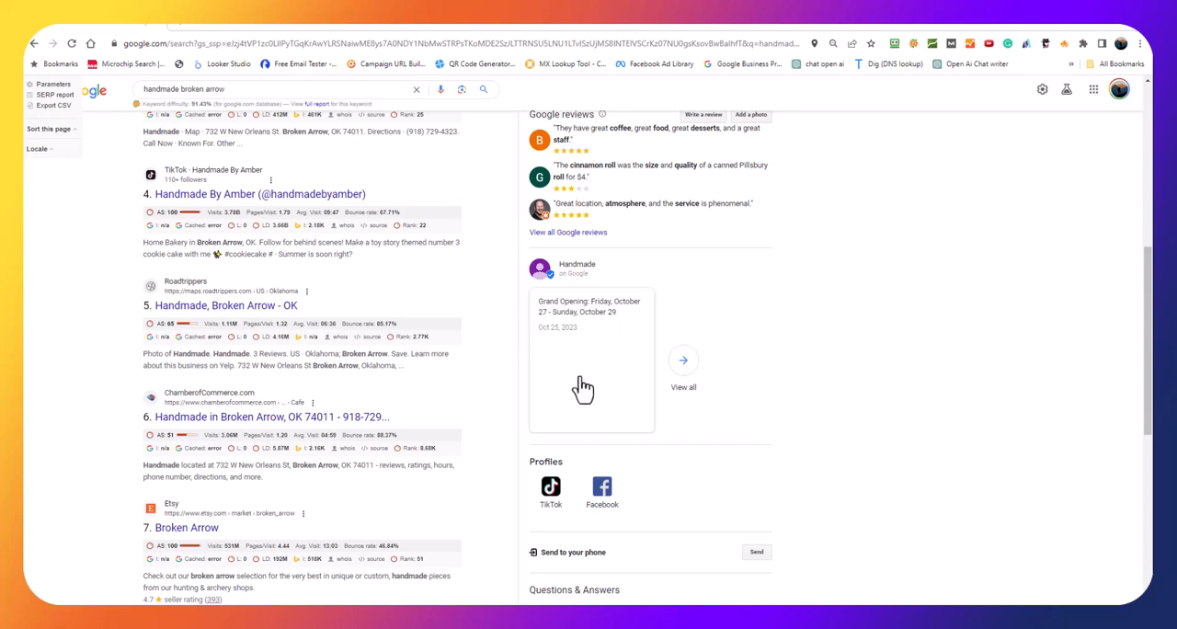
{"action": "scroll", "scroll_direction": "down", "scroll_amount": 3}
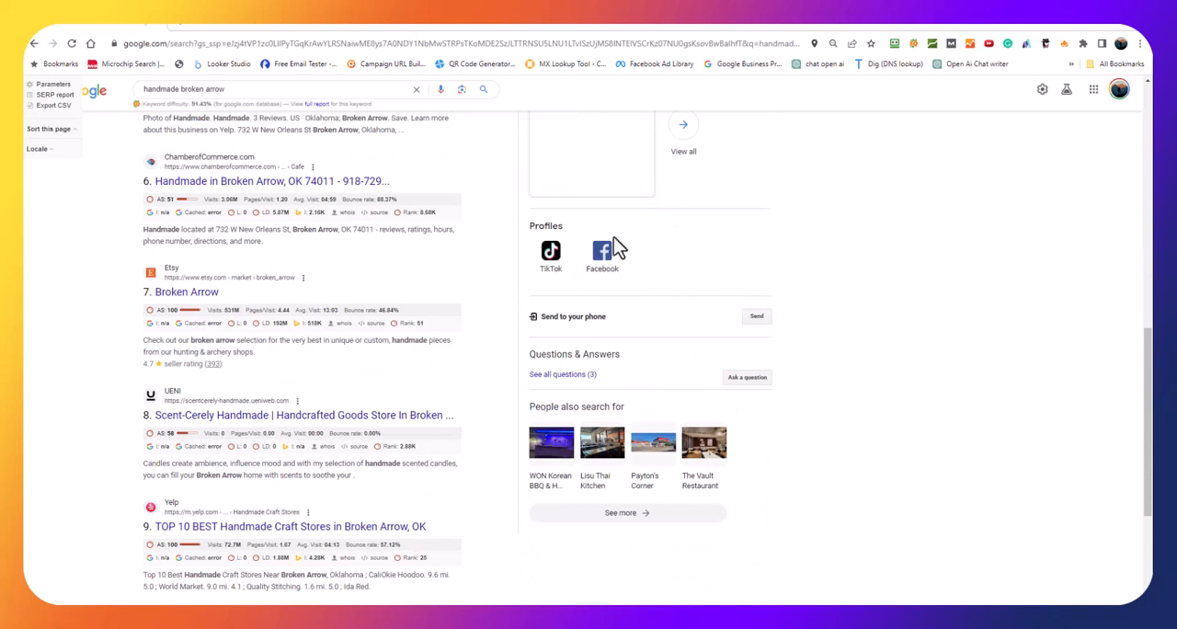
{"action": "mouse_move", "coordinate": [601, 292]}
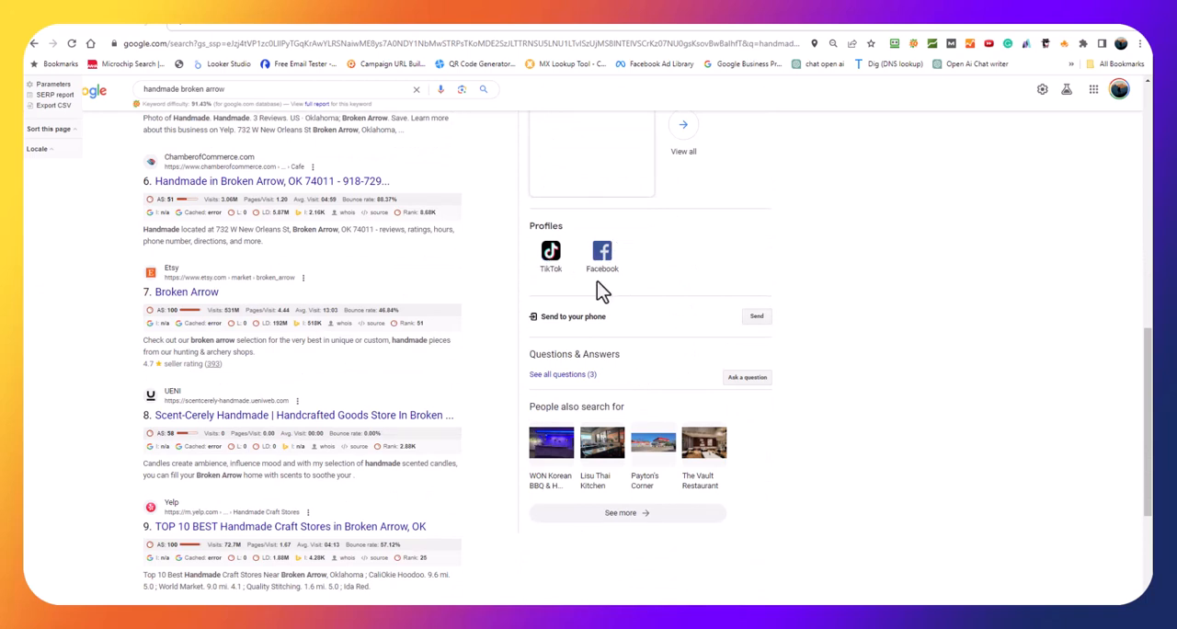
{"action": "scroll", "scroll_direction": "down", "scroll_amount": 3}
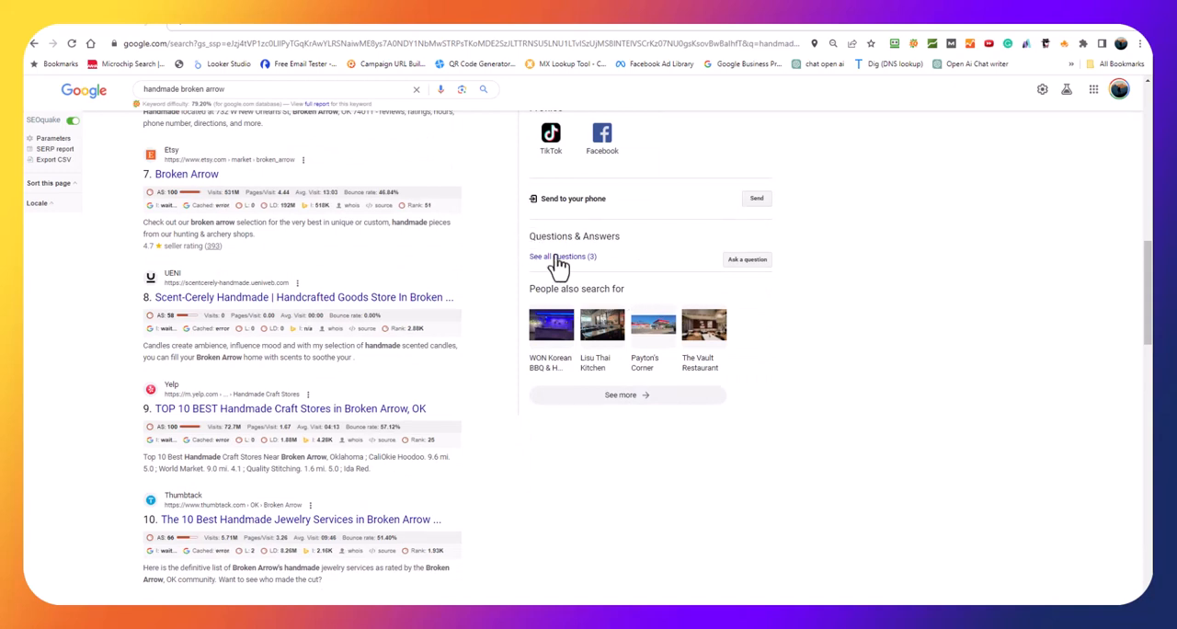
{"action": "left_click", "coordinate": [556, 258]}
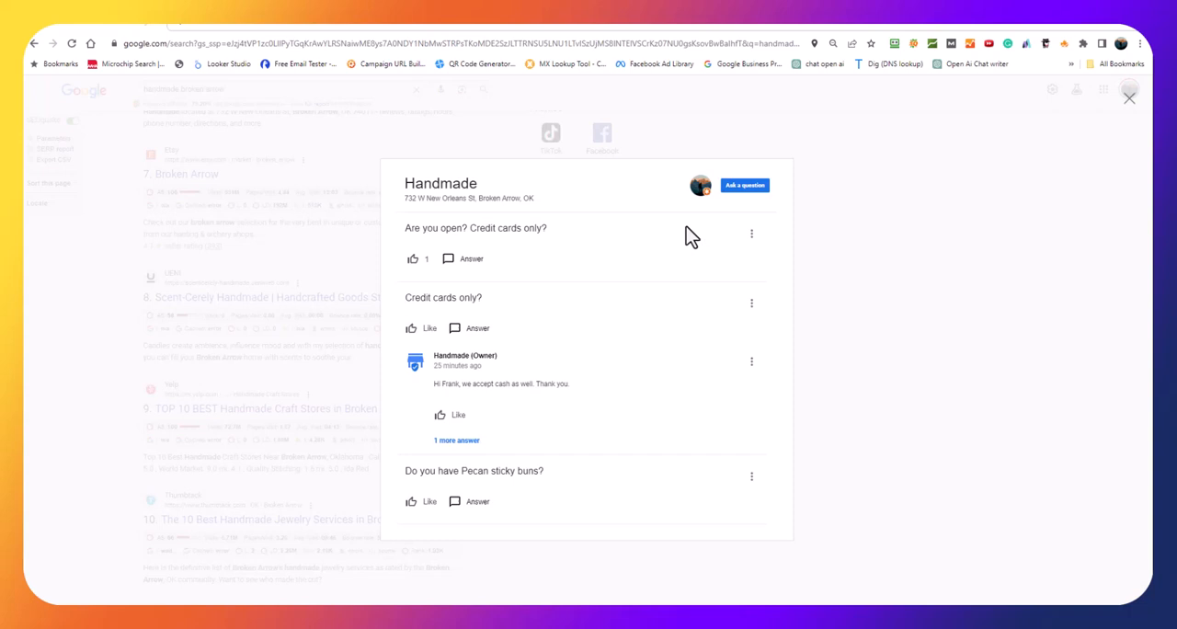
{"action": "mouse_move", "coordinate": [489, 237]}
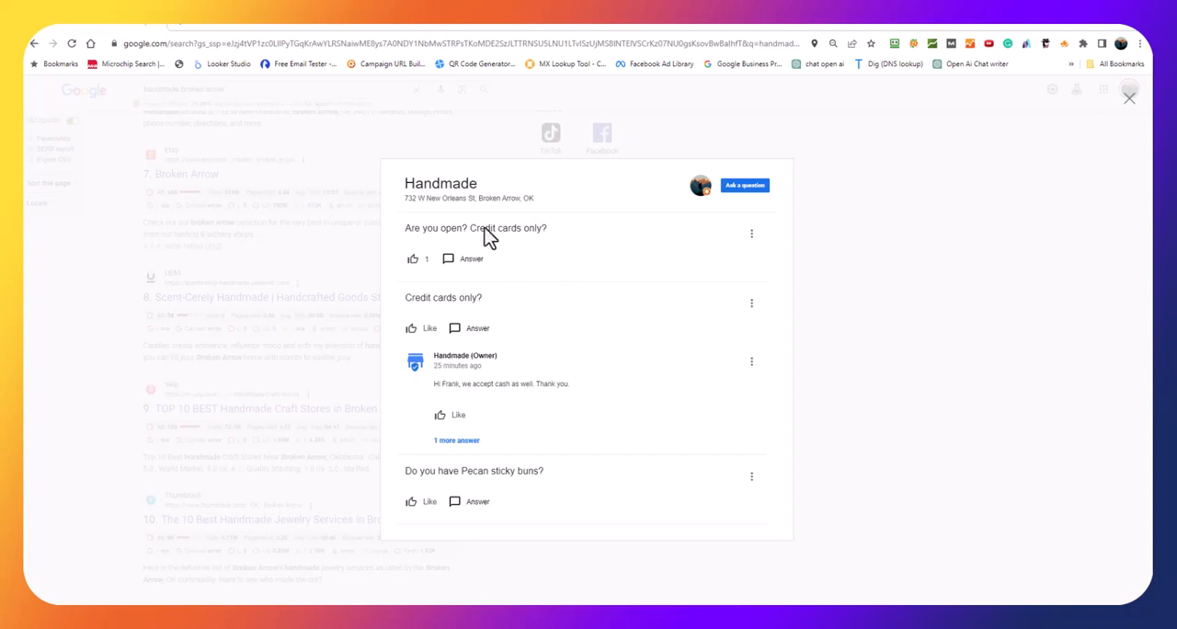
{"action": "mouse_move", "coordinate": [475, 387]}
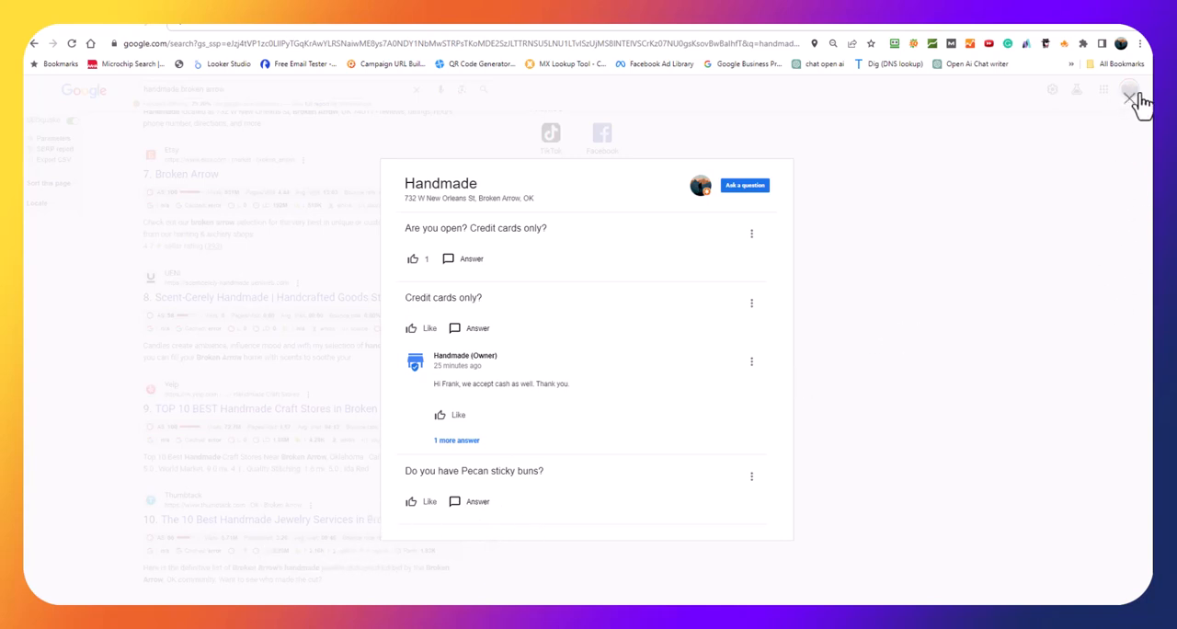
{"action": "left_click", "coordinate": [1131, 97]}
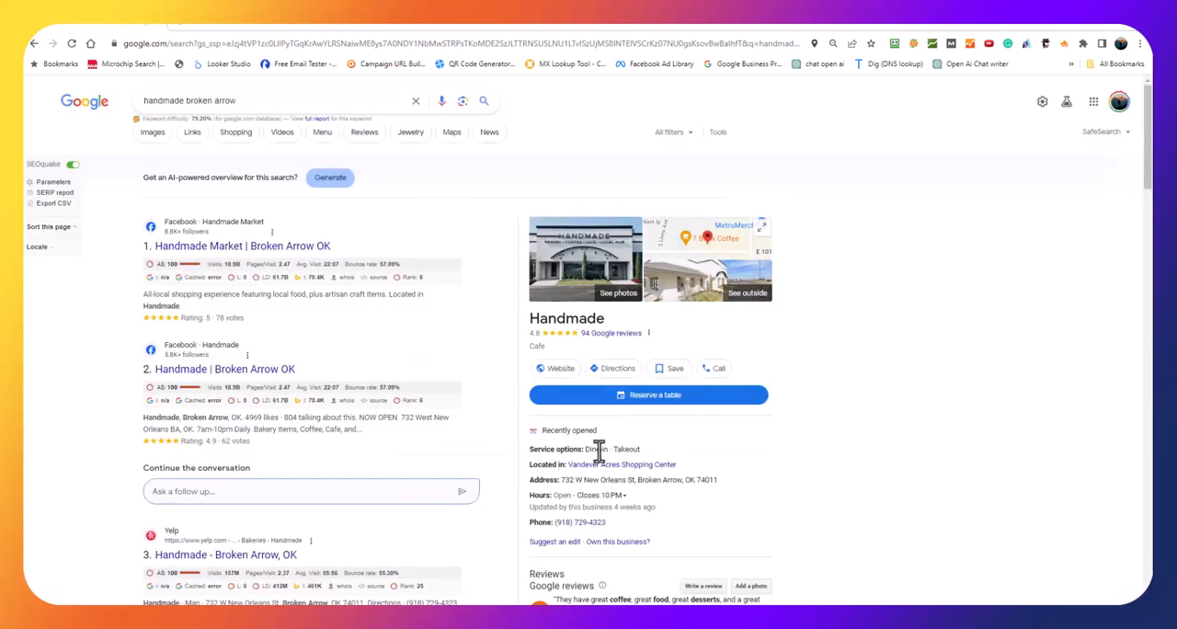
{"action": "scroll", "scroll_direction": "down", "scroll_amount": 3}
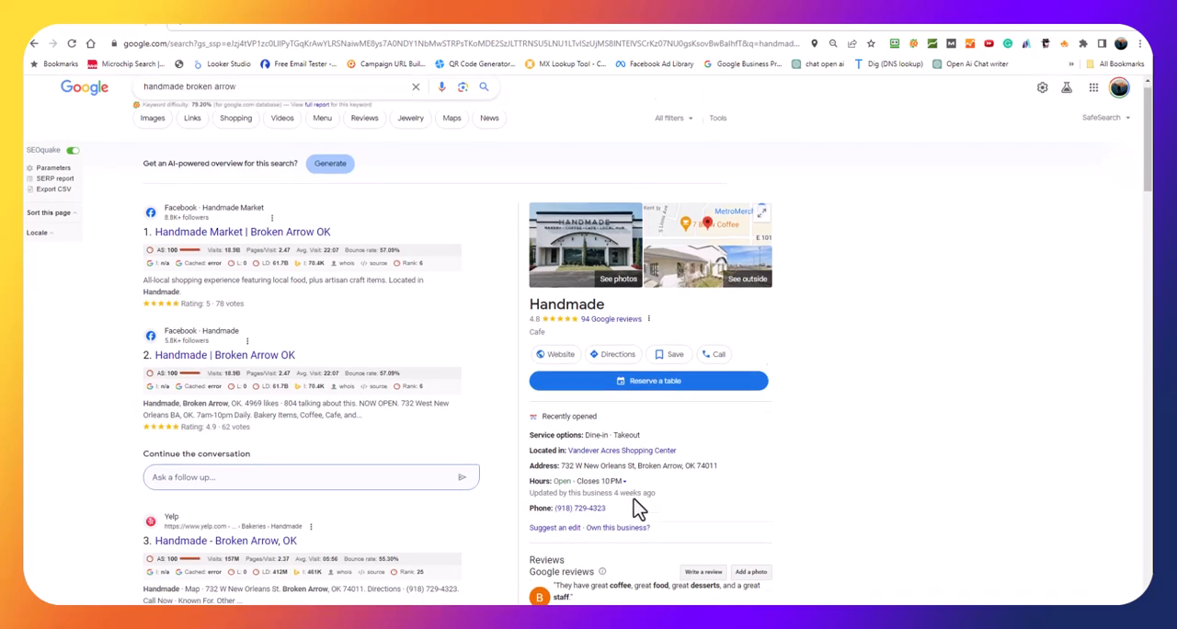
{"action": "scroll", "scroll_direction": "down", "scroll_amount": 3}
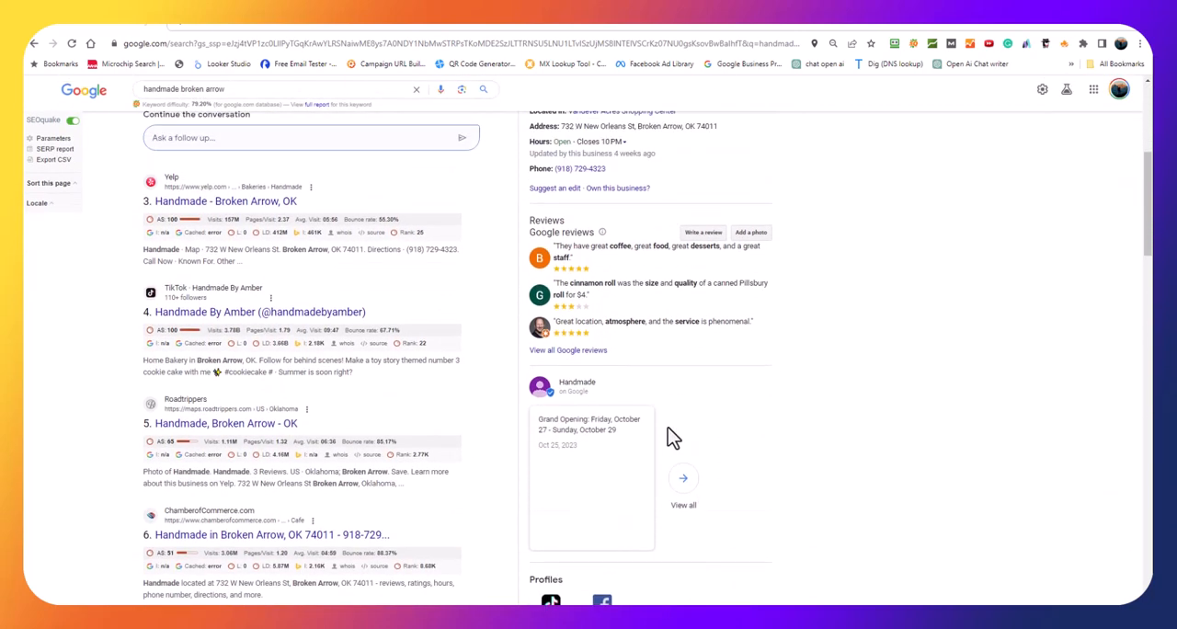
{"action": "scroll", "scroll_direction": "down", "scroll_amount": 3}
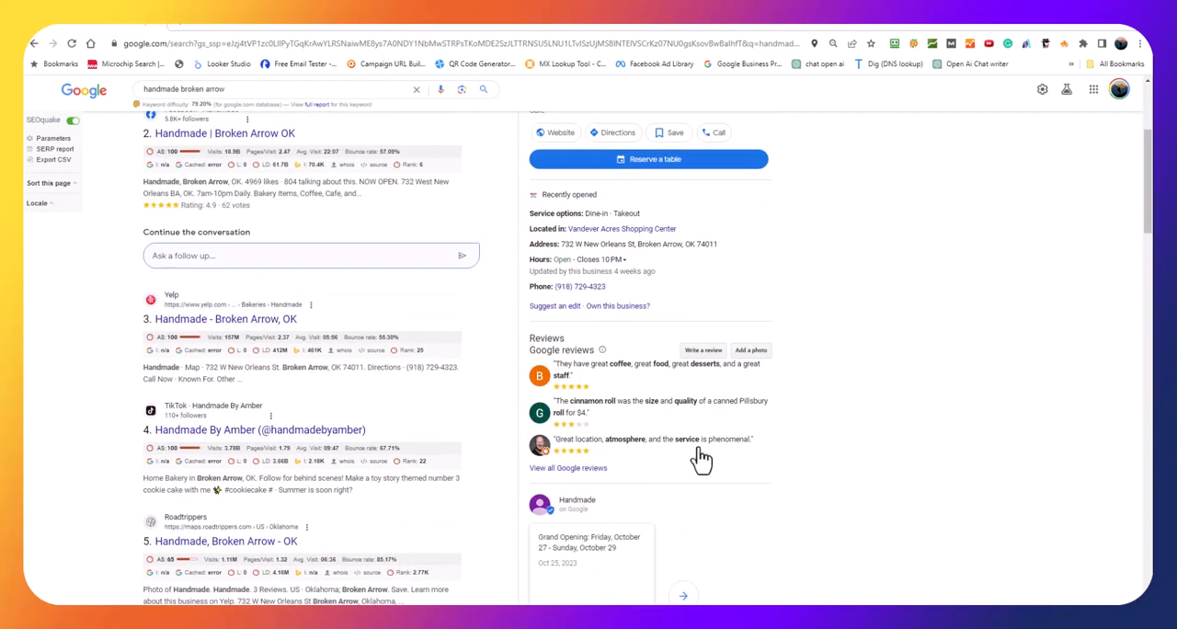
{"action": "scroll", "scroll_direction": "up", "scroll_amount": 3}
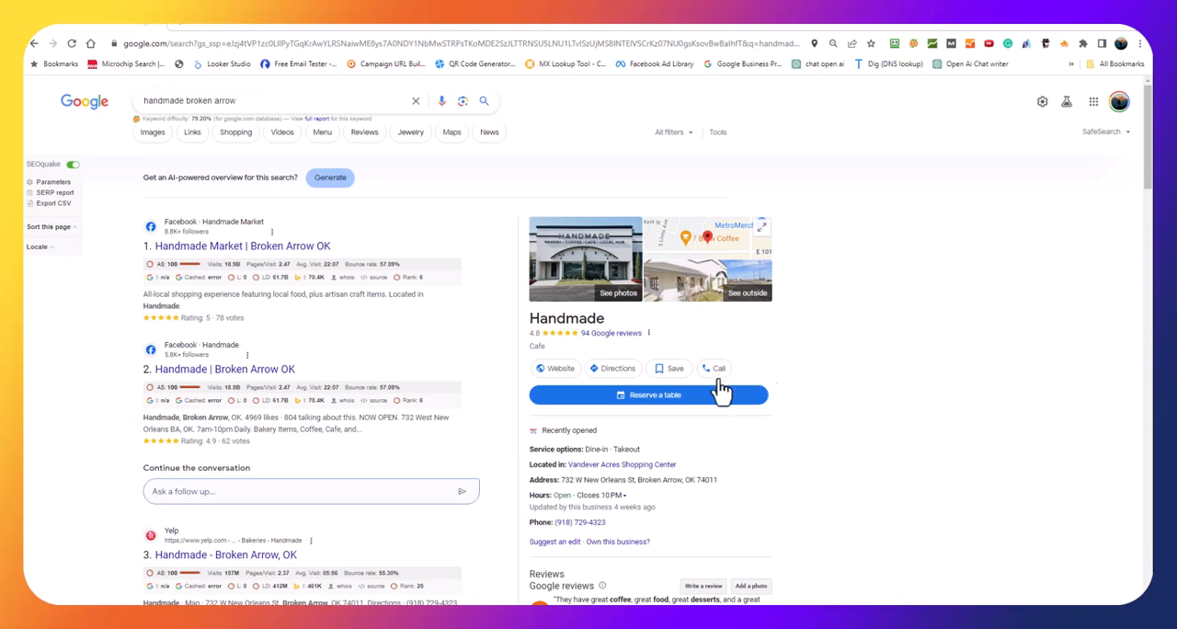
{"action": "mouse_move", "coordinate": [575, 386]}
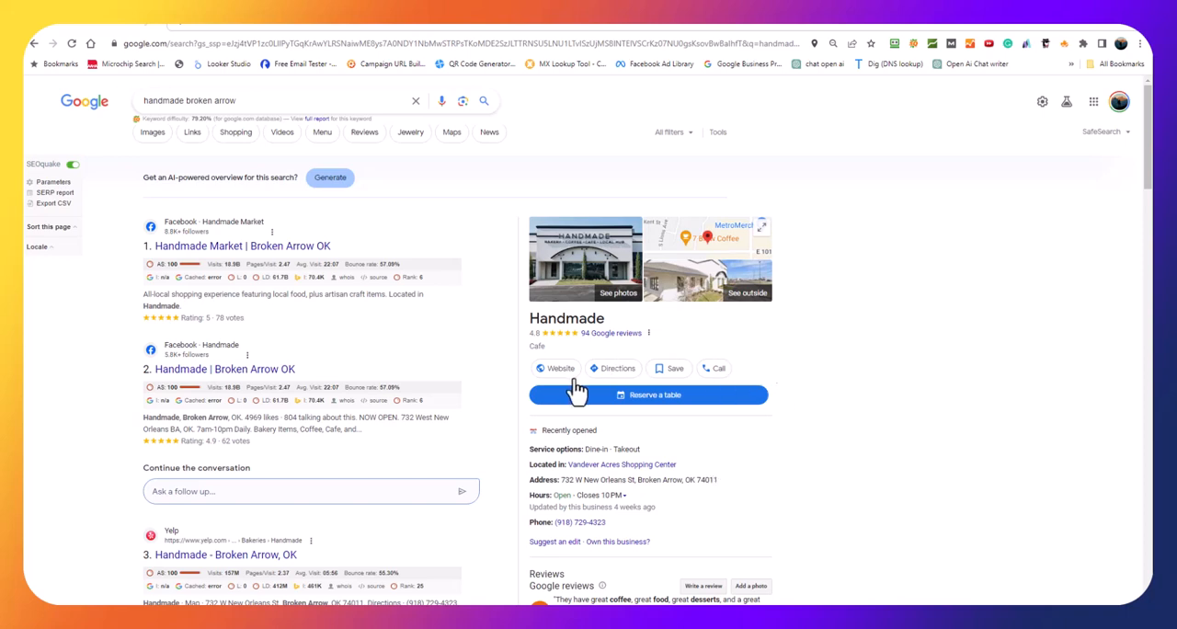
{"action": "mouse_move", "coordinate": [699, 337]}
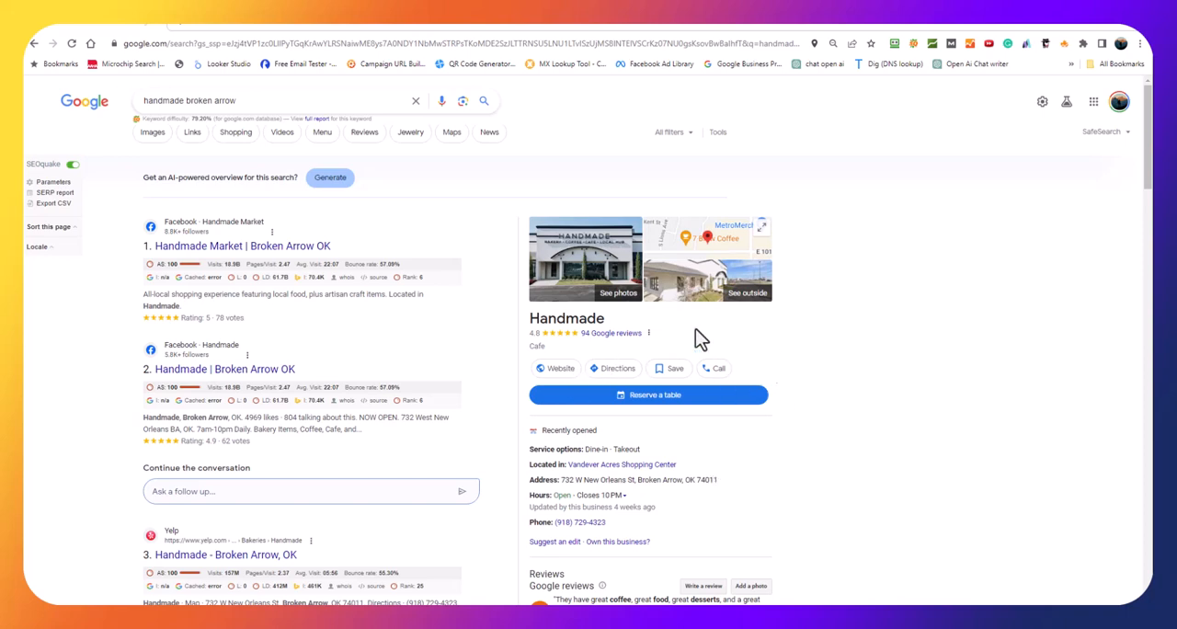
{"action": "mouse_move", "coordinate": [696, 345]}
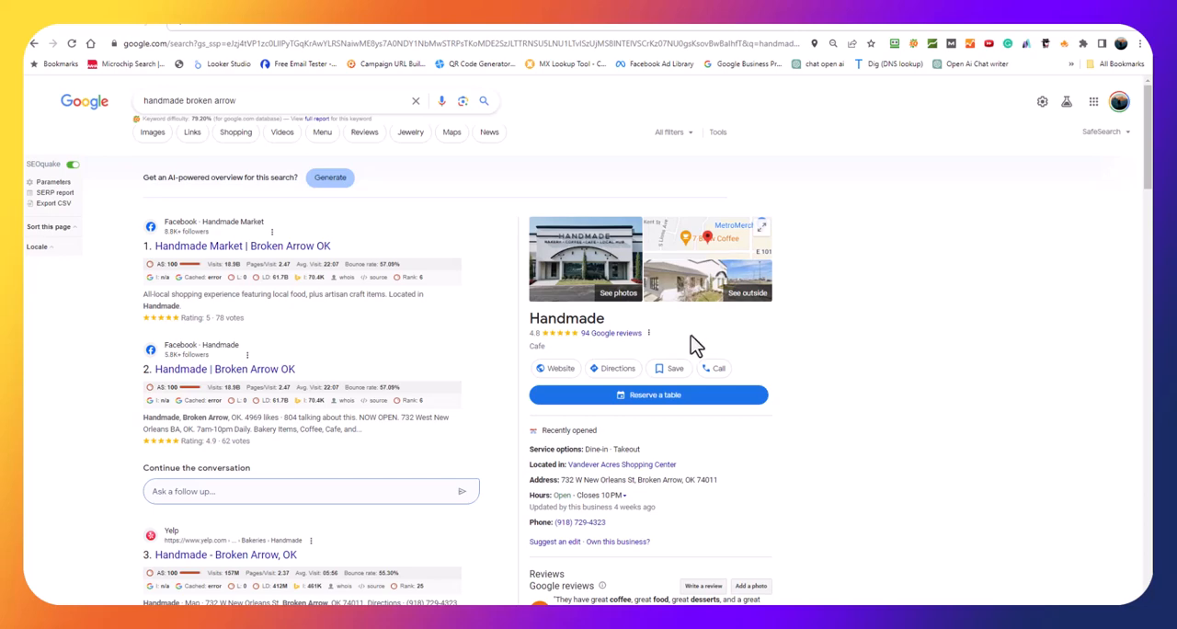
{"action": "scroll", "scroll_direction": "down", "scroll_amount": 3}
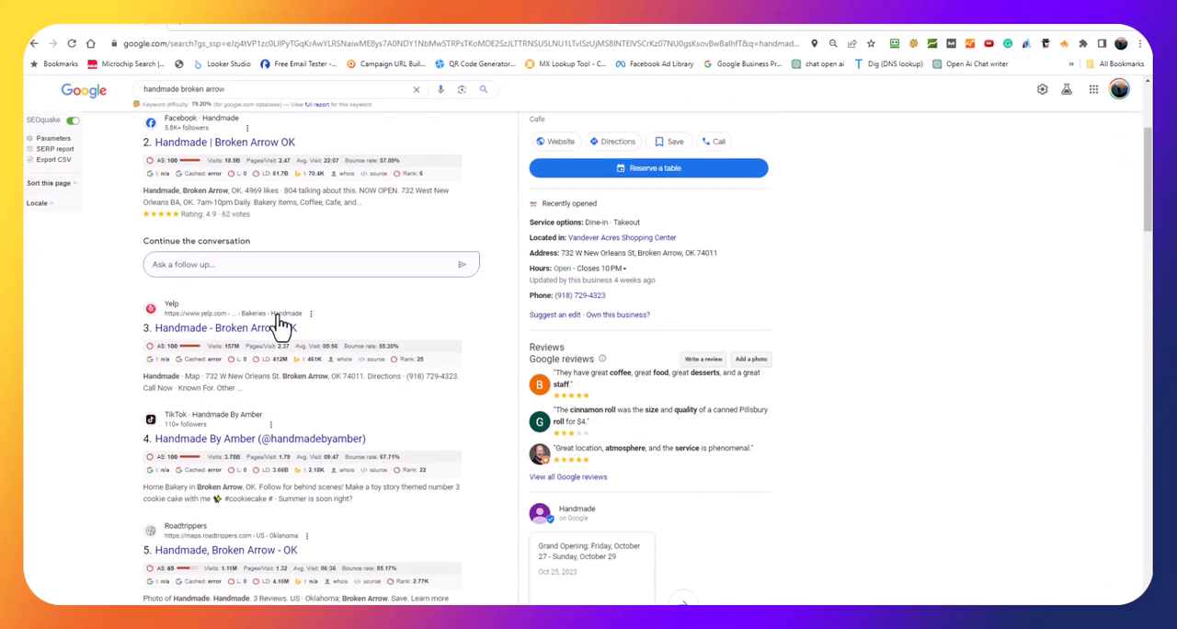
{"action": "scroll", "scroll_direction": "down", "scroll_amount": 3}
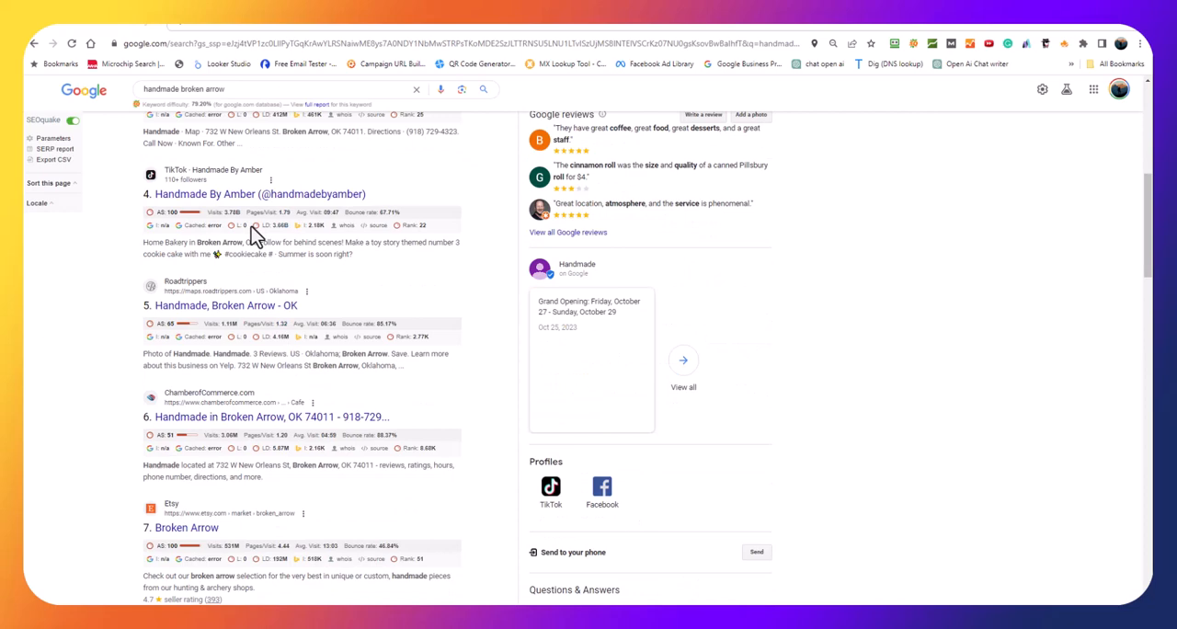
{"action": "scroll", "scroll_direction": "down", "scroll_amount": 3}
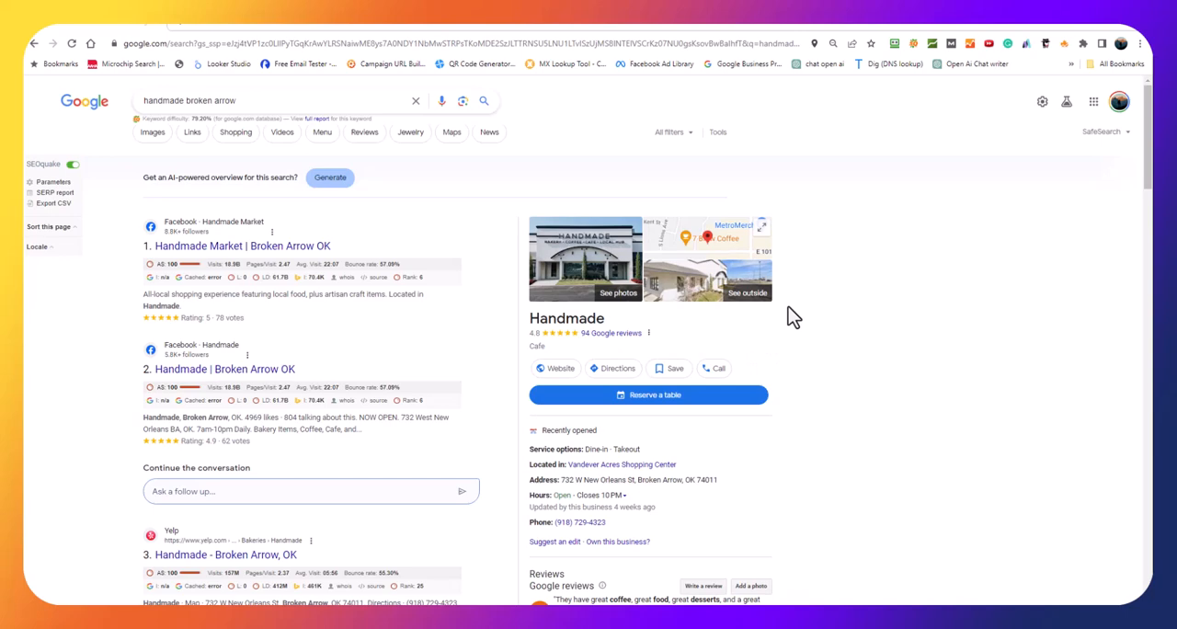
{"action": "mouse_move", "coordinate": [791, 333]}
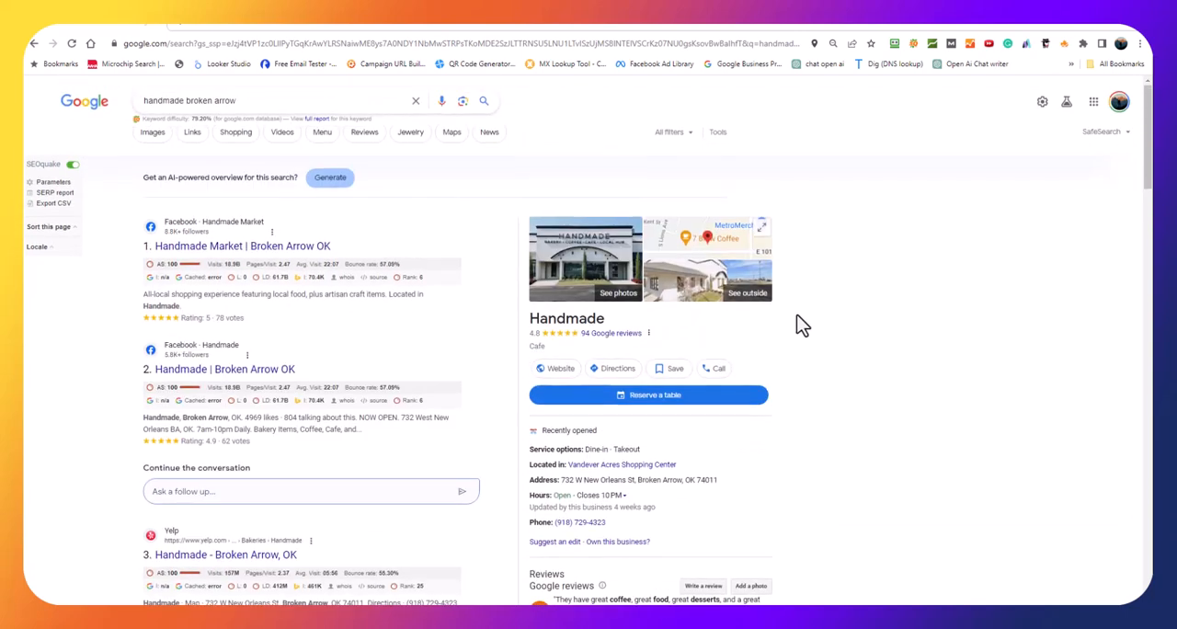
{"action": "mouse_move", "coordinate": [826, 307]}
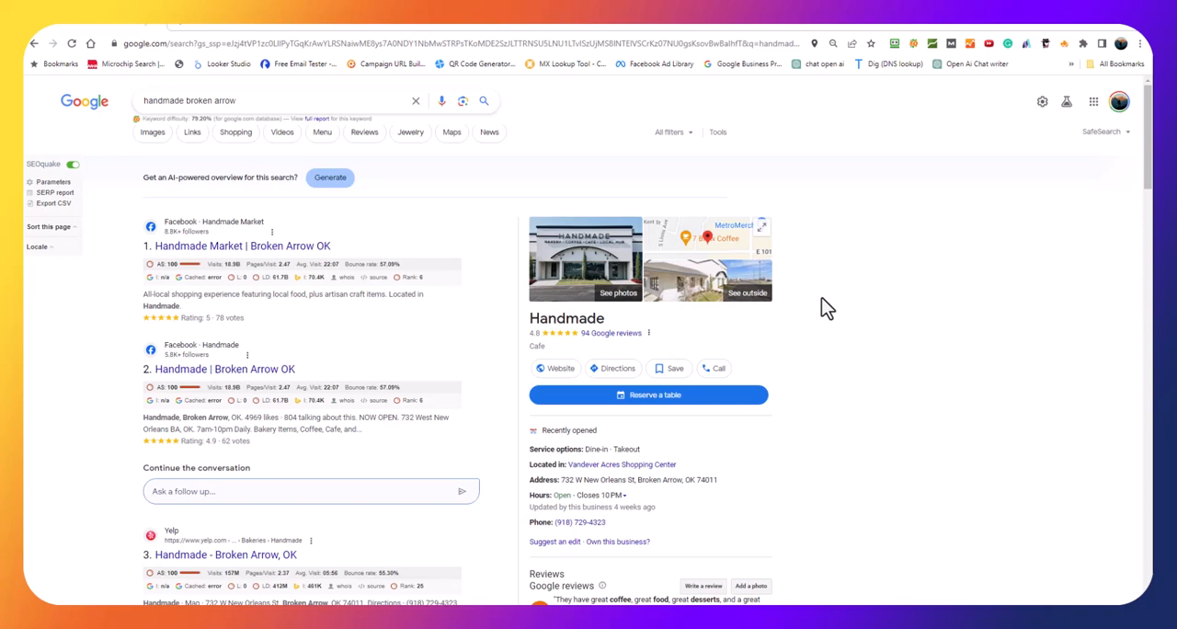
{"action": "mouse_move", "coordinate": [929, 304]}
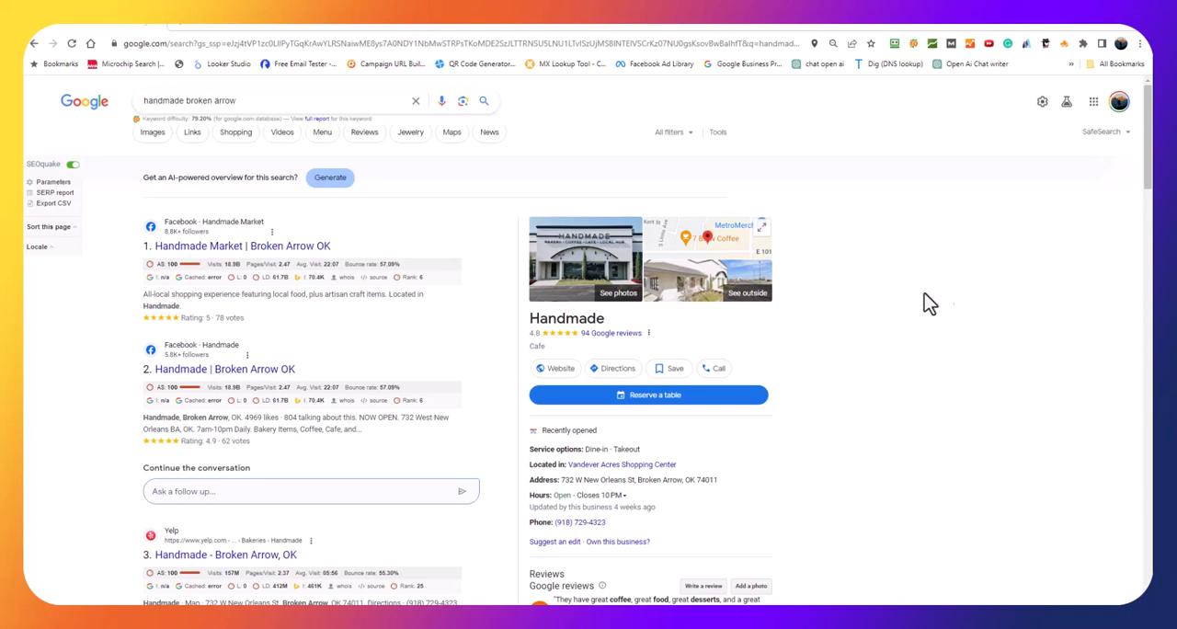
{"action": "mouse_move", "coordinate": [855, 322]}
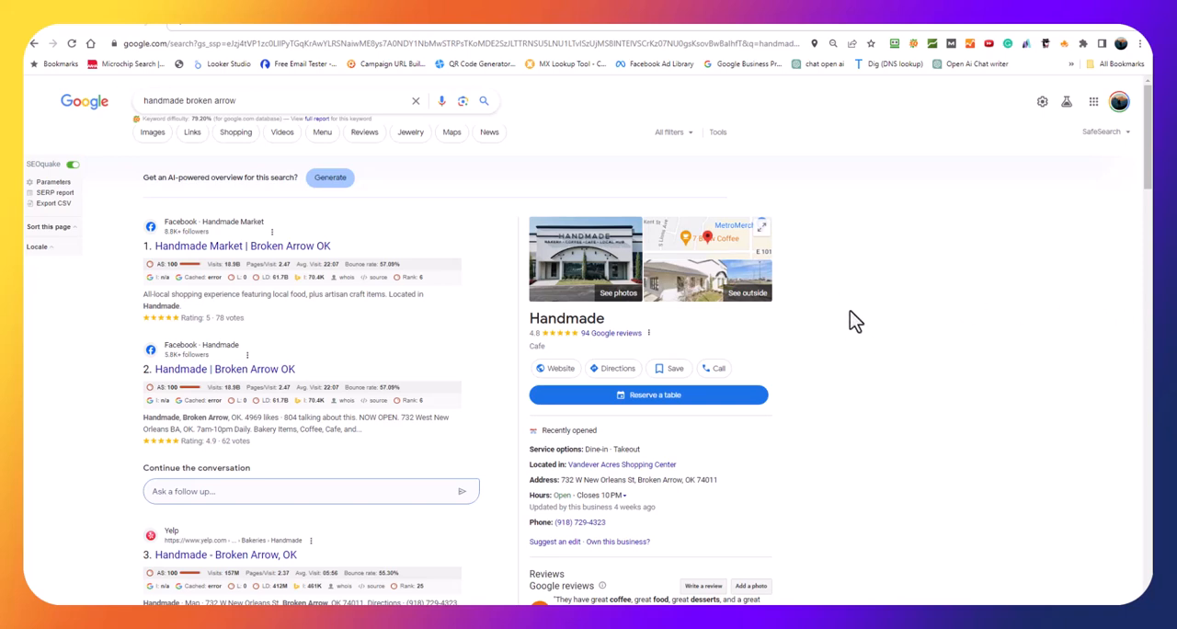
{"action": "mouse_move", "coordinate": [855, 326]}
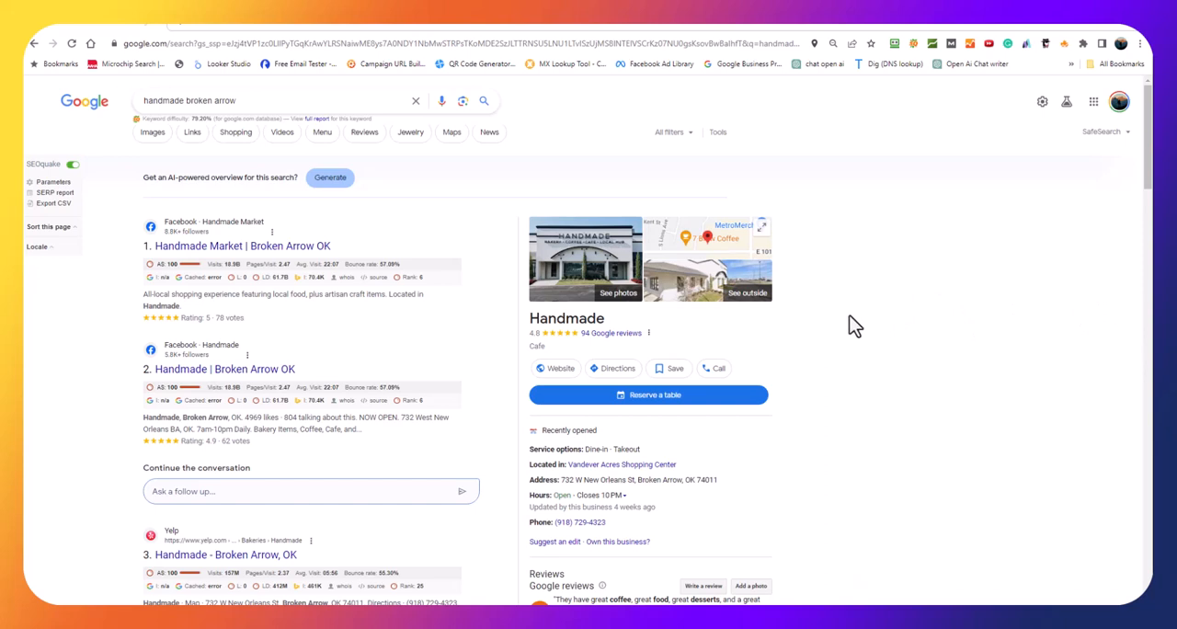
{"action": "scroll", "scroll_direction": "down", "scroll_amount": 3}
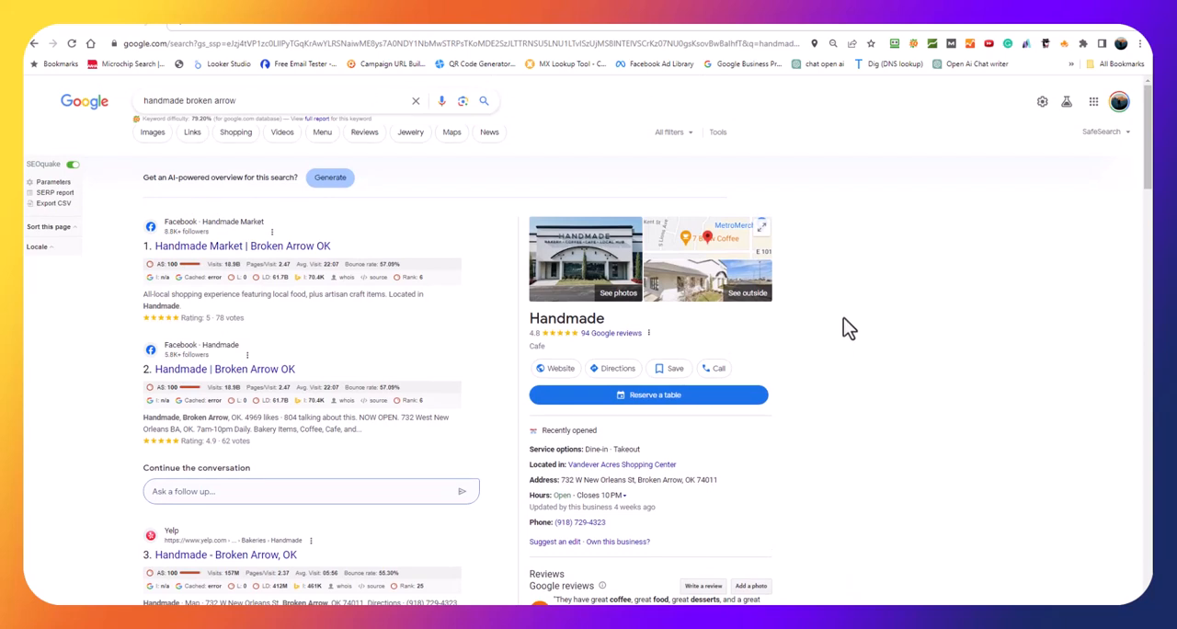
{"action": "mouse_move", "coordinate": [855, 327]}
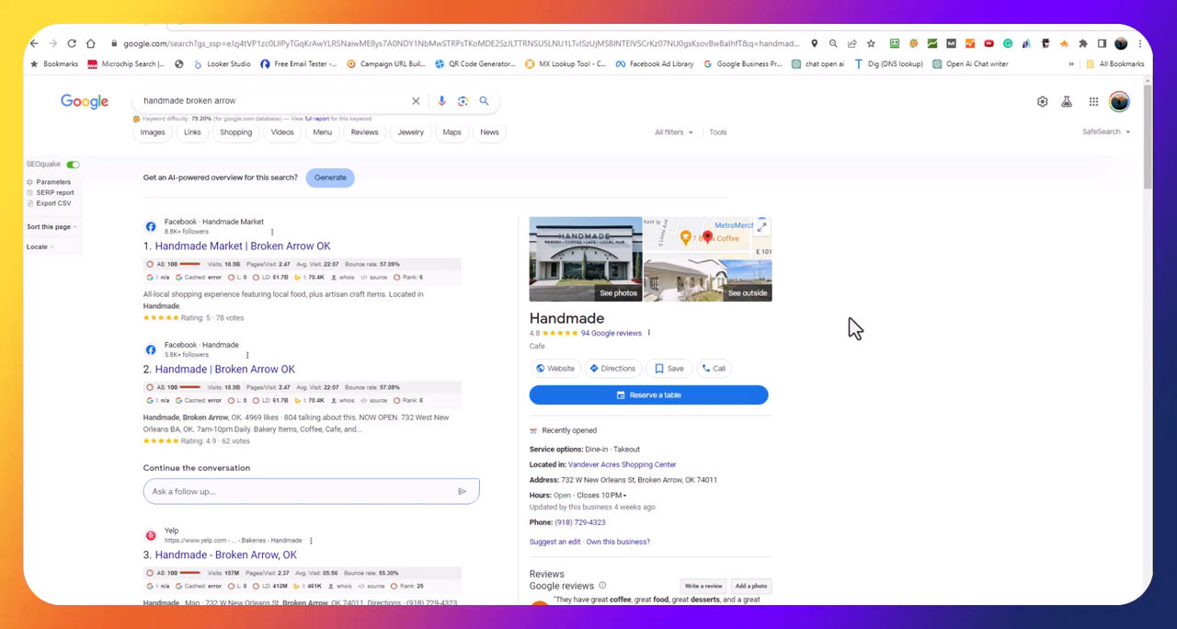